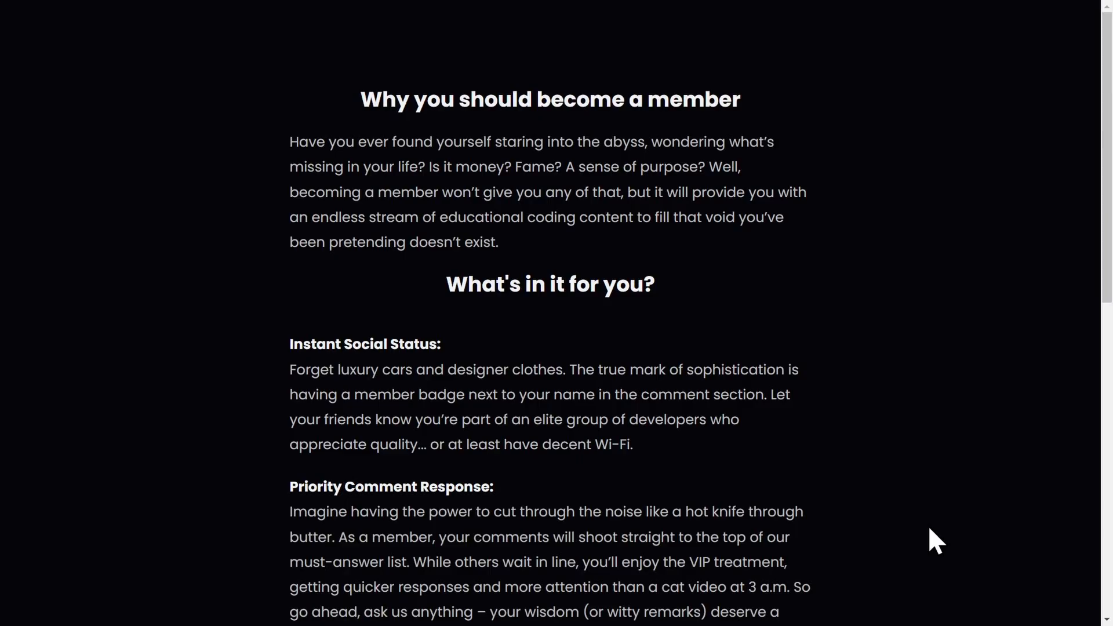
pyautogui.scroll(-3)
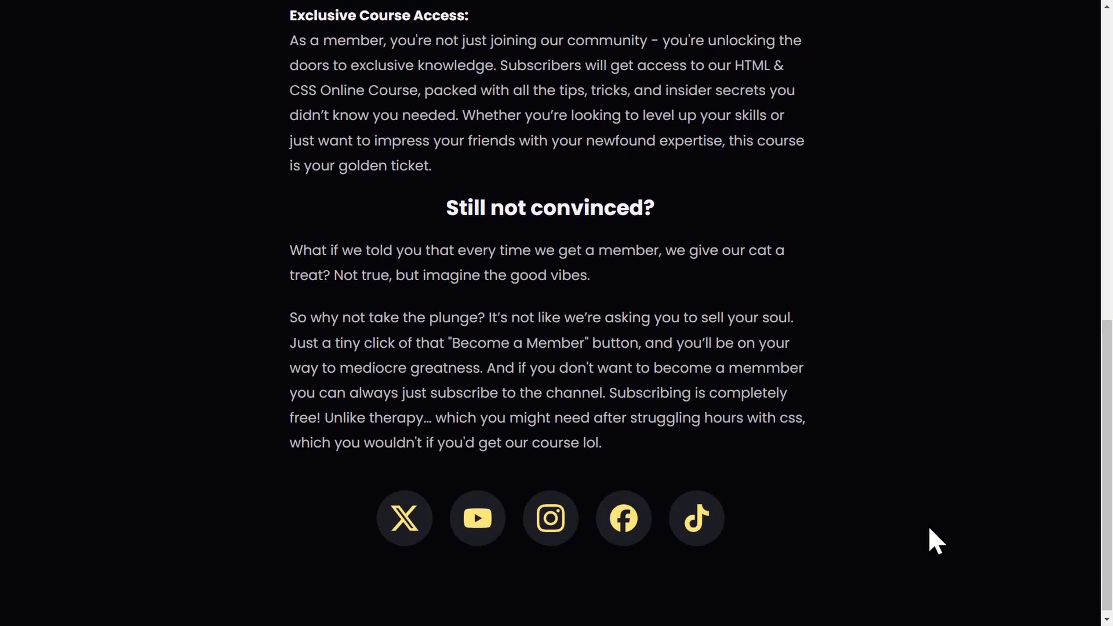
pyautogui.moveTo(551, 512)
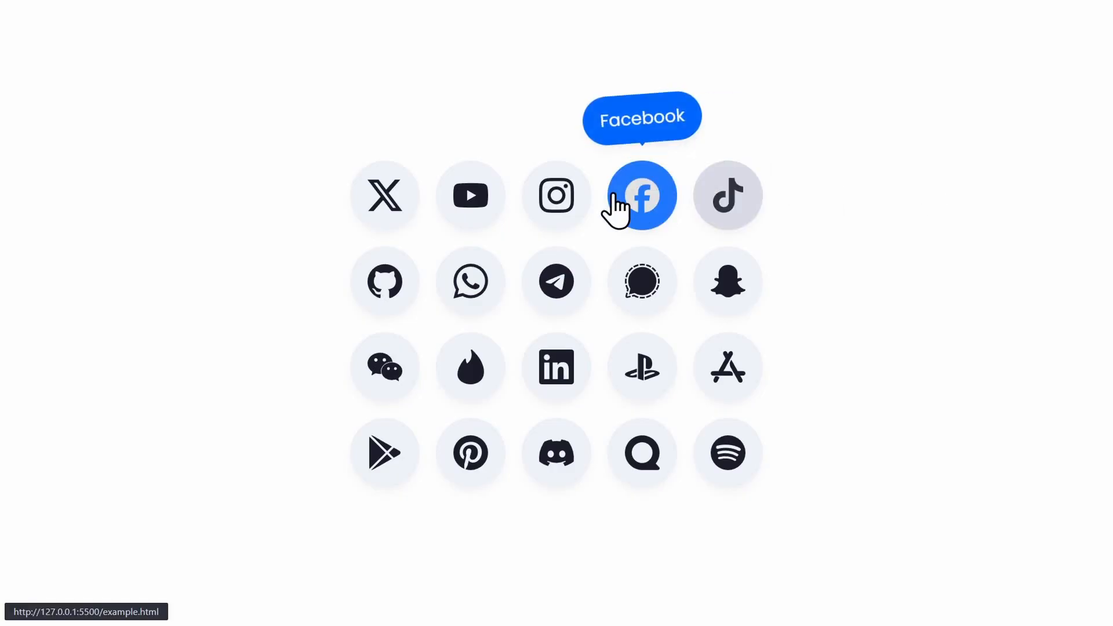
pyautogui.moveTo(557, 367)
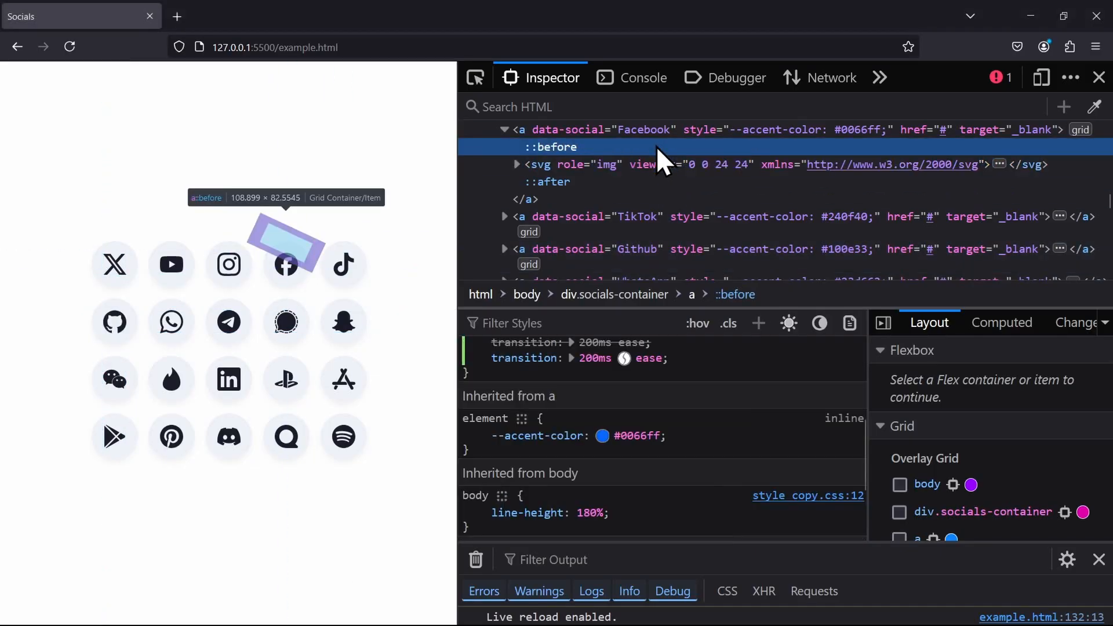
pyautogui.moveTo(632, 378)
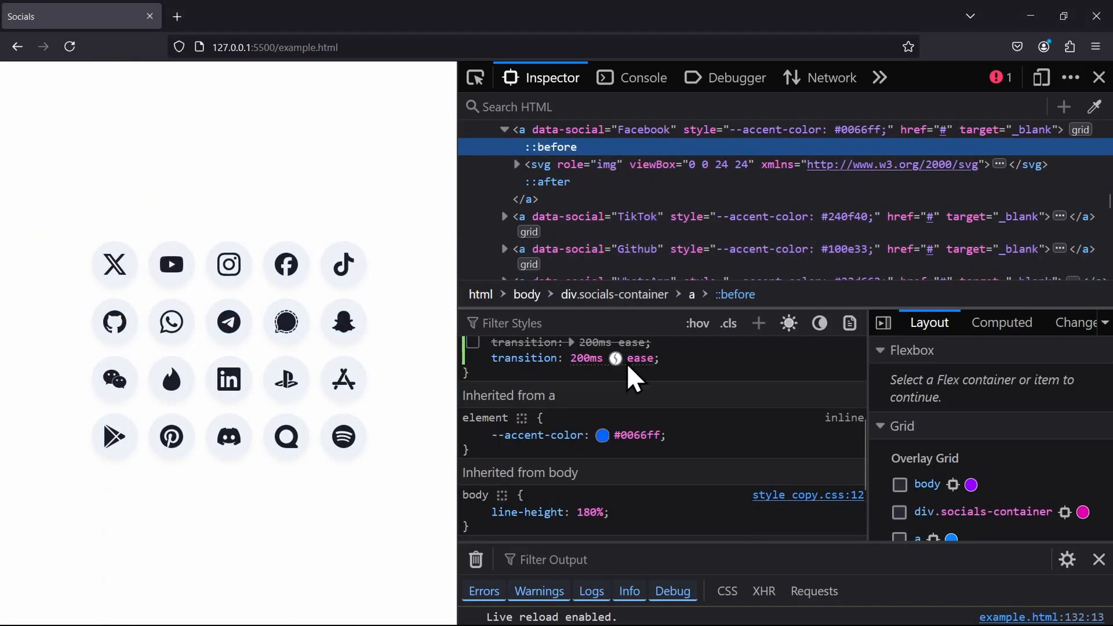
pyautogui.click(616, 359)
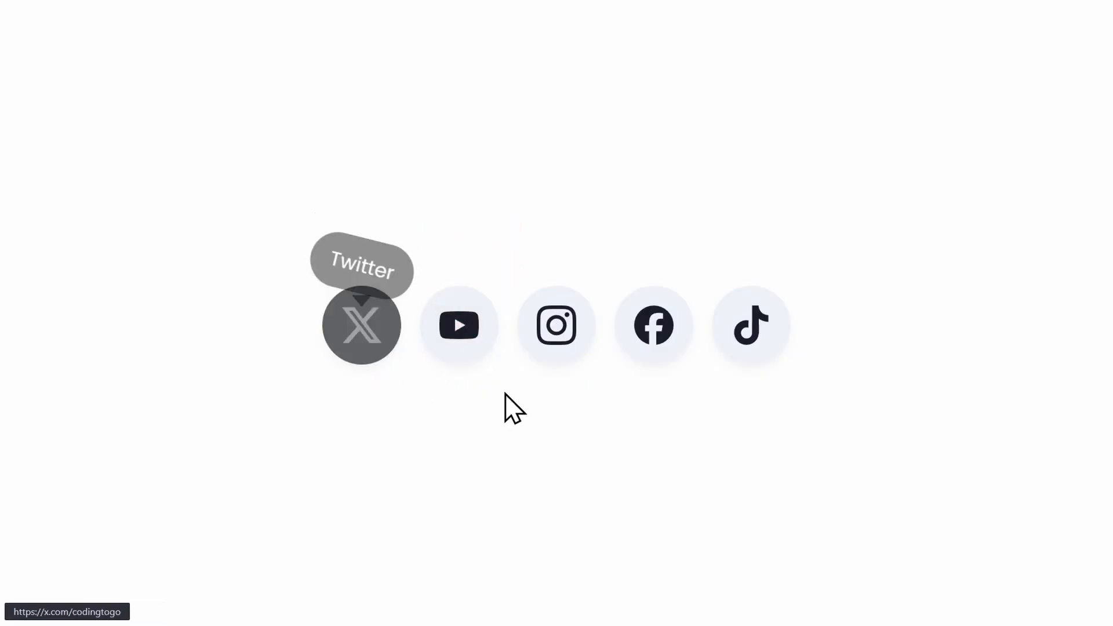
pyautogui.moveTo(597, 462)
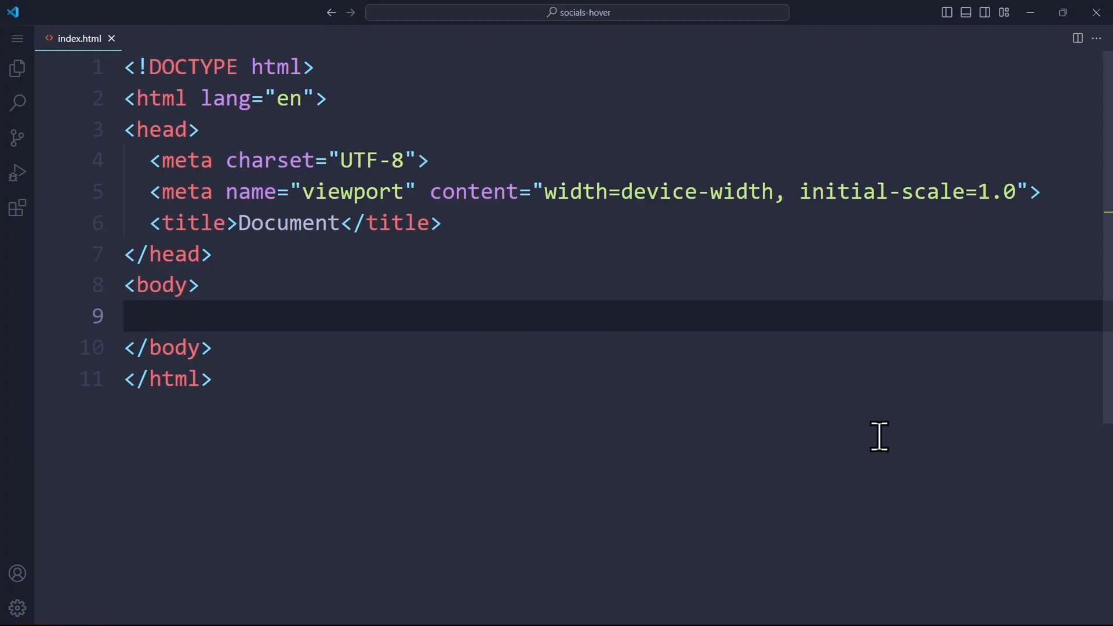
pyautogui.write('.socials-container">')
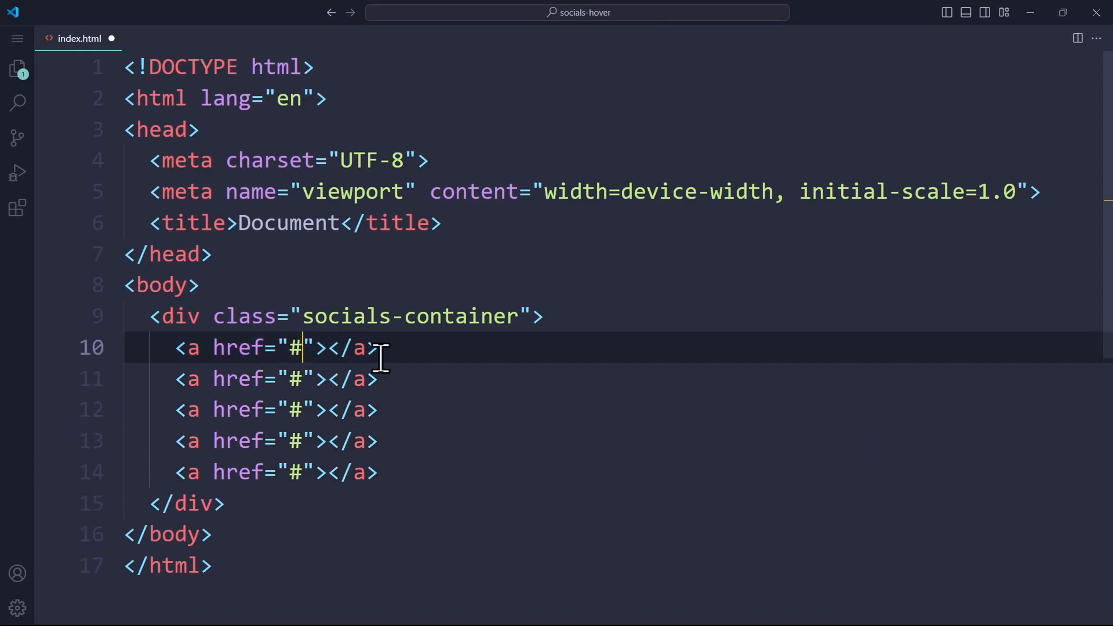
pyautogui.write('https://youtube.com/@coding2go')
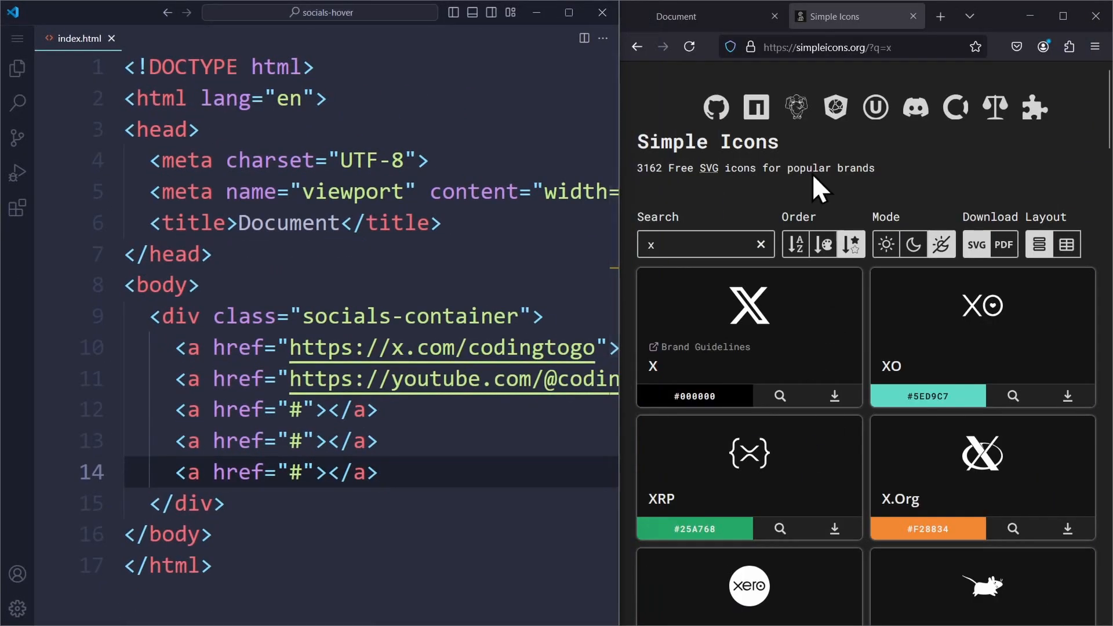
# Paste brand SVG icons from Simple Icons into the first four social links
pyautogui.click(706, 244)
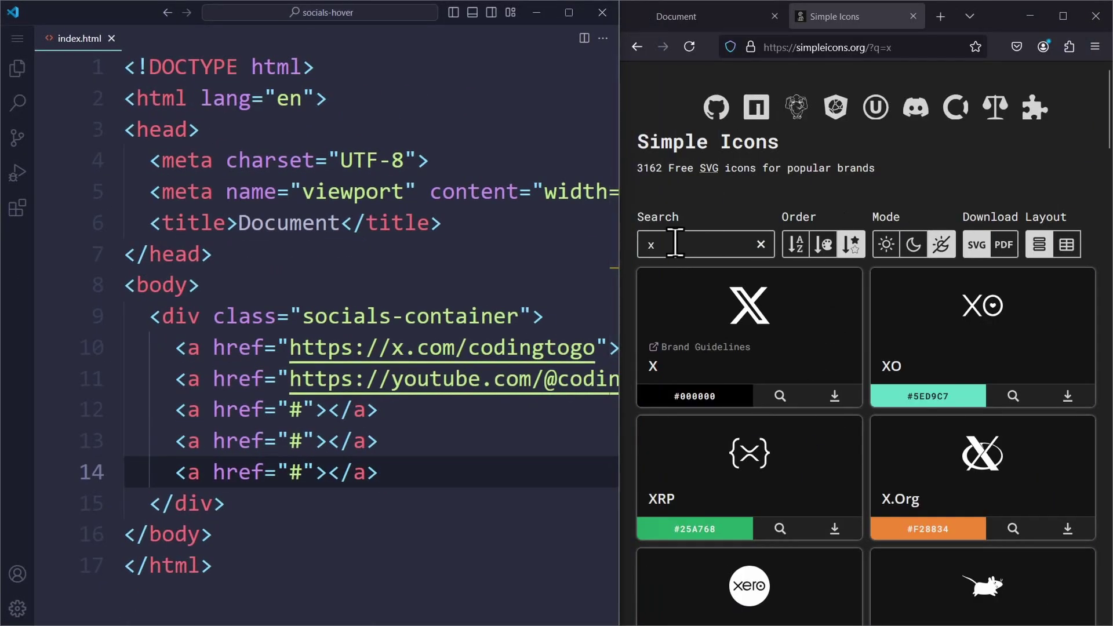
pyautogui.moveTo(750, 315)
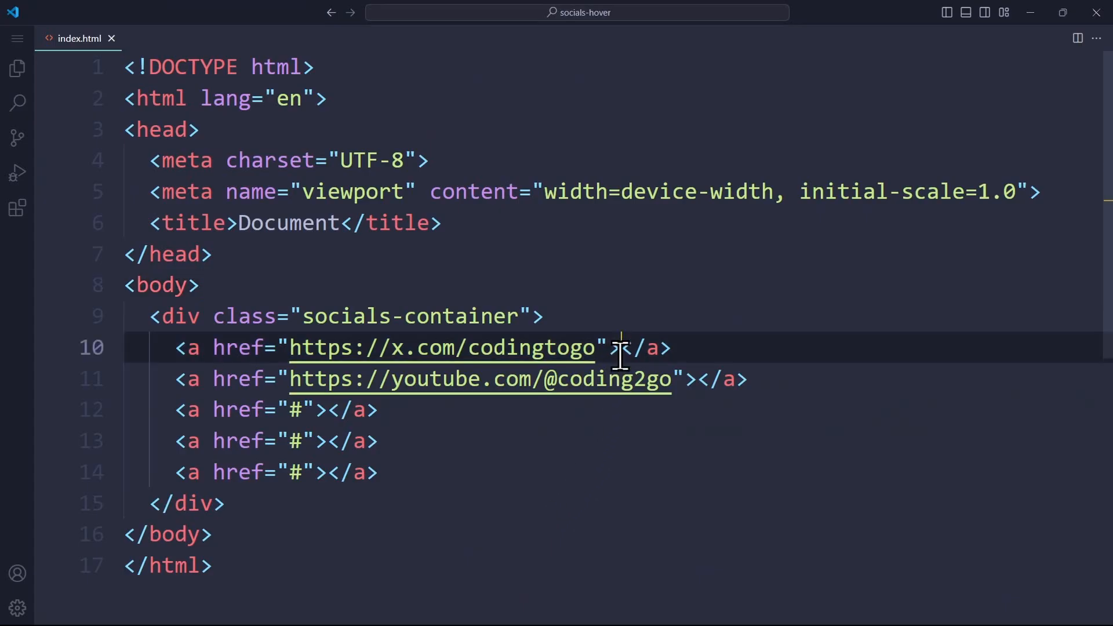
pyautogui.write('<svg role="img" viewBox="0 0 24 24" xmlns="http://www.w3.org/2000/svg">')
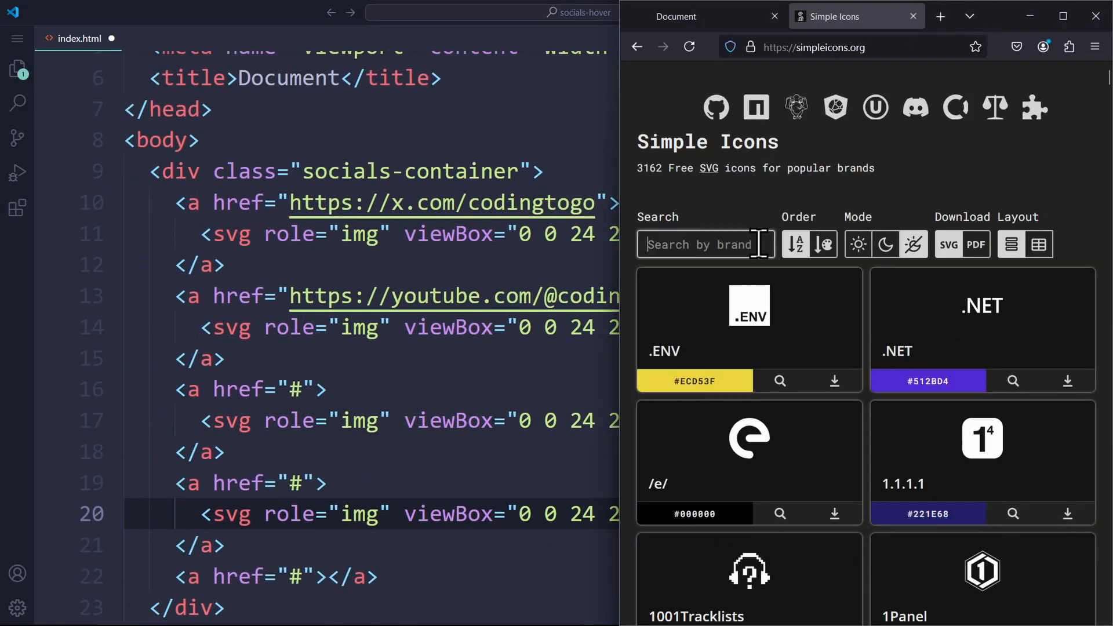
# Create style.css and link it in index.html's head with the link:css abbreviation
pyautogui.click(18, 69)
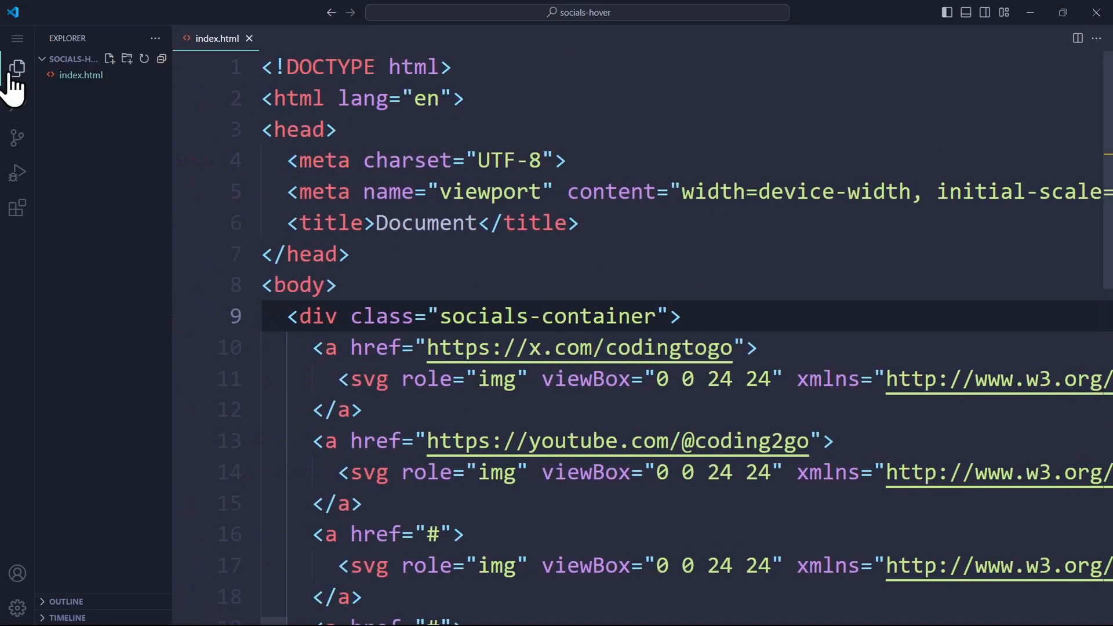
pyautogui.moveTo(378, 161)
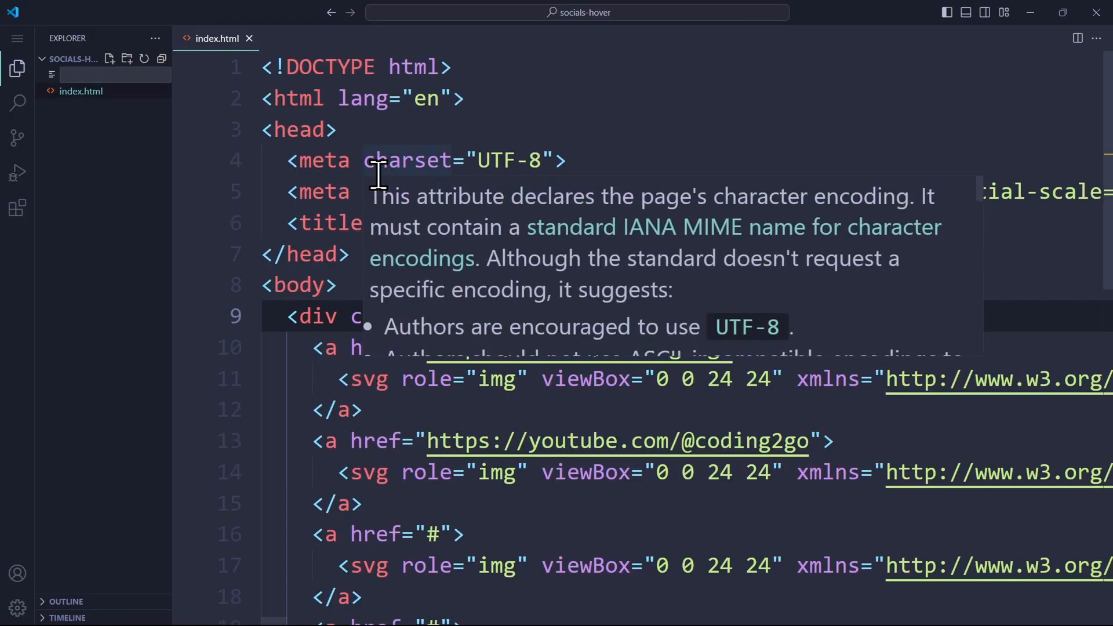
pyautogui.click(75, 91)
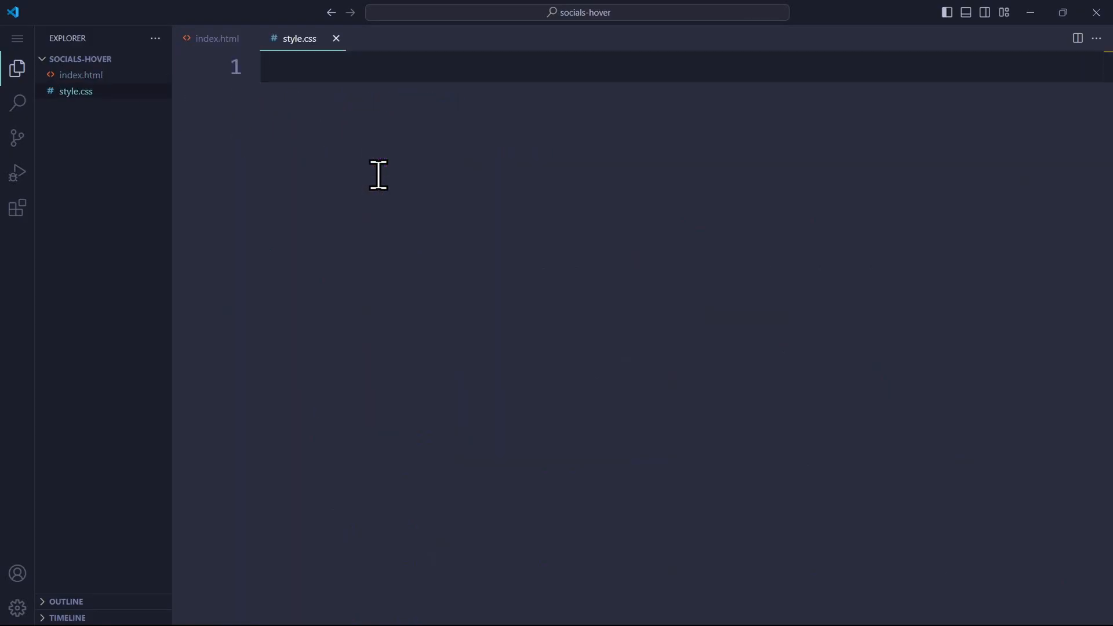
pyautogui.click(218, 38)
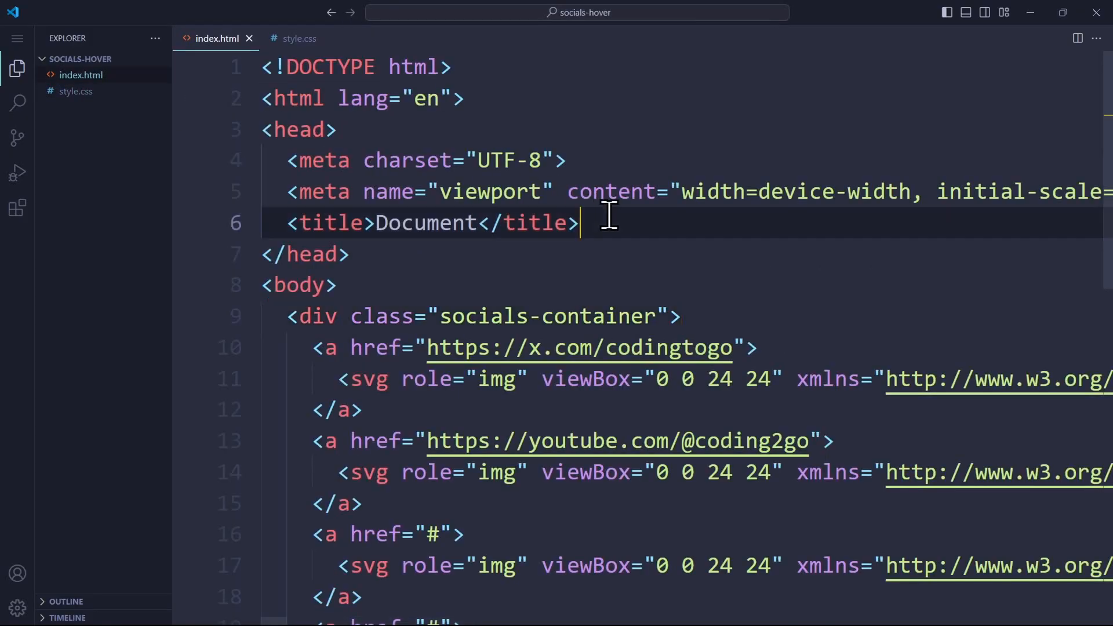
pyautogui.write('link:css')
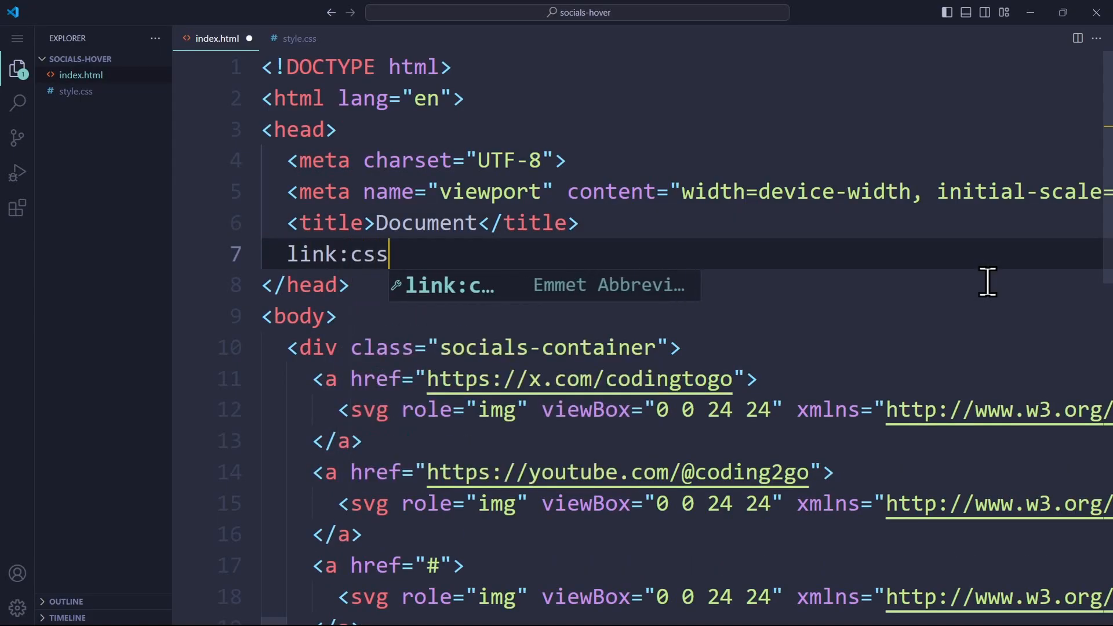
pyautogui.click(300, 38)
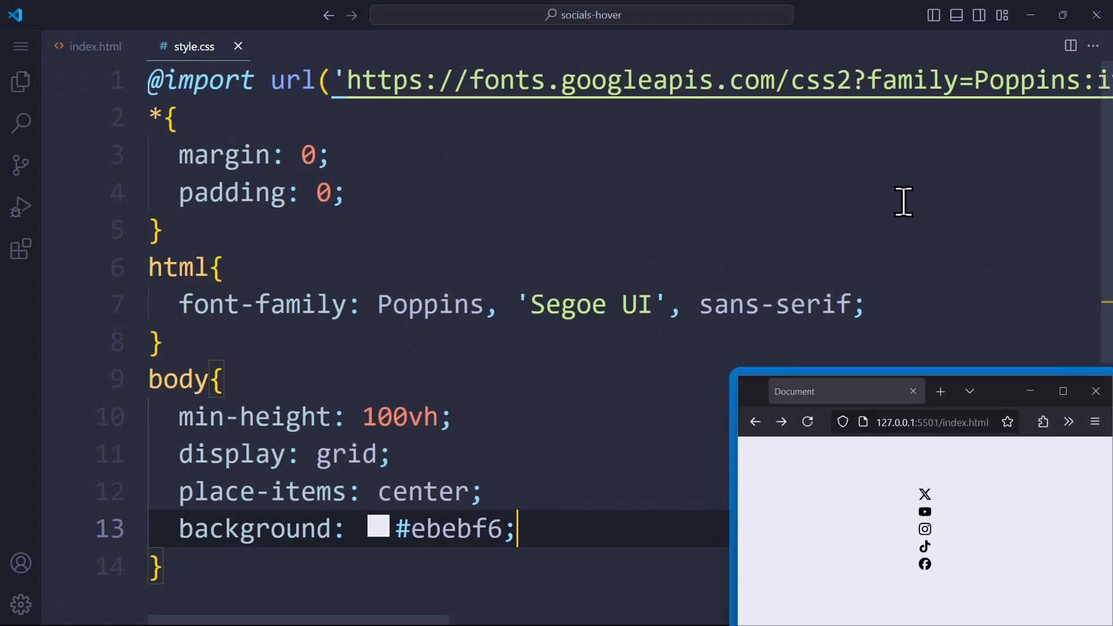
# Add a flex .socials-container rule with 20px gap and a 32px-tall icon svg rule
pyautogui.scroll(-3)
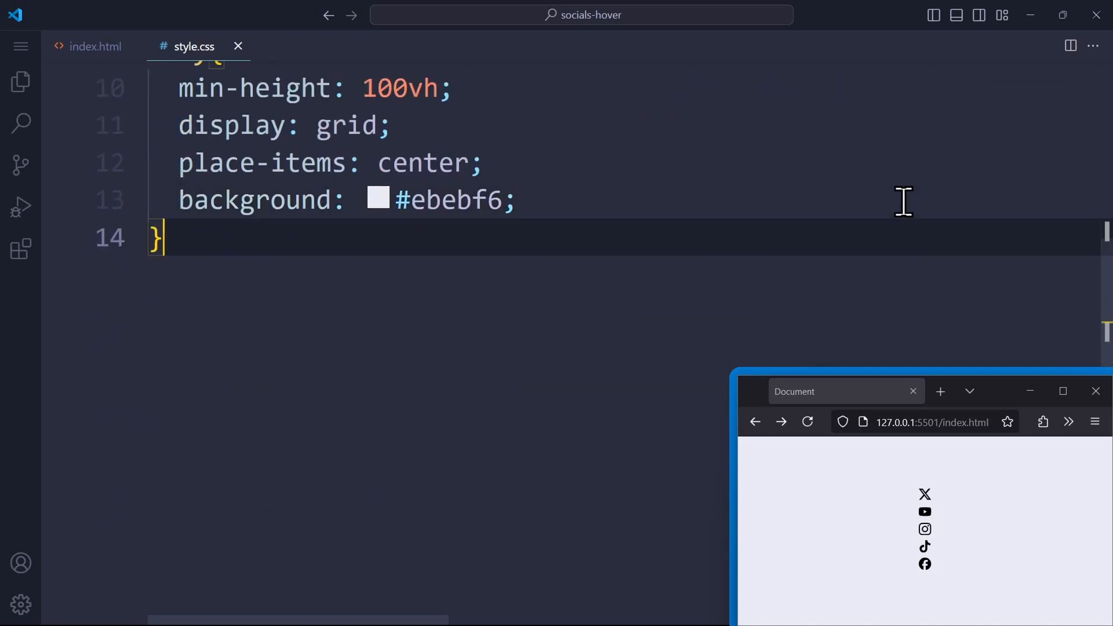
pyautogui.write('.socials-container{')
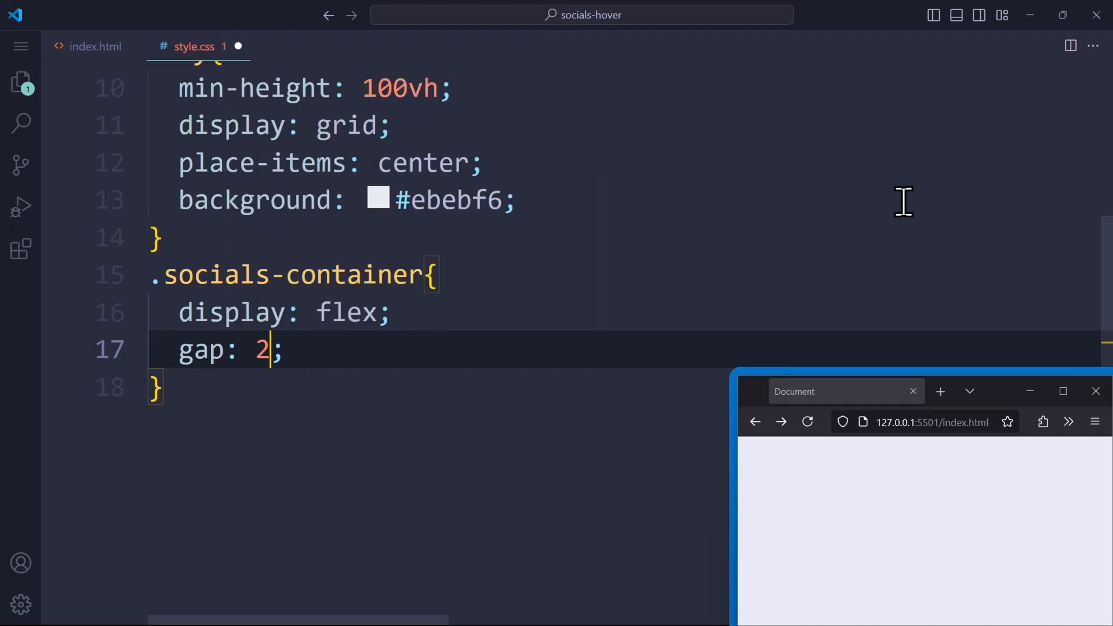
pyautogui.write('0px')
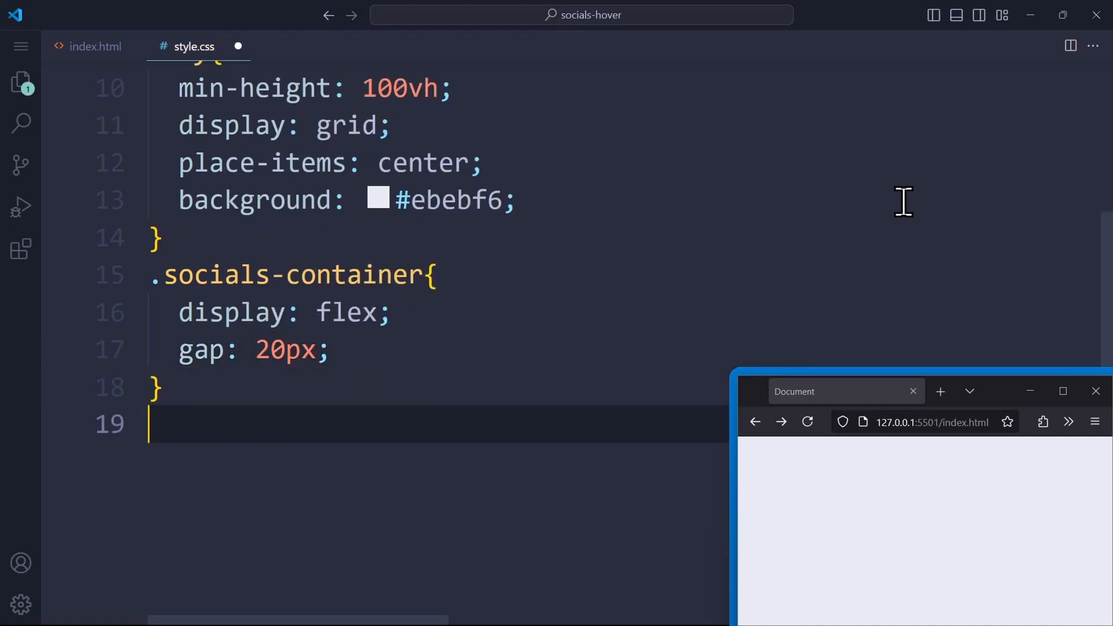
pyautogui.write('.socials-container a svg{')
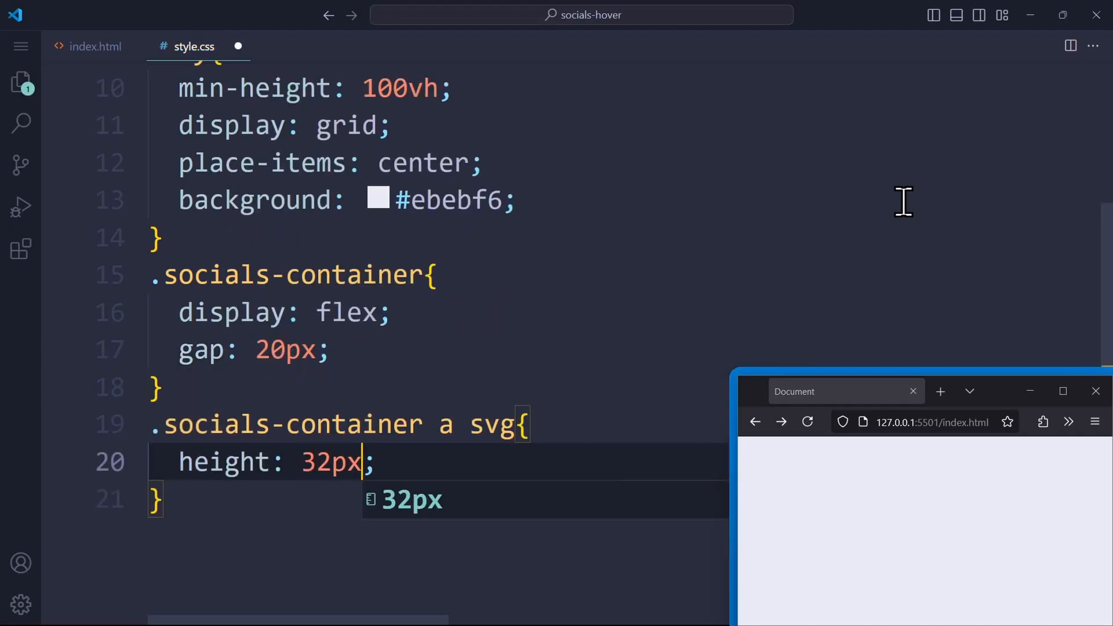
pyautogui.press('Enter')
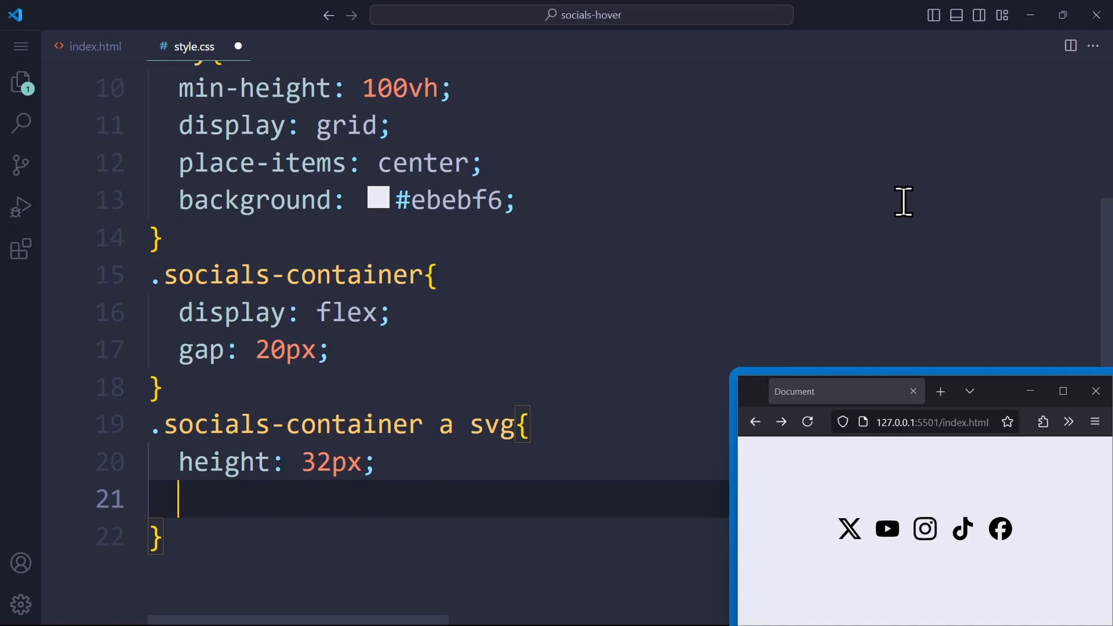
pyautogui.write('fill: red;')
pyautogui.write('background-color: white;')
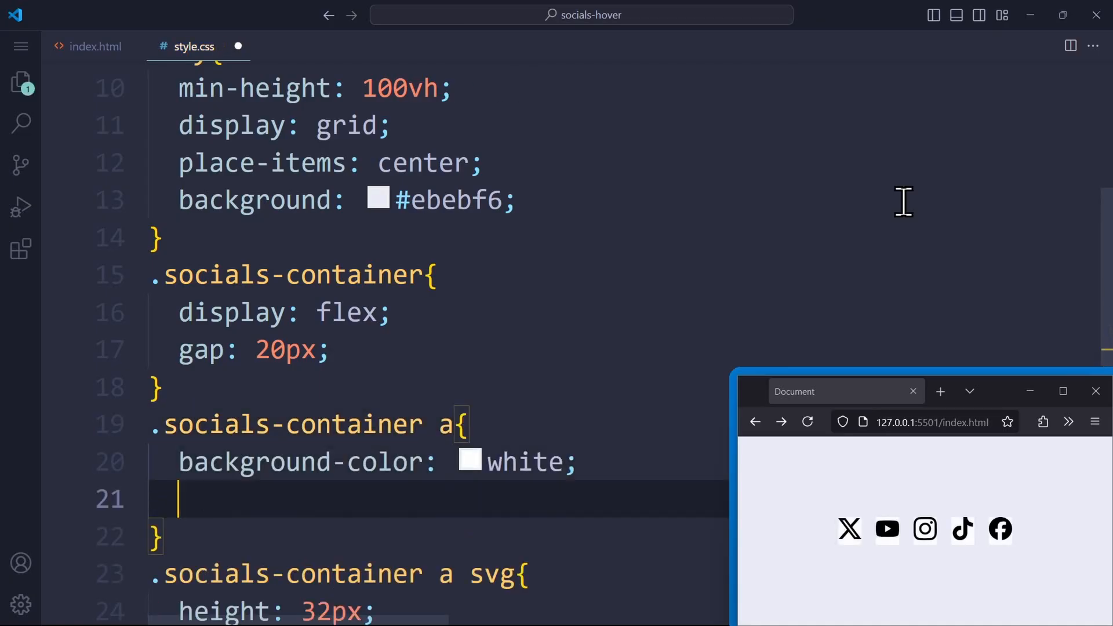
# Give the social links 1em padding and a 50% border radius
pyautogui.write('padding: 1em;')
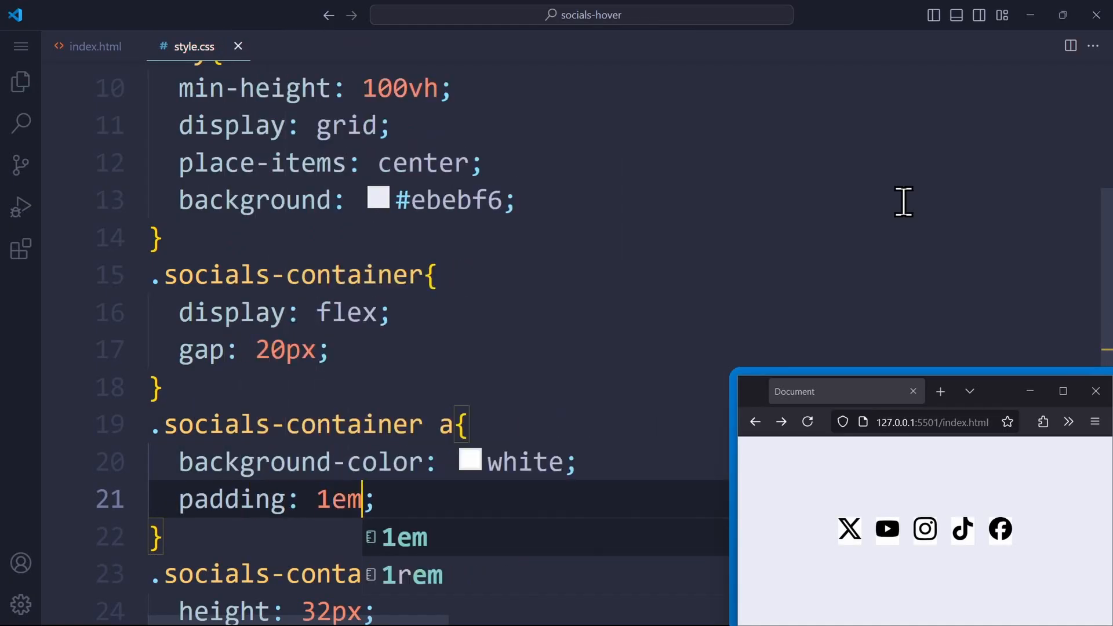
pyautogui.write('border-radius: ;')
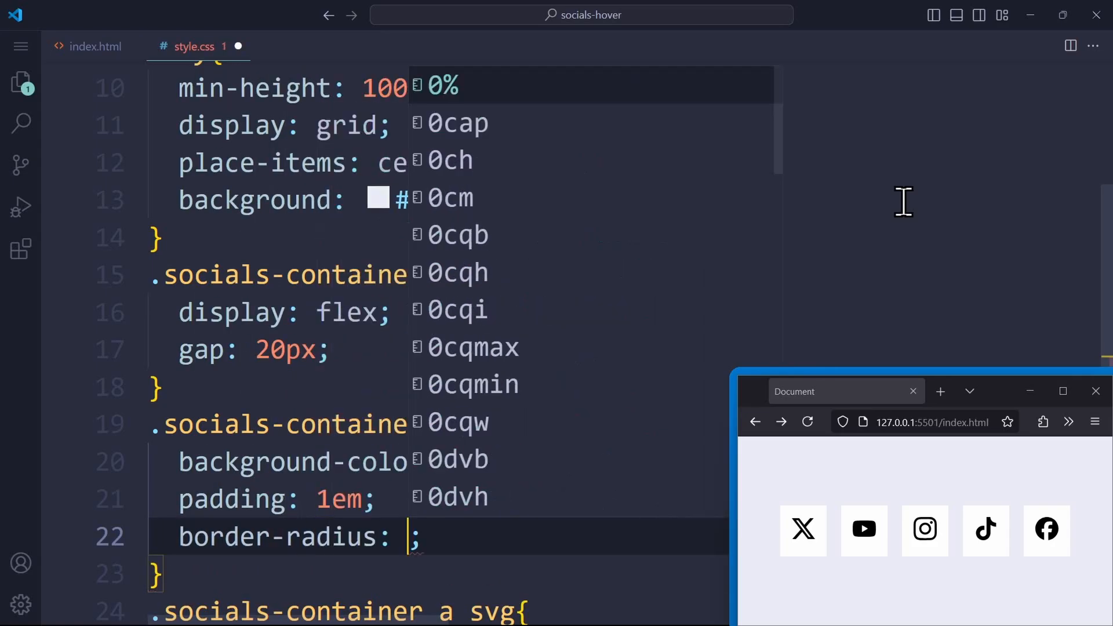
pyautogui.write('50%')
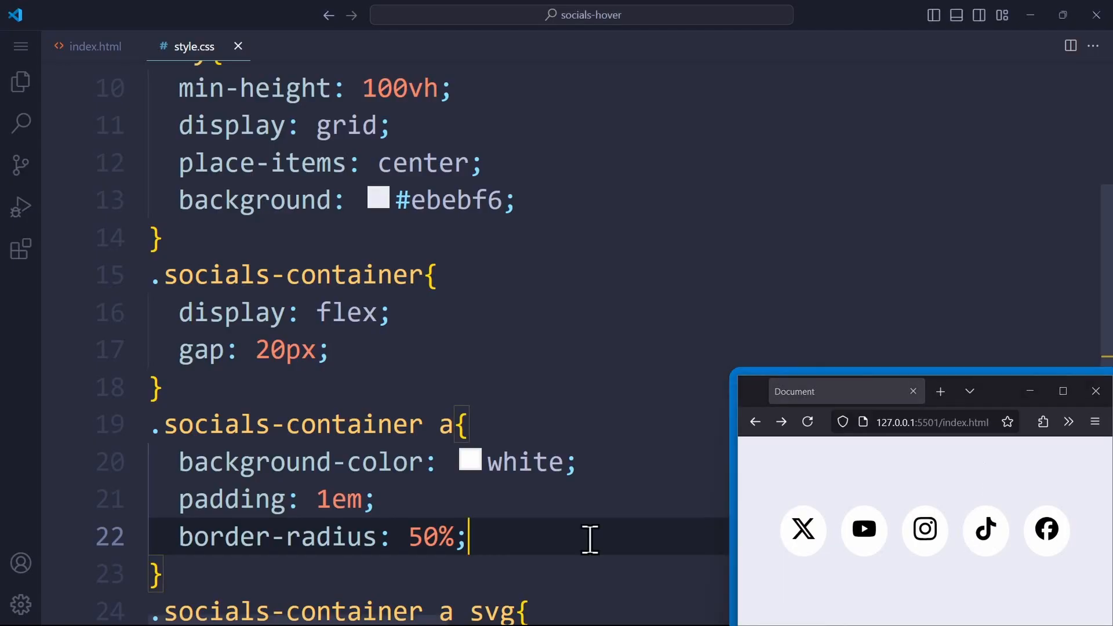
# Size links at 64px with border-box, grid centring and a soft box-shadow
pyautogui.scroll(-3)
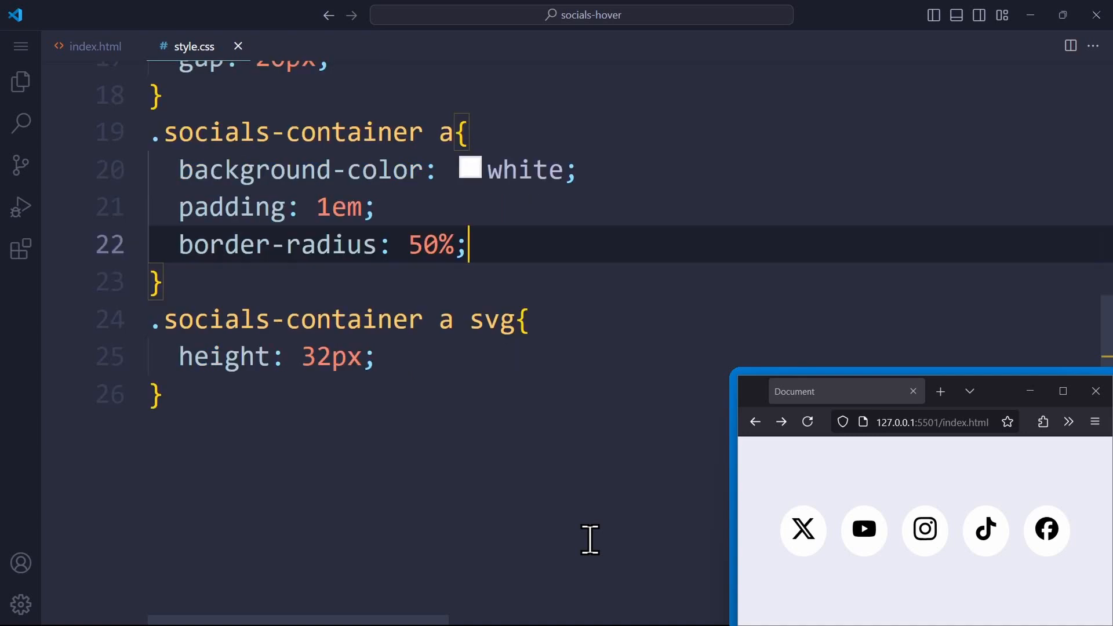
pyautogui.write('height: 64px;')
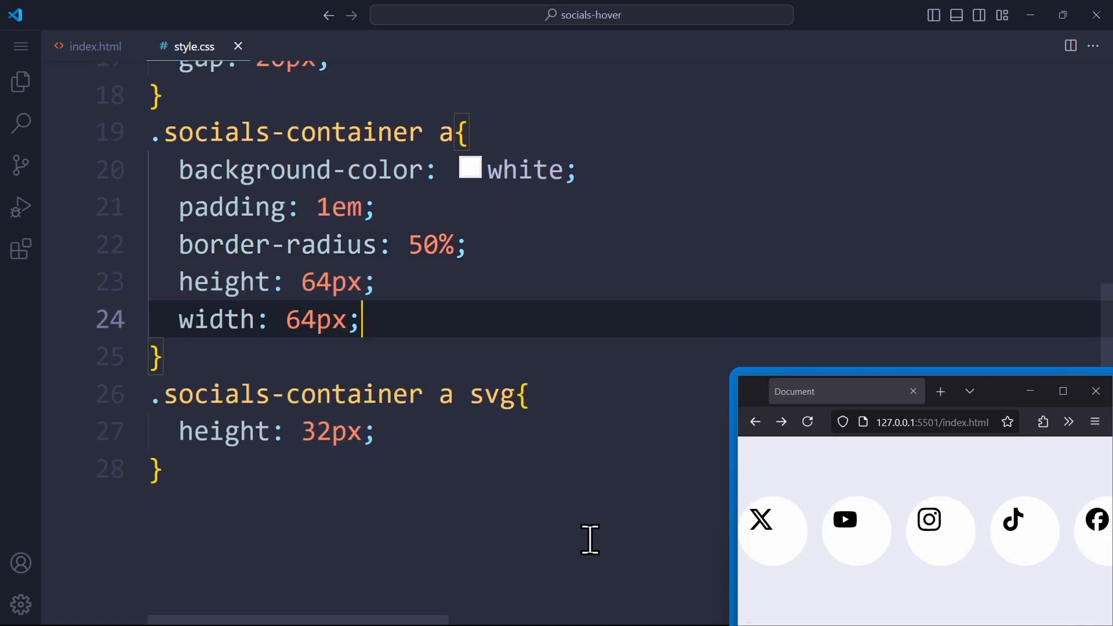
pyautogui.write('box-sizing: border-box;')
pyautogui.write('flex-shrink: 0;')
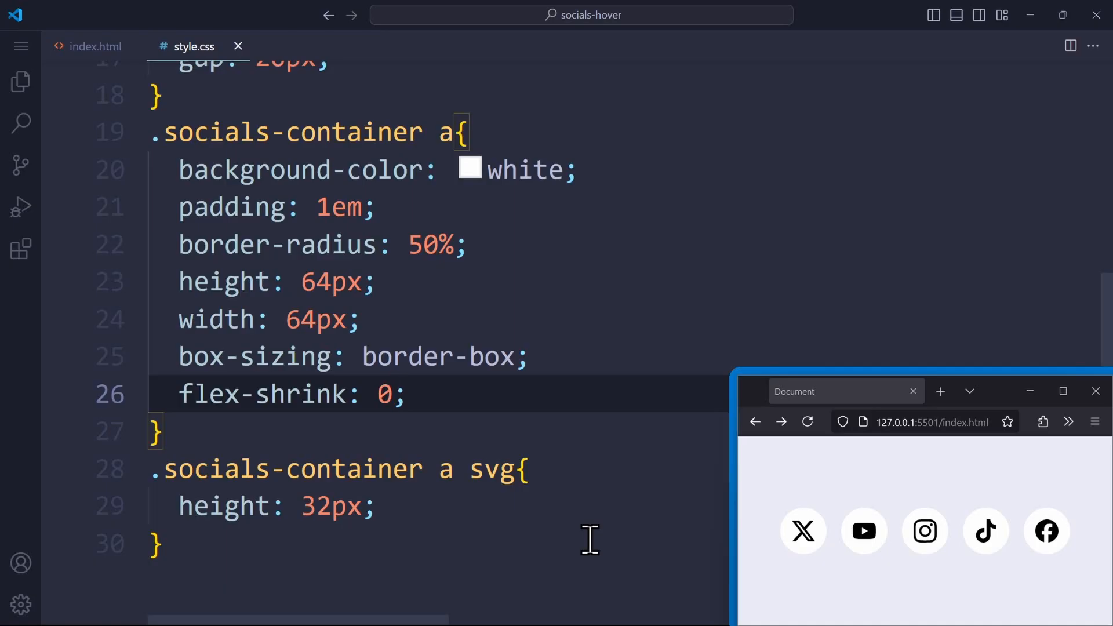
pyautogui.write('display: grid;')
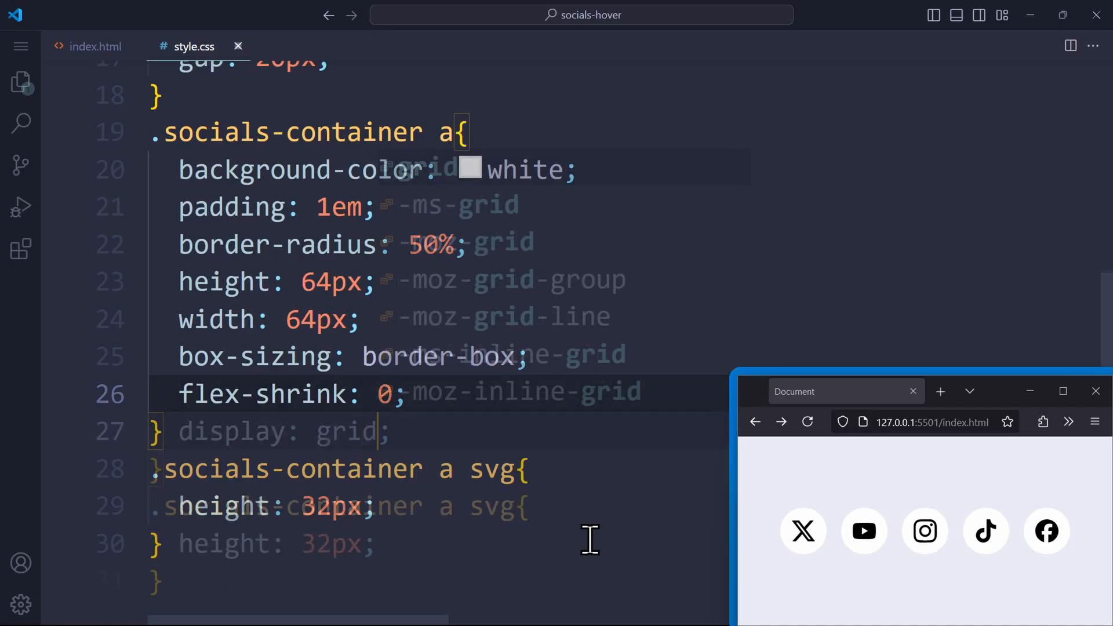
pyautogui.write('place-items: center;')
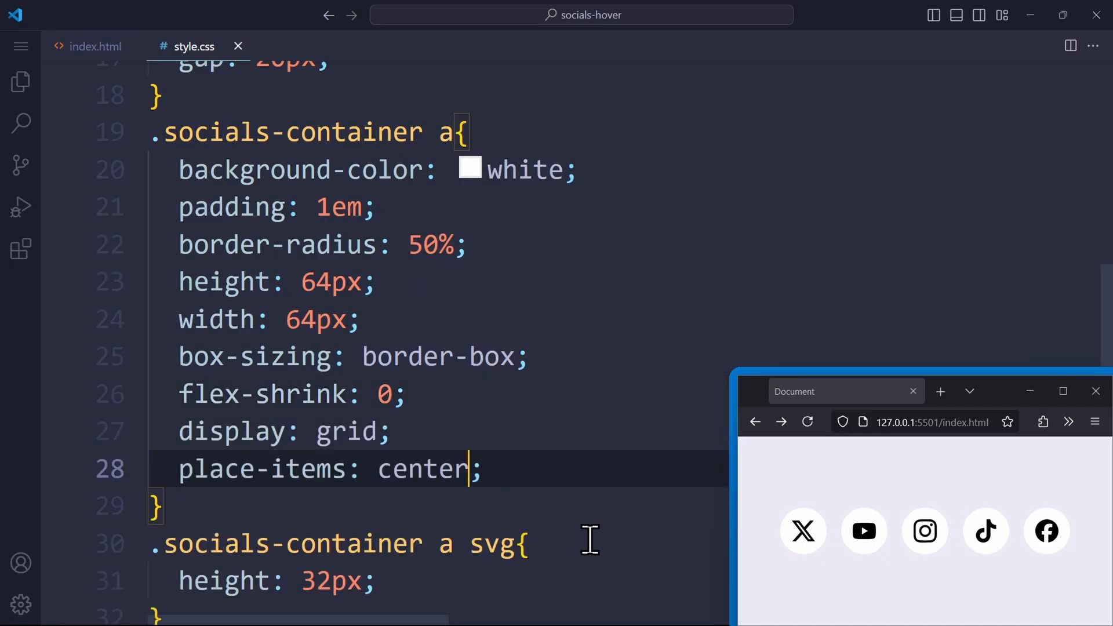
pyautogui.press('Enter')
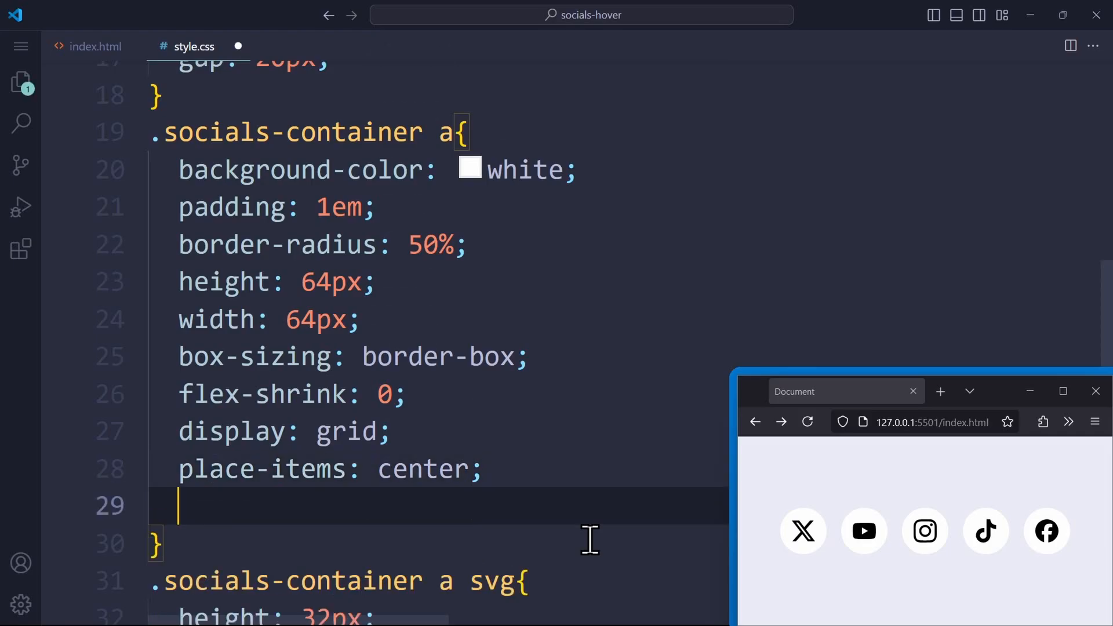
pyautogui.write('box-shadow: 0 5px 10px rgba(0, 0, 0, 0.05);')
pyautogui.write('.socials-container')
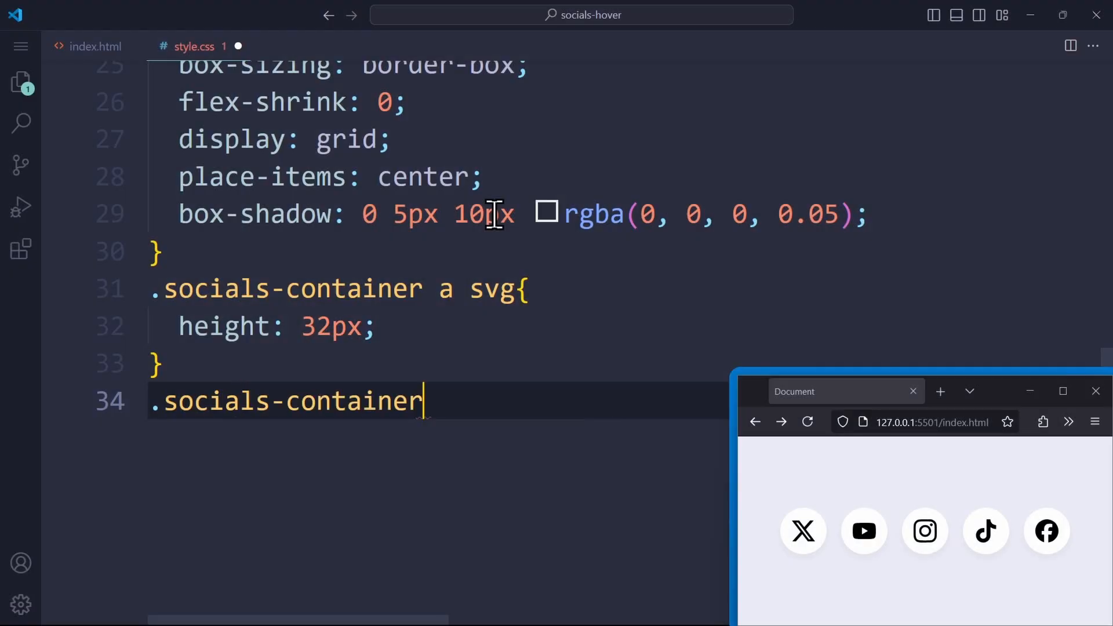
# Add an absolute a::before pill with background, colour, 0.5em 1em padding, shadow and translateY(-65px)
pyautogui.write('a::before{')
pyautogui.write('c')
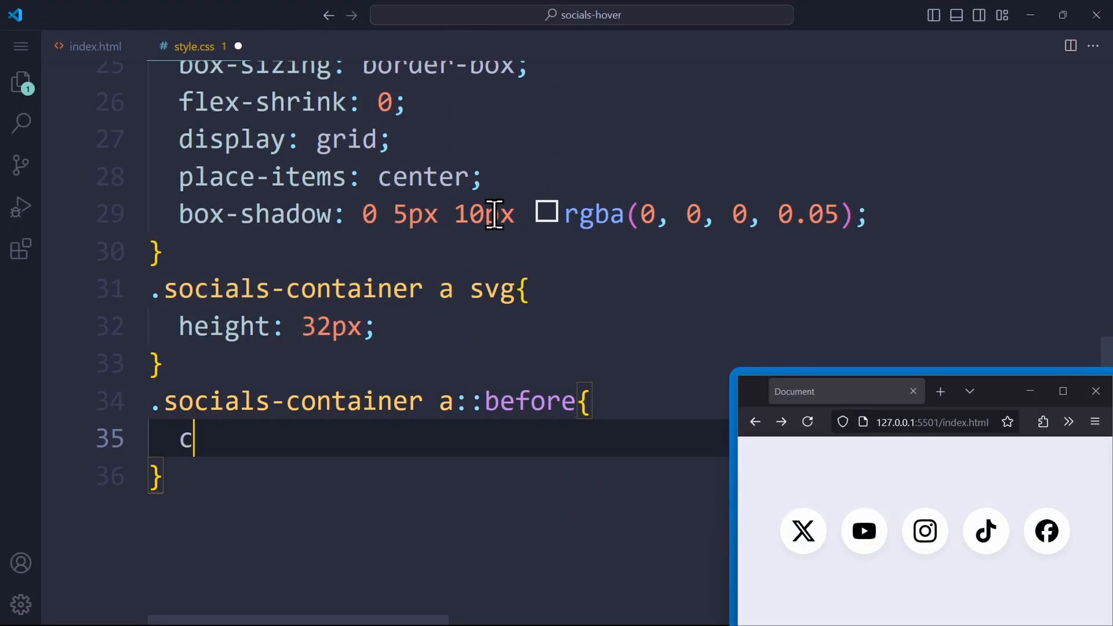
pyautogui.write("ontent: '';")
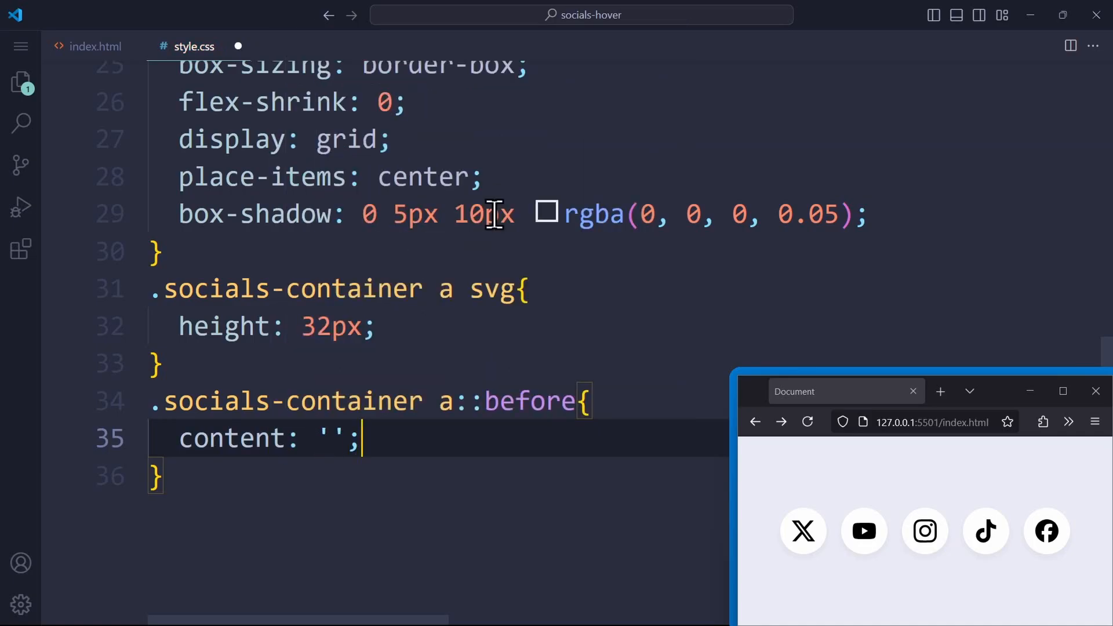
pyautogui.write('Twitter')
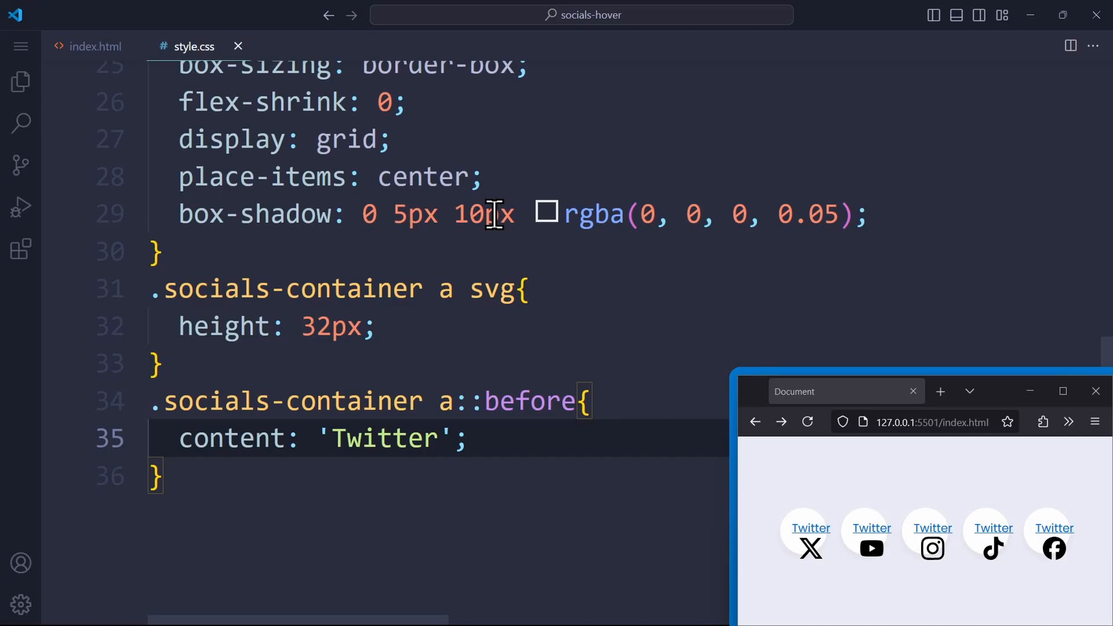
pyautogui.moveTo(738, 540)
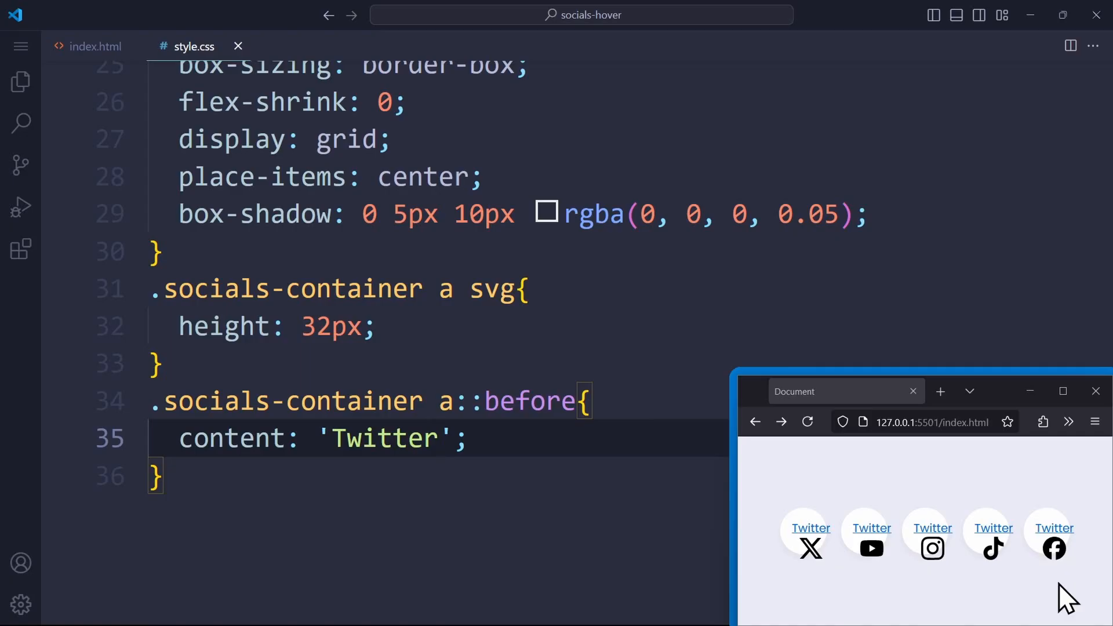
pyautogui.write('position: absolute;')
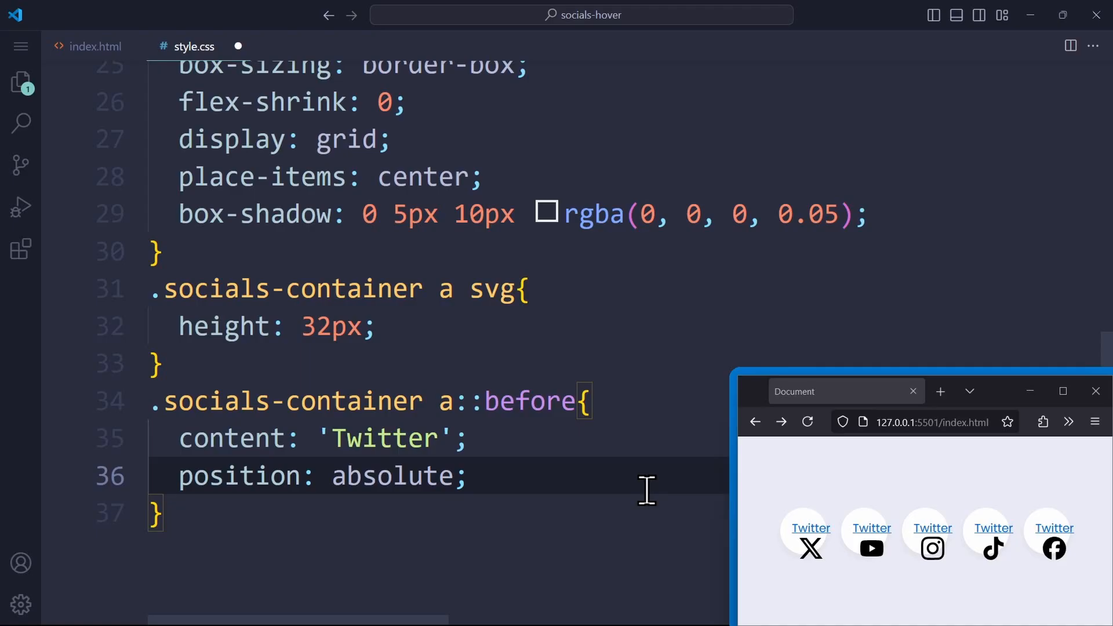
pyautogui.write('background')
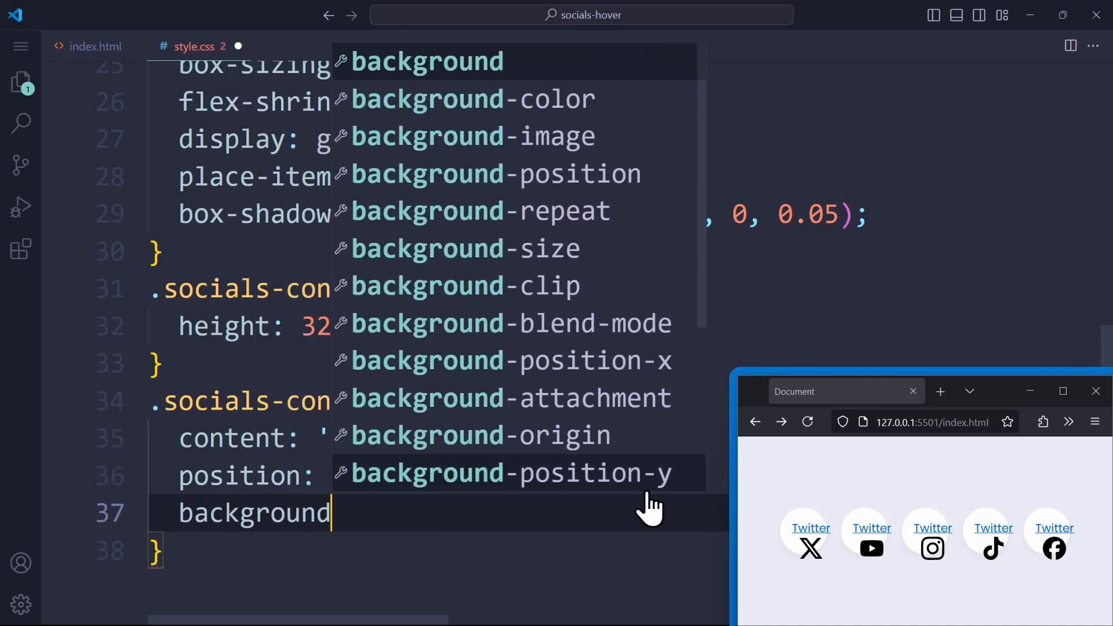
pyautogui.write('color: black;')
pyautogui.write('text-decoration: none;')
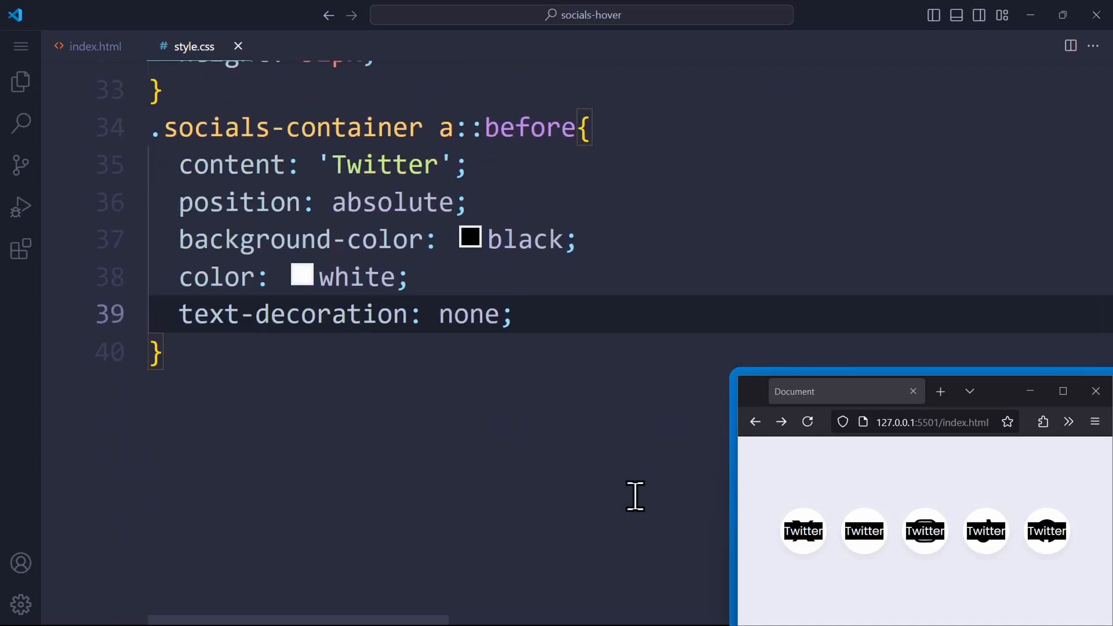
pyautogui.write('padding: 0.5em 1em;')
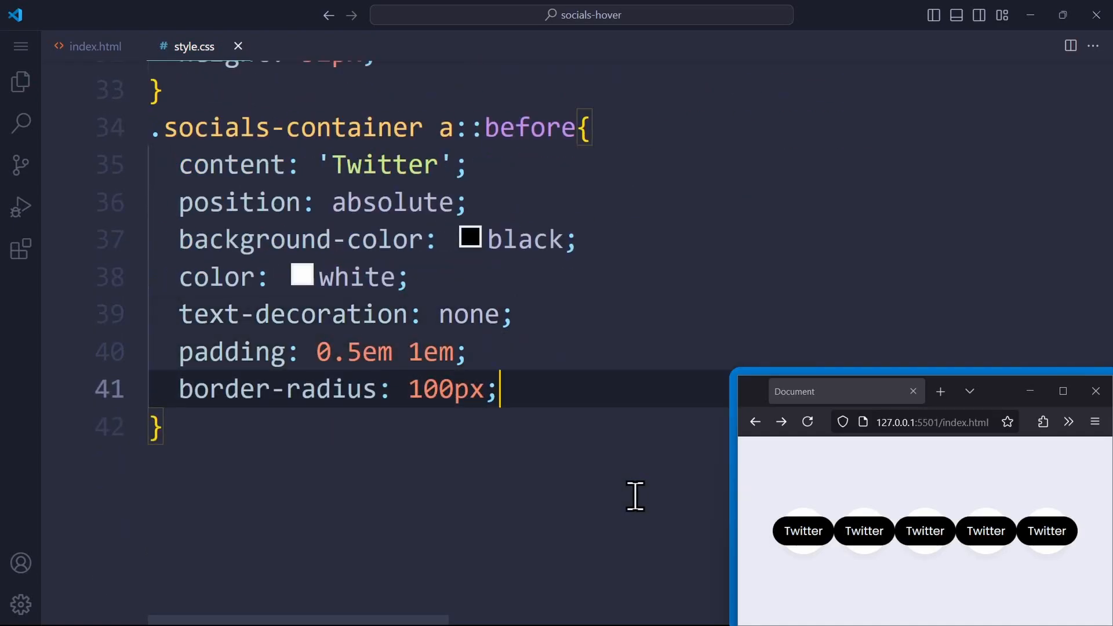
pyautogui.write('box-shadow: 0 5px 10px rgba(0, 0, 0, 0.05);')
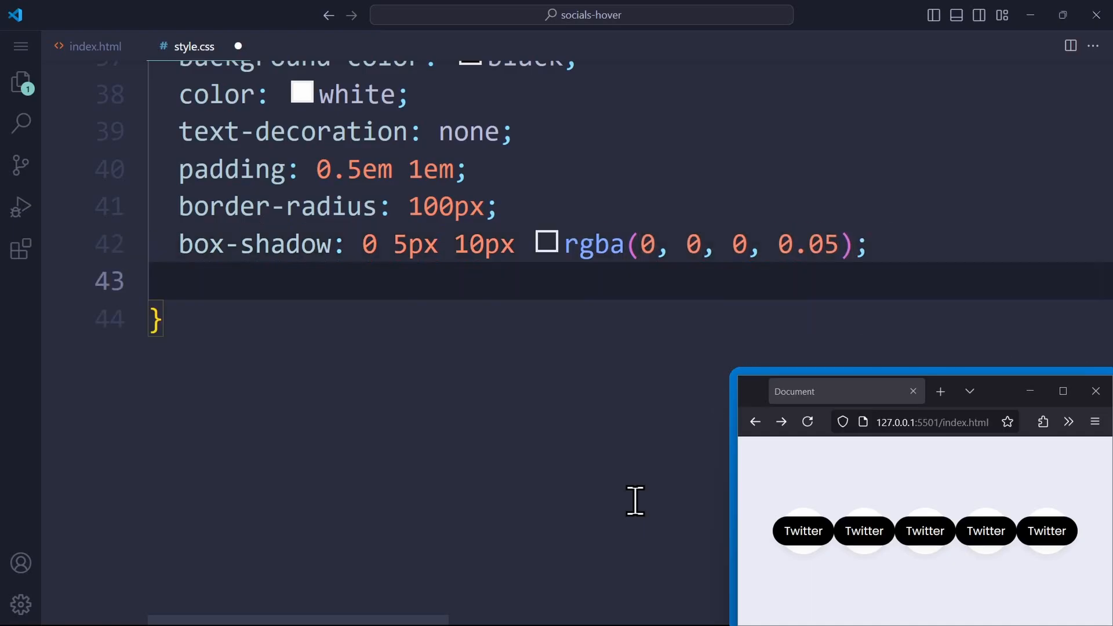
pyautogui.write('transform: translate;')
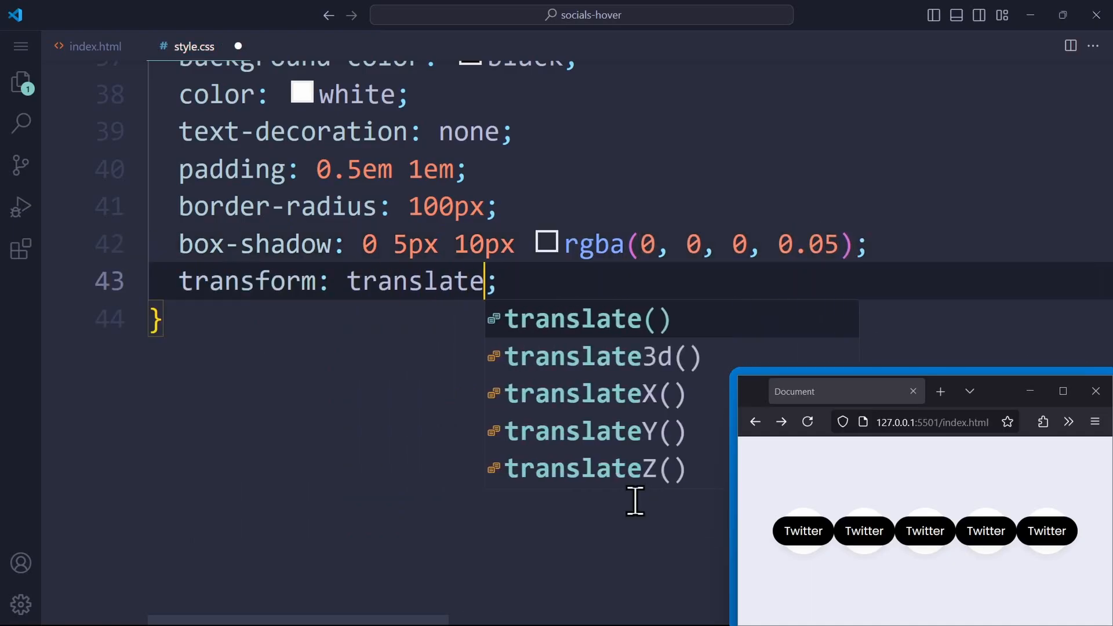
pyautogui.click(592, 432)
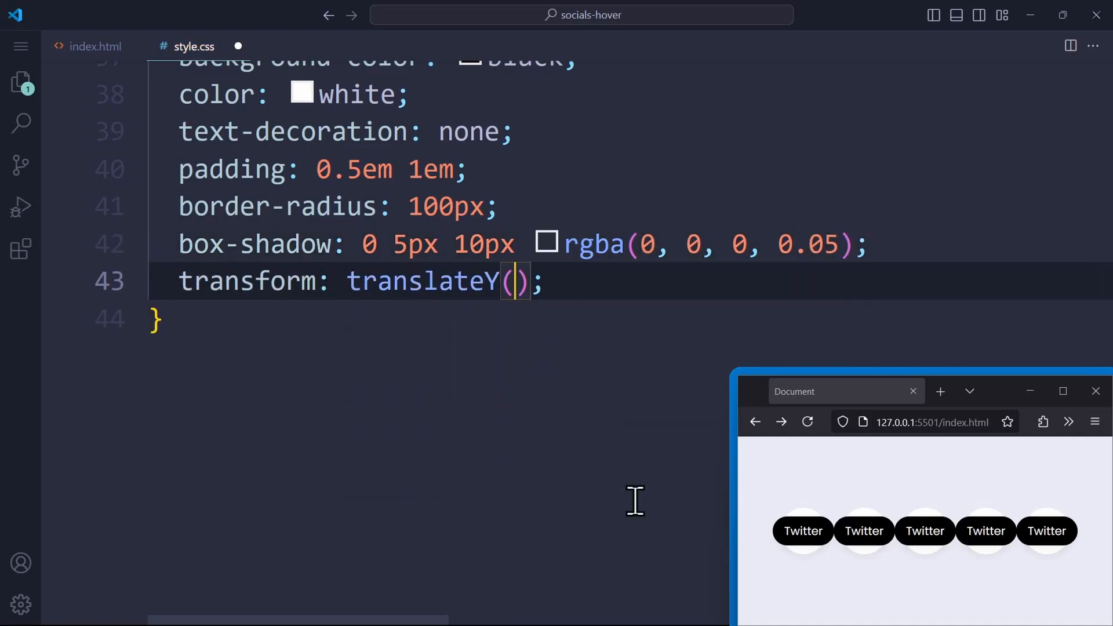
pyautogui.write('-65px')
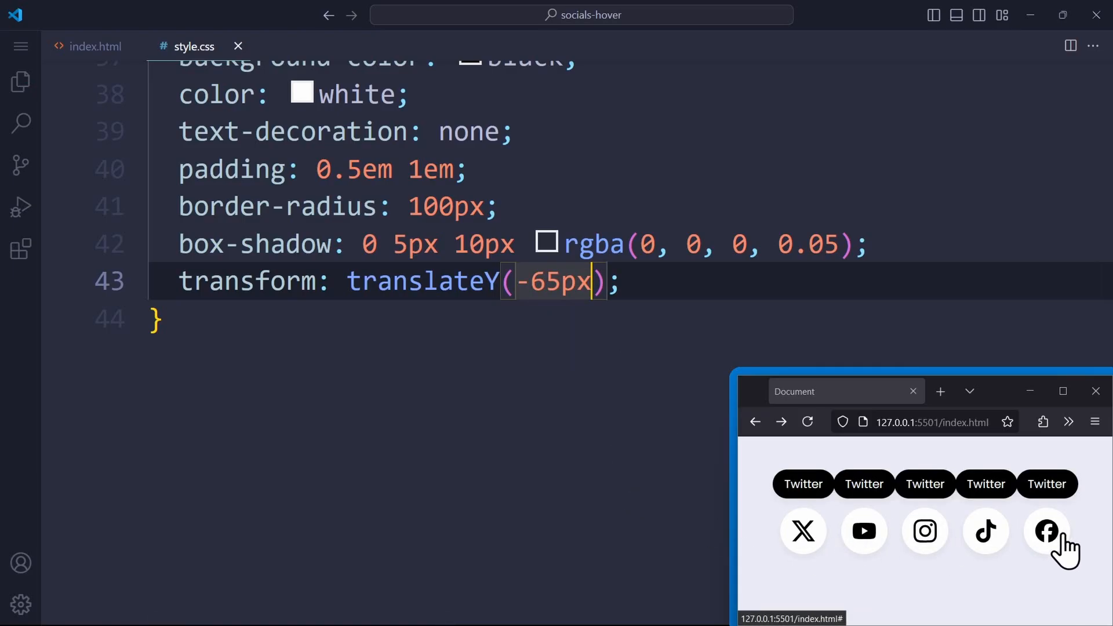
pyautogui.moveTo(888, 593)
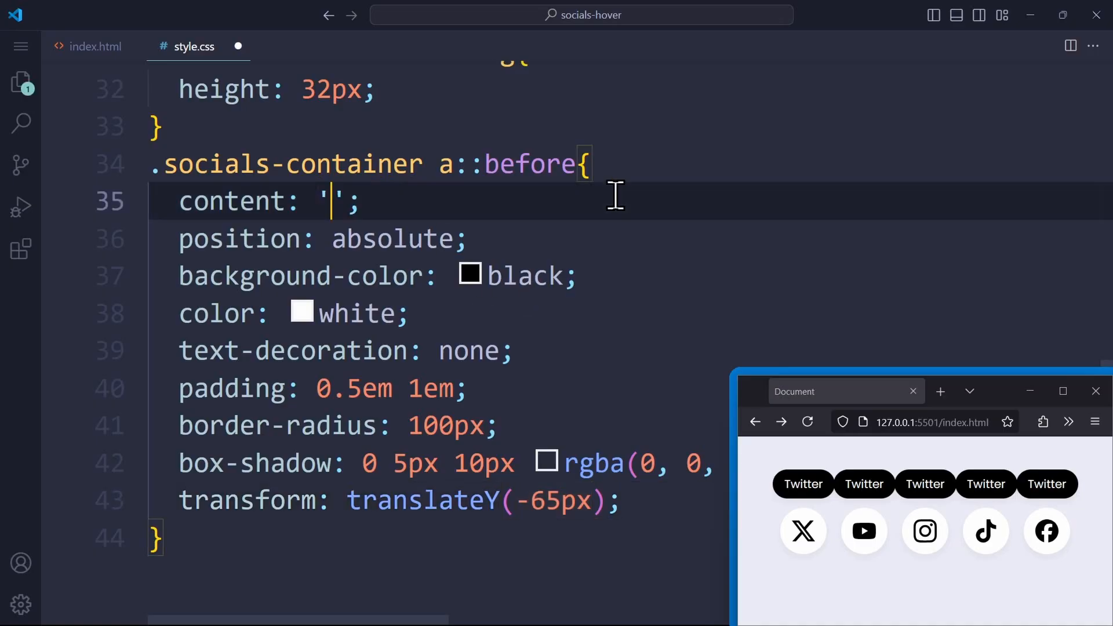
# Set the tooltip content to attr(data-social), save, and switch to index.html
pyautogui.write('attr()')
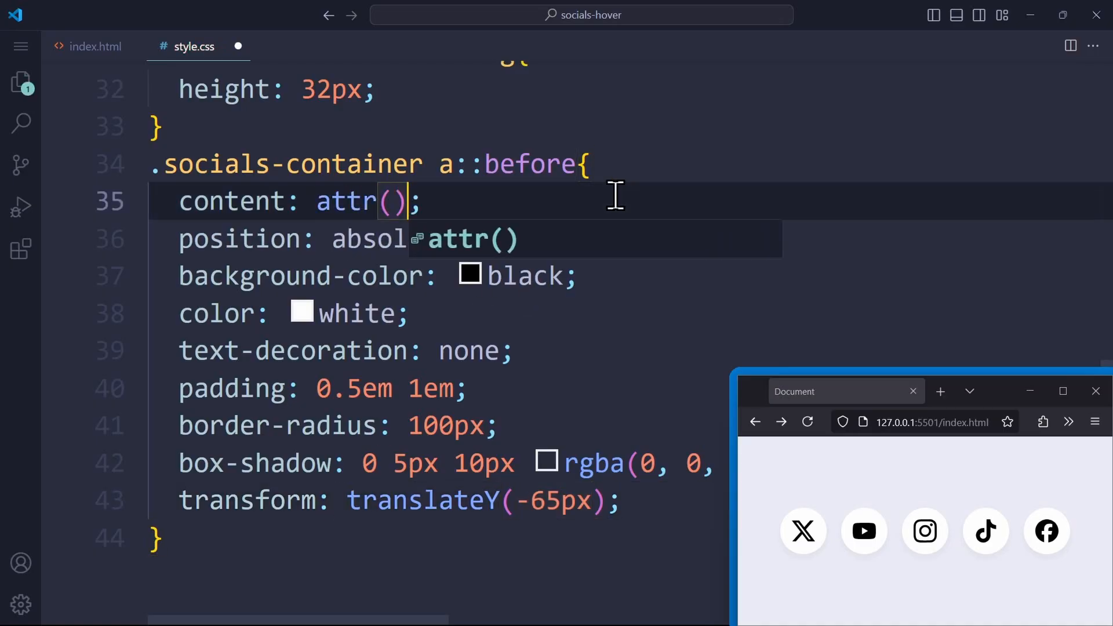
pyautogui.press('Ctrl+s')
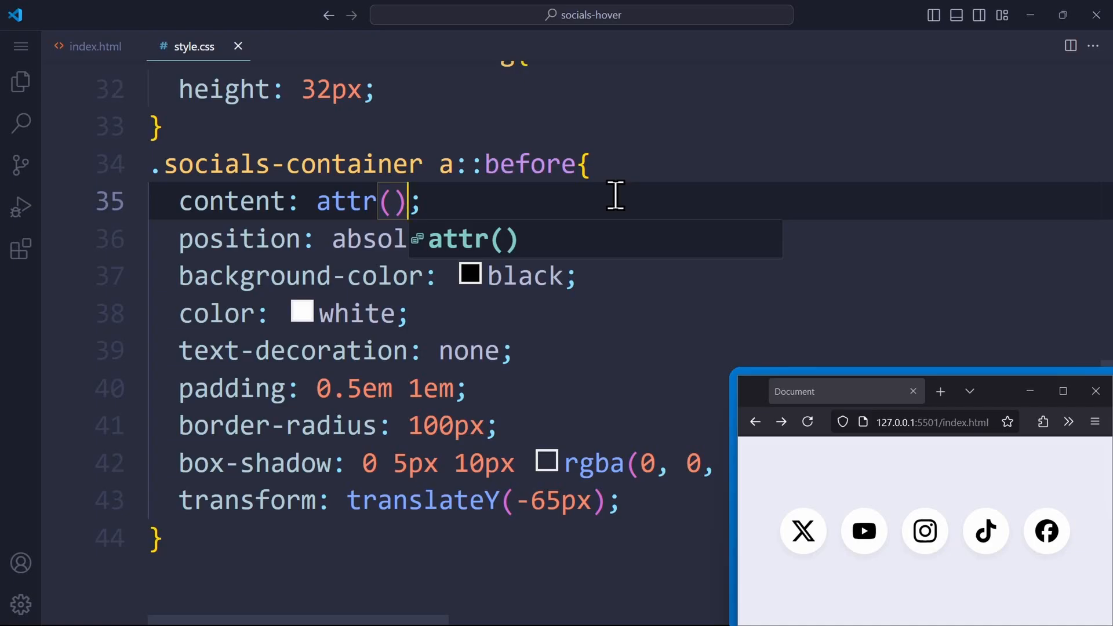
pyautogui.write('data')
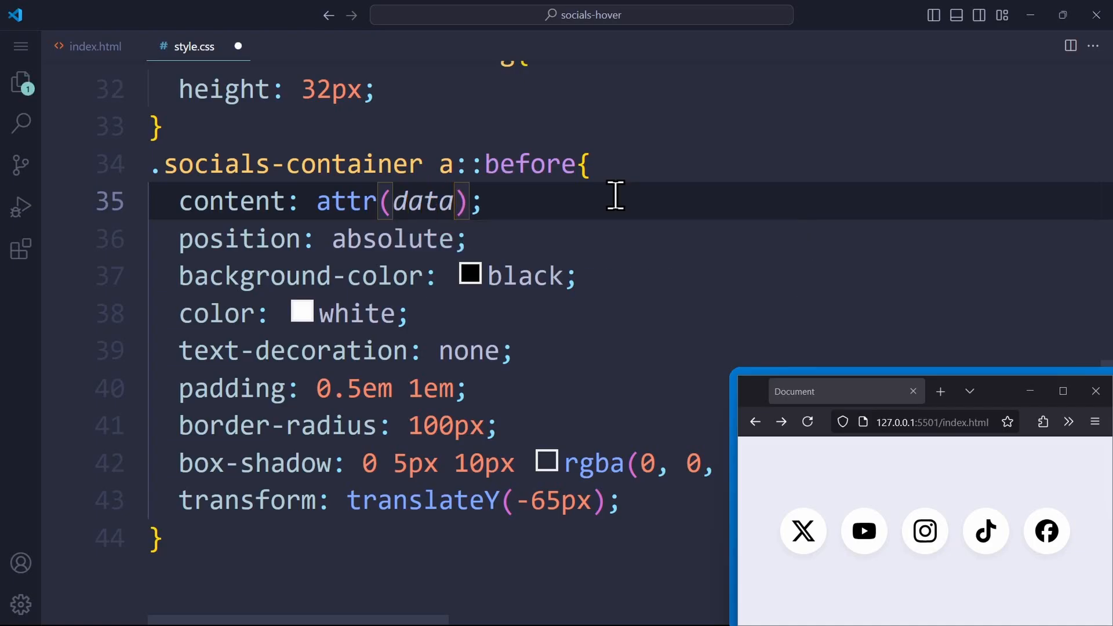
pyautogui.write('-social')
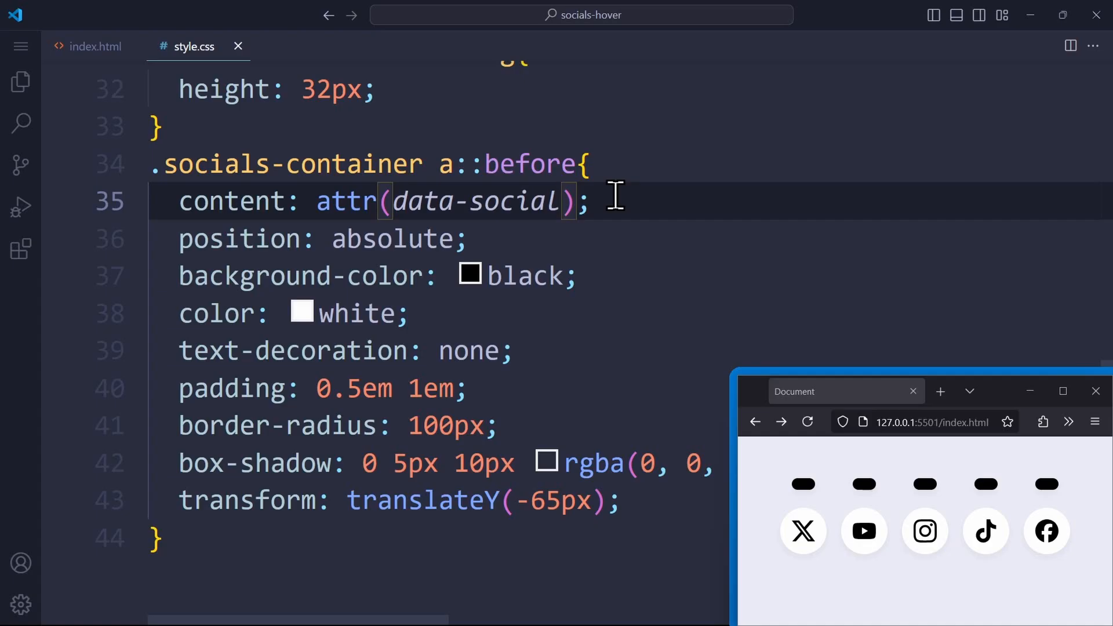
pyautogui.click(563, 202)
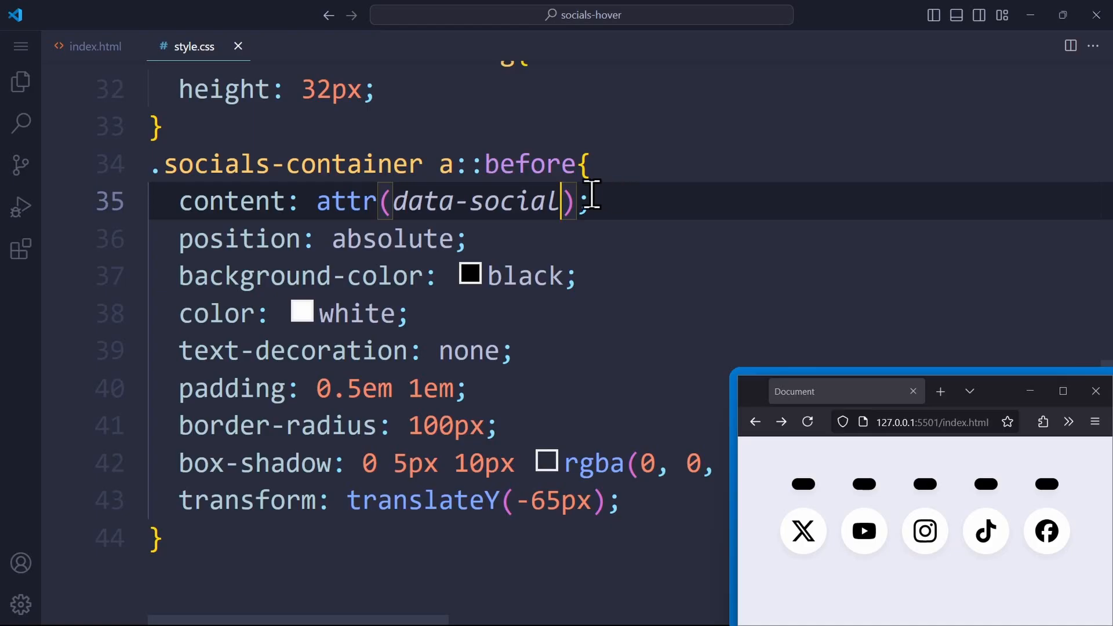
pyautogui.click(95, 46)
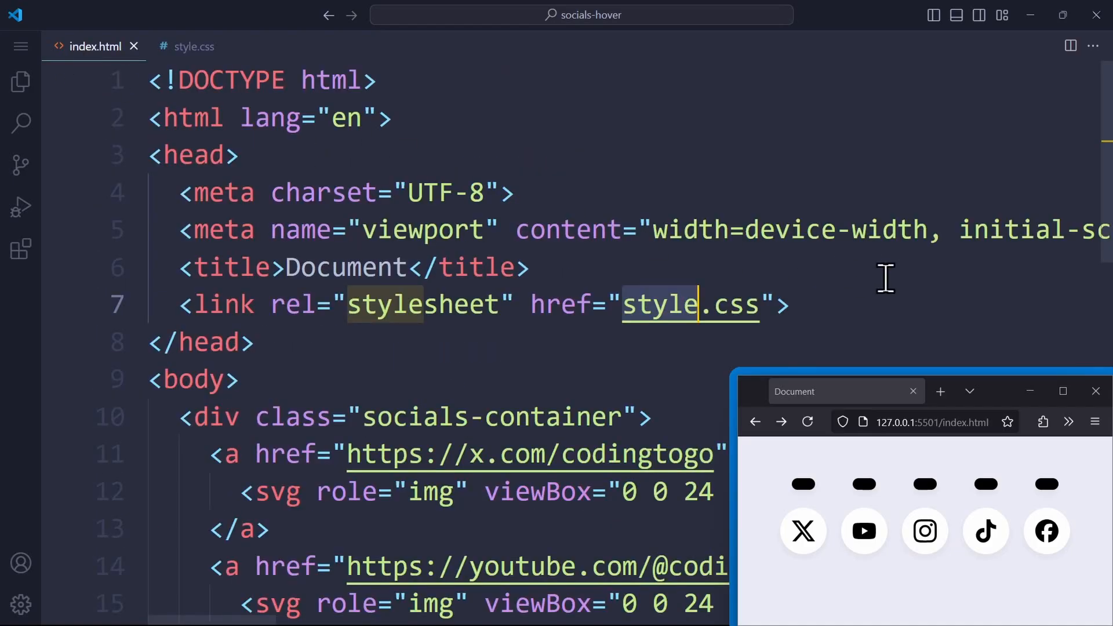
# Add data-social attributes Twitter, YouTube, Instagram, TikTok and Facebook to the five anchors
pyautogui.write('data-')
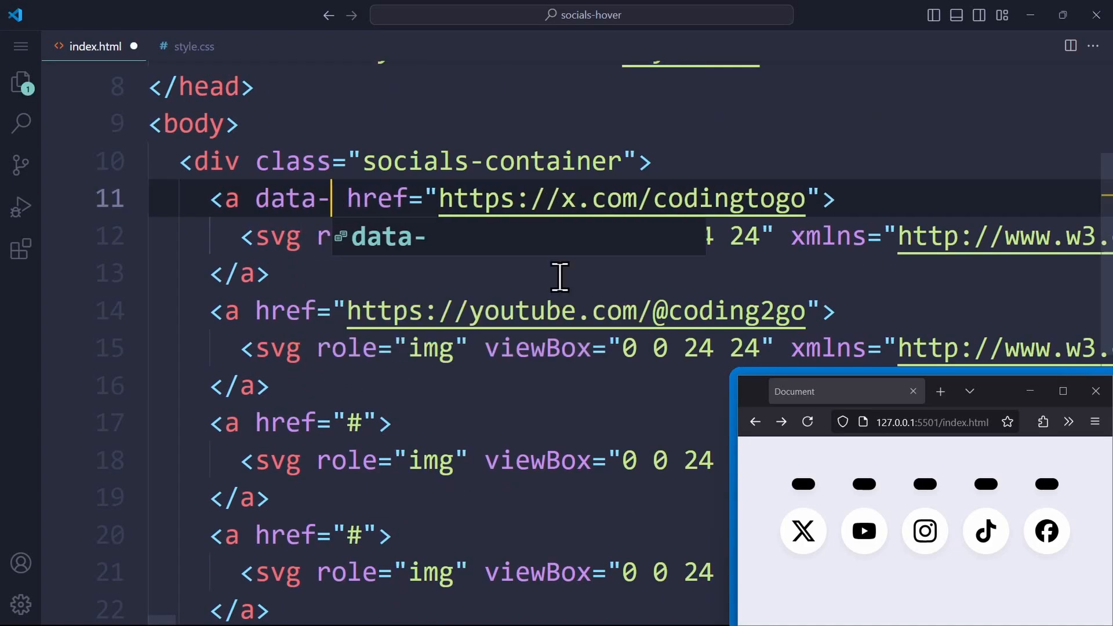
pyautogui.write('social="Tw')
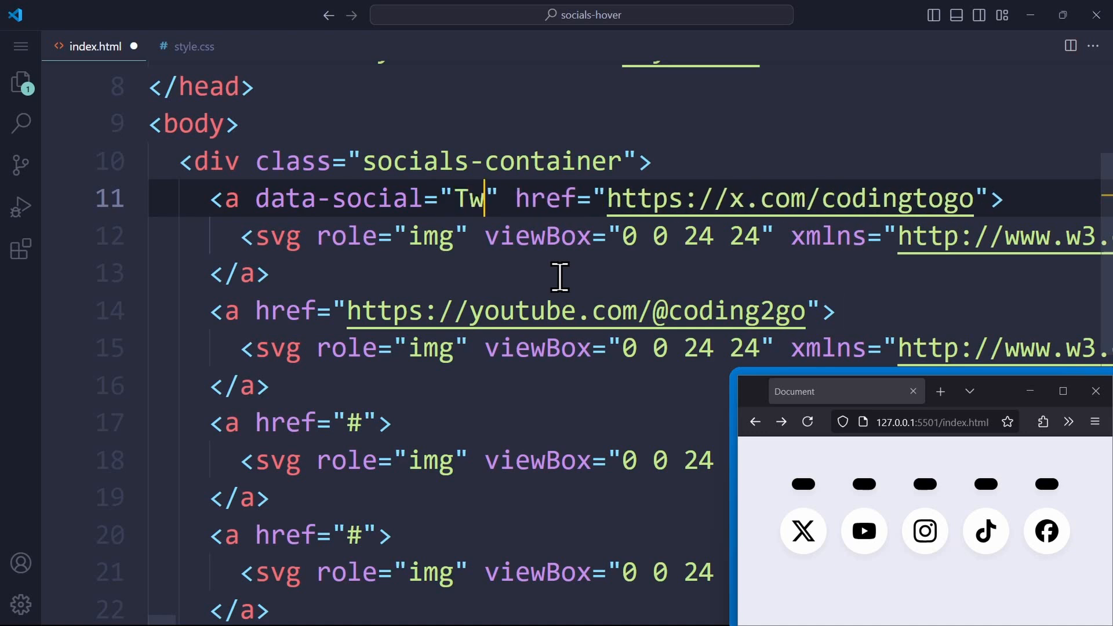
pyautogui.write('itter')
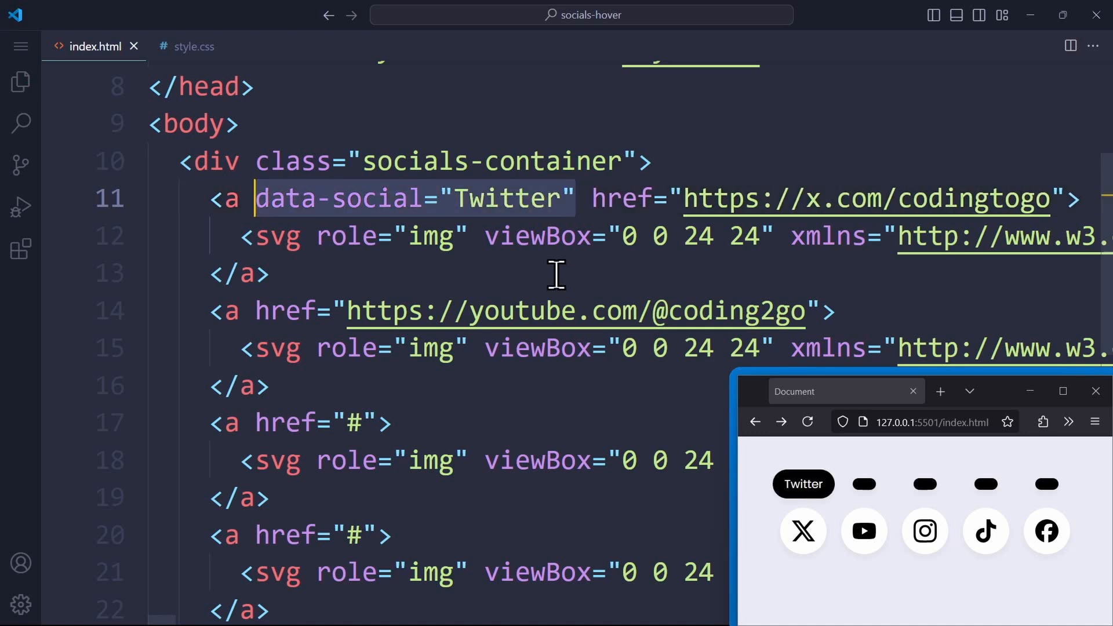
pyautogui.write('data-social="YouTube"')
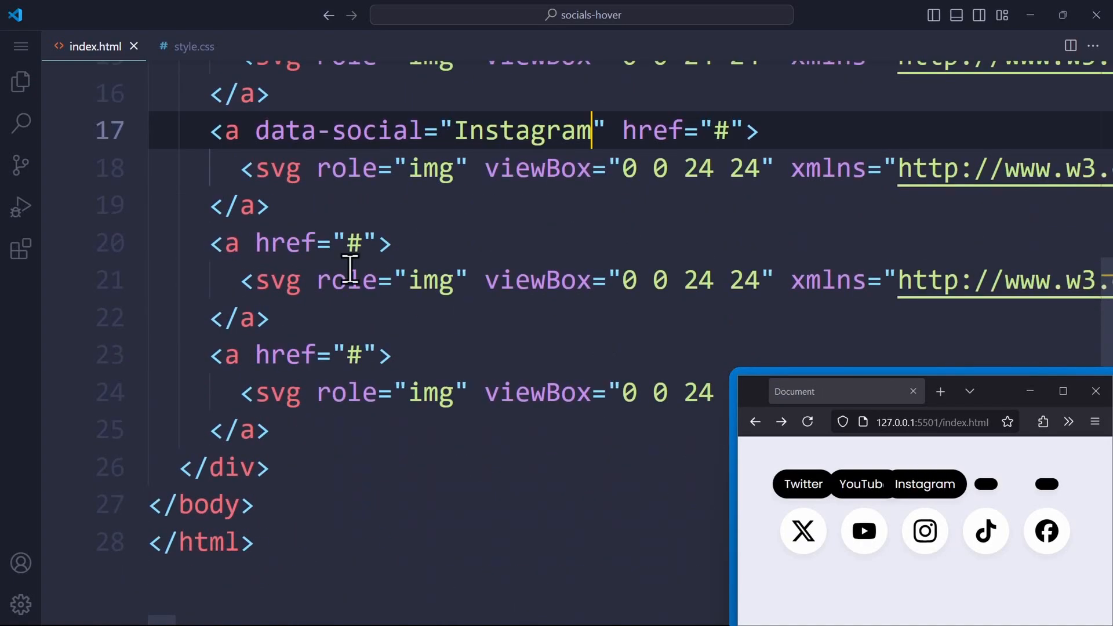
pyautogui.write('data-social="TikTok"')
pyautogui.click(630, 355)
pyautogui.write(' data-social="Facebook"')
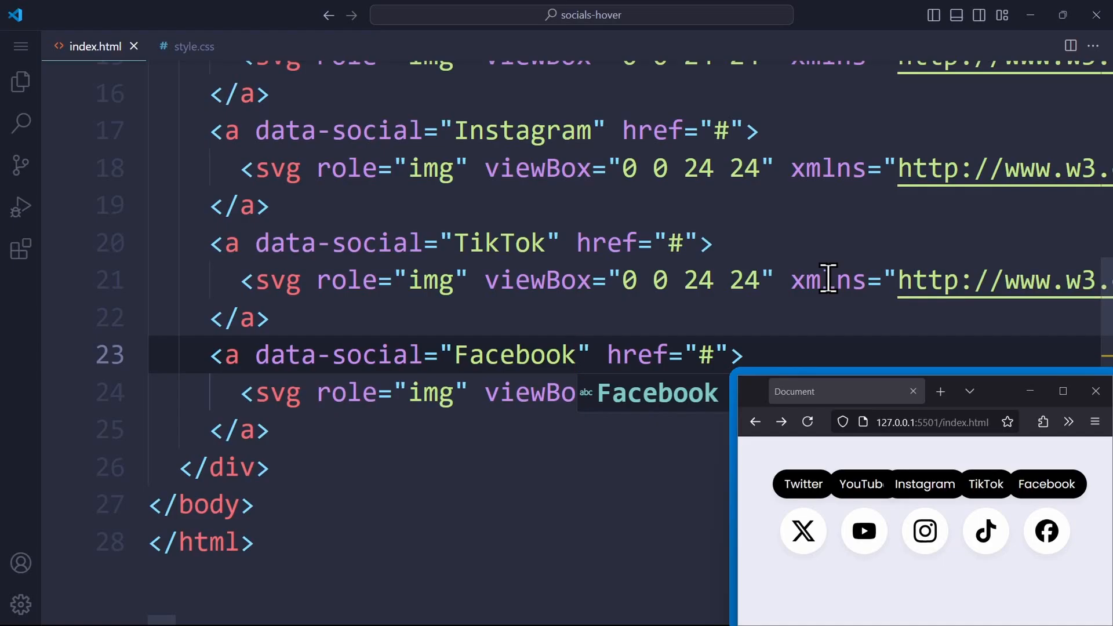
pyautogui.click(193, 46)
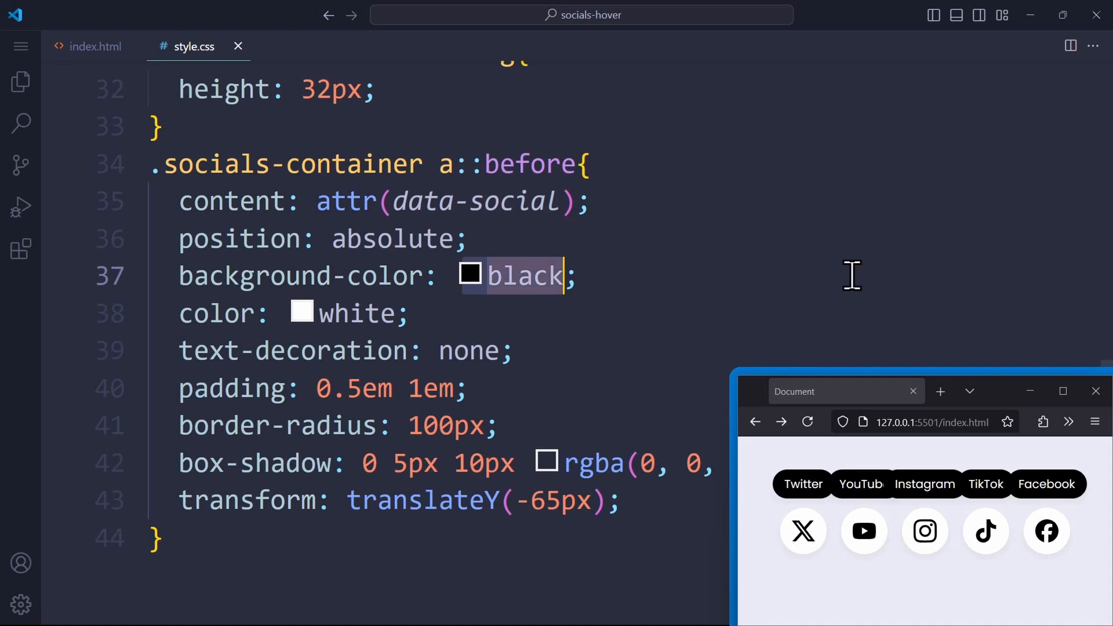
# Set the ::before tooltip background-color to var(--accent-color)
pyautogui.write('var')
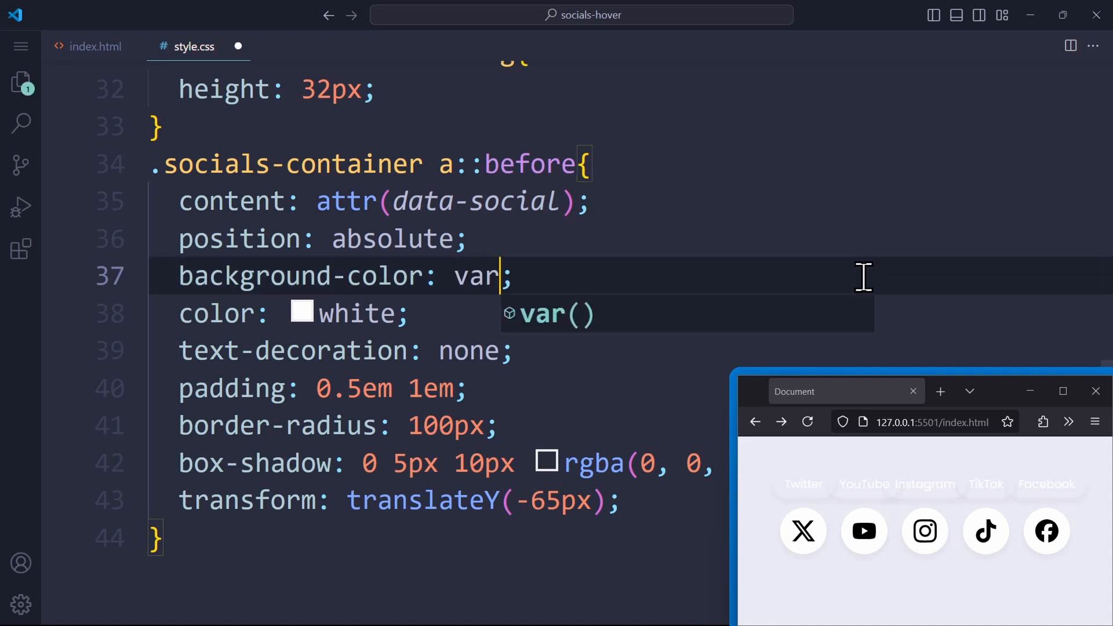
pyautogui.press('Tab')
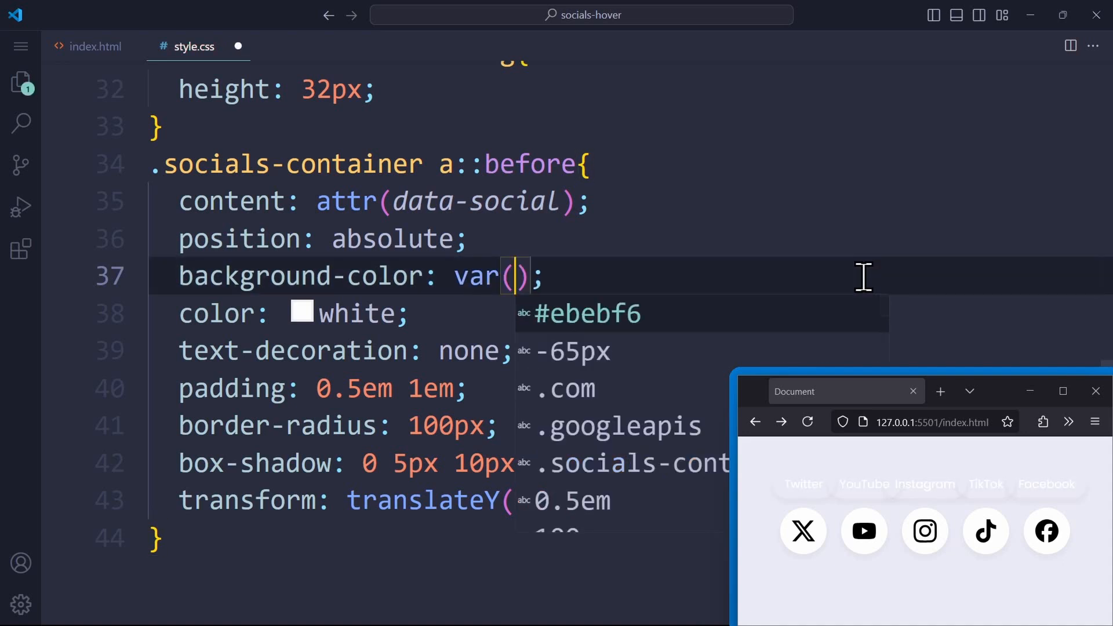
pyautogui.write('--accent-co')
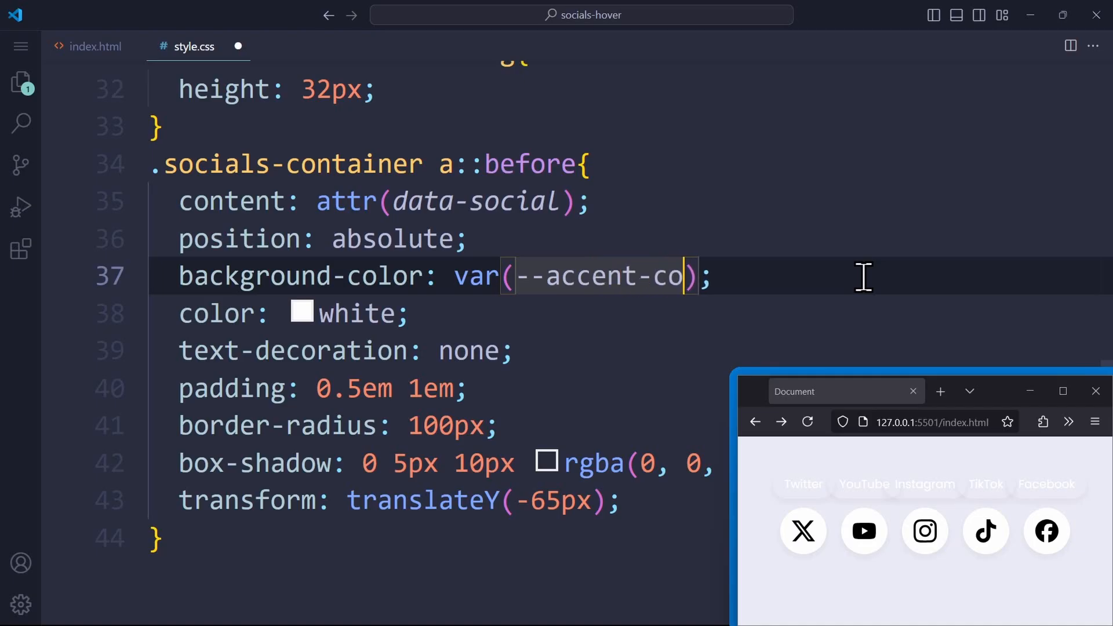
pyautogui.write('lor')
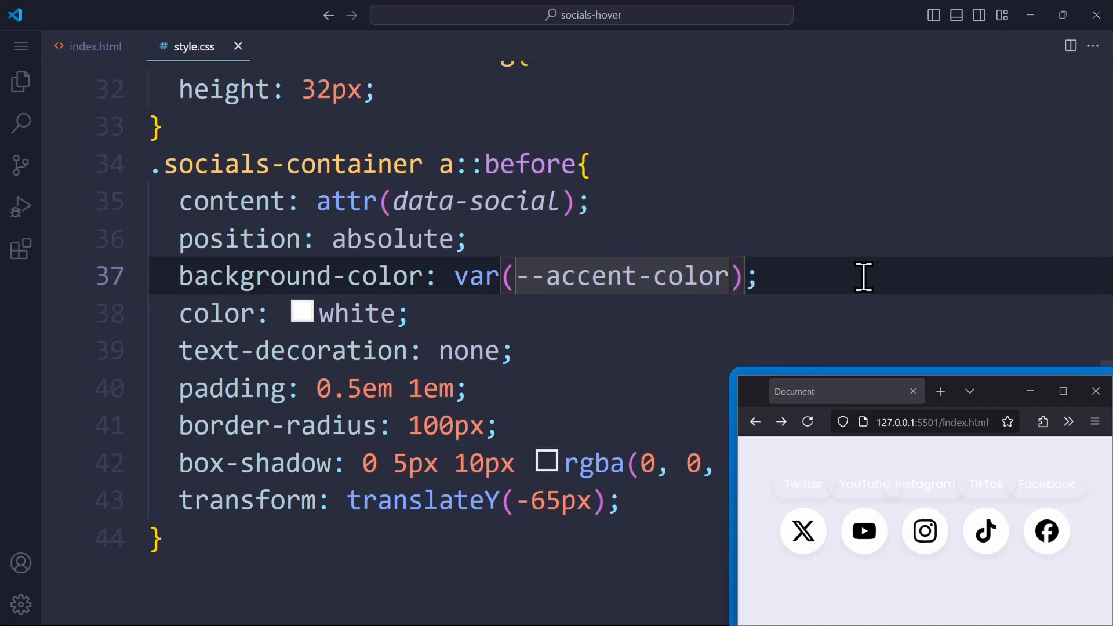
pyautogui.moveTo(91, 87)
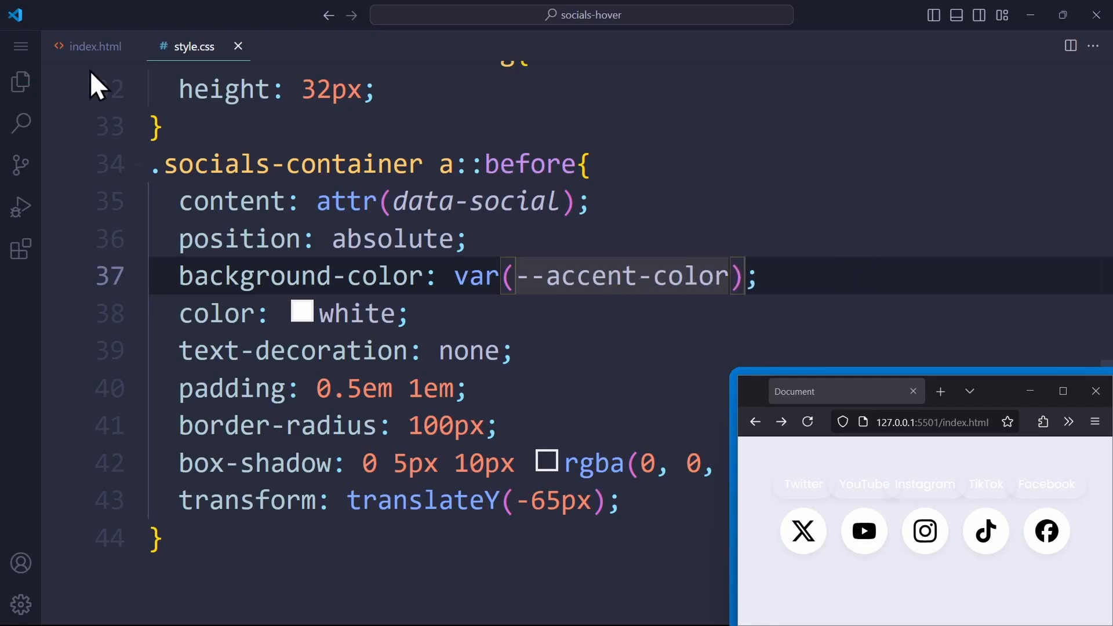
# Add inline --accent-color styles to the anchors, from black to #106bff
pyautogui.click(95, 47)
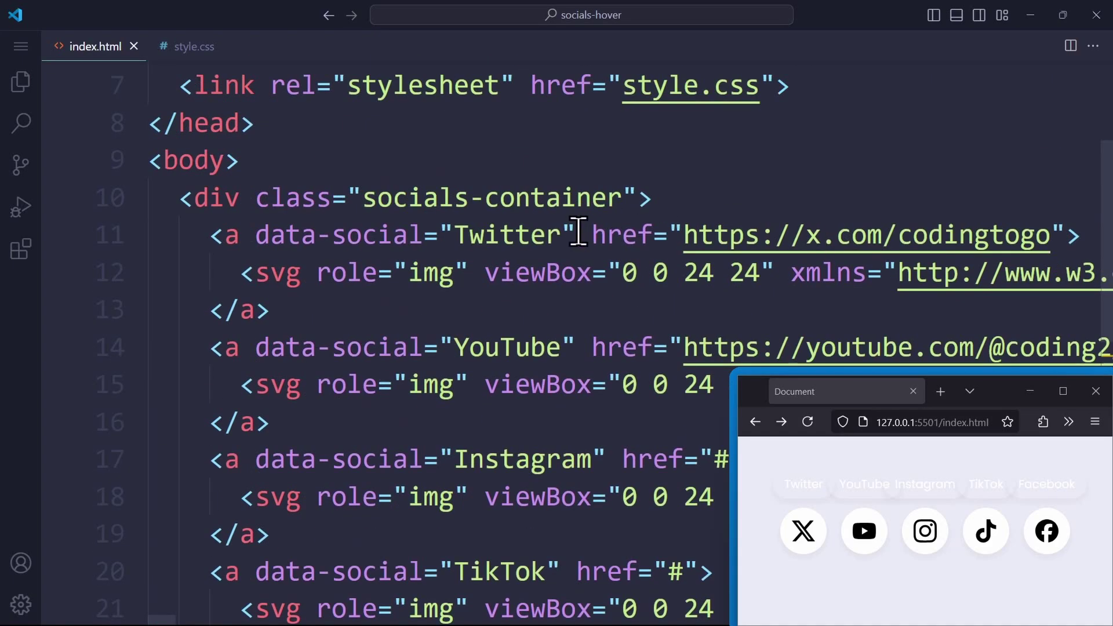
pyautogui.write('style="-"')
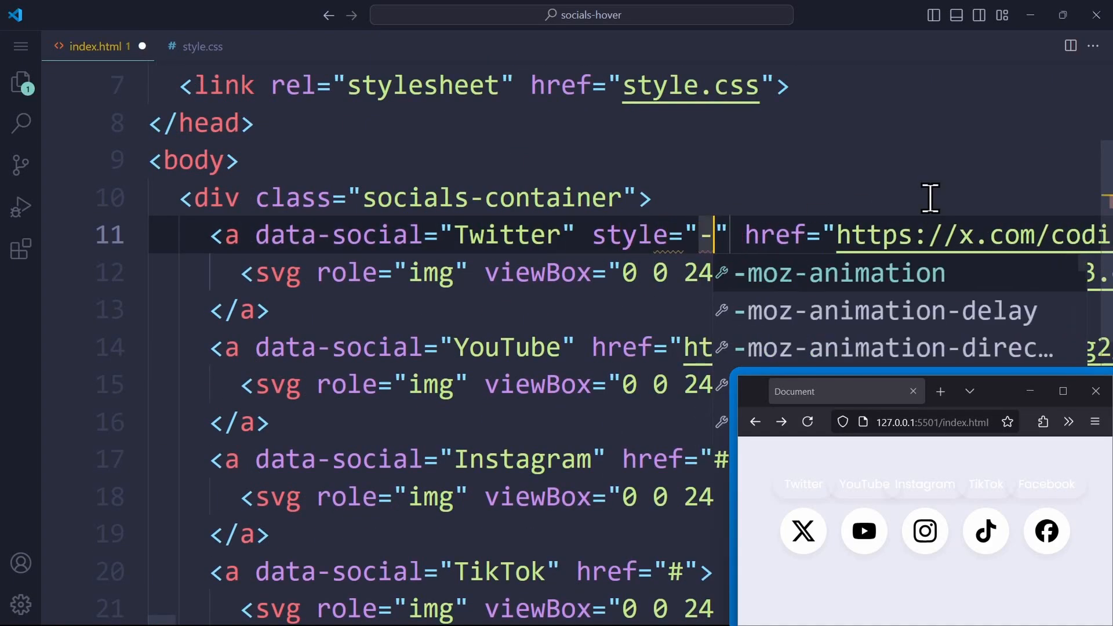
pyautogui.write('-accent-color: black;" h')
pyautogui.click(630, 348)
pyautogui.write('style="--accent-color: red;" ')
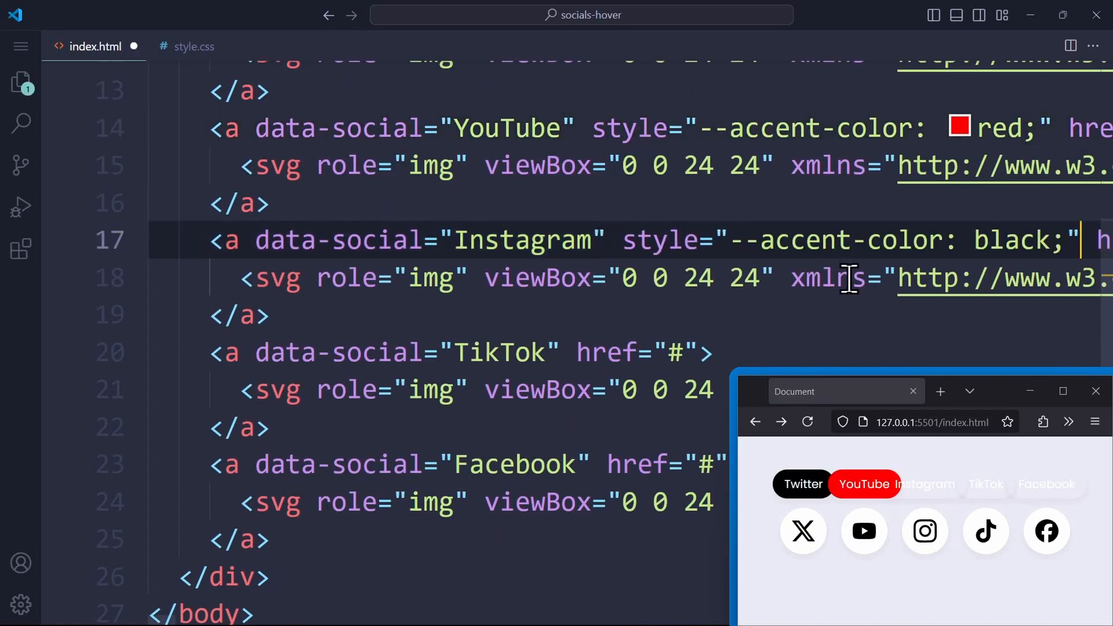
pyautogui.write('#106bff;')
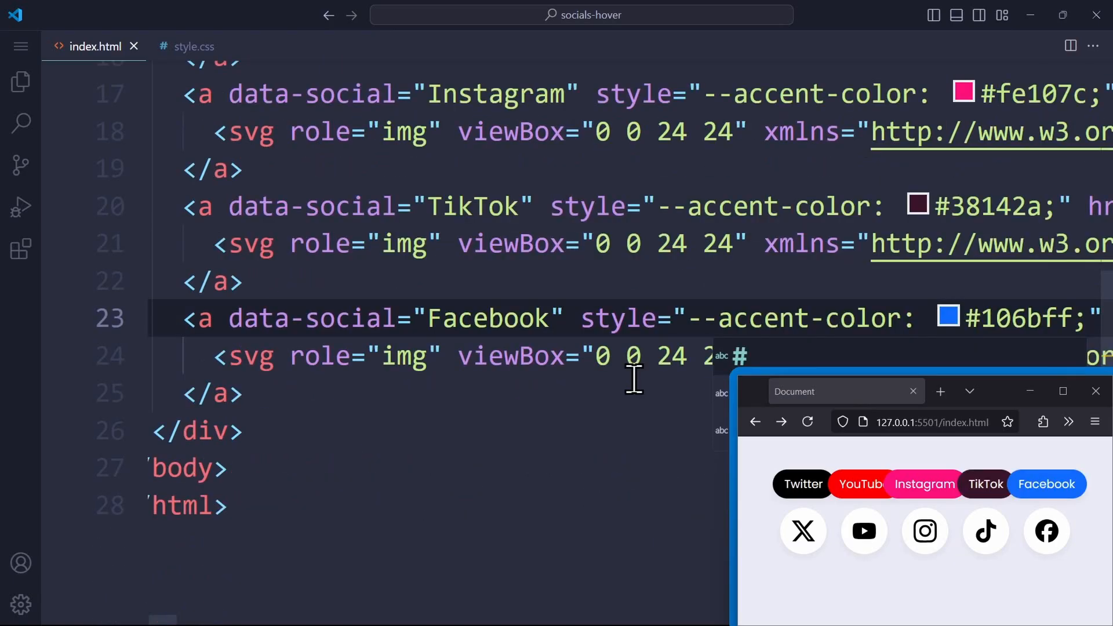
pyautogui.click(193, 46)
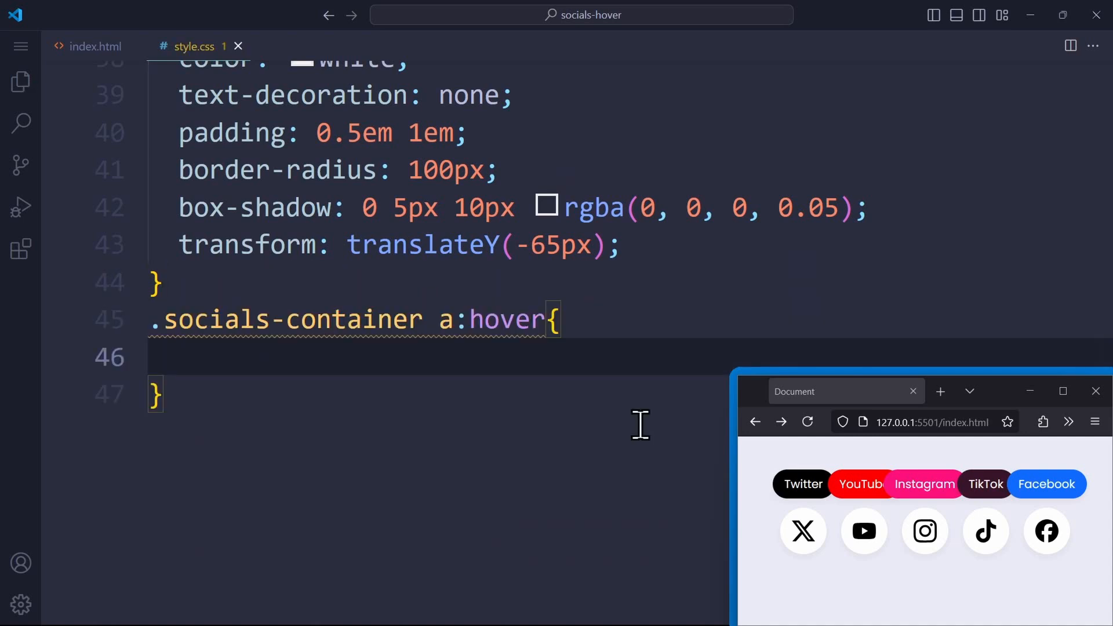
# Add a:hover with var(--accent-color) background, plus an a:hover svg rule with fill: white
pyautogui.write('background-color: var(--accent-color);')
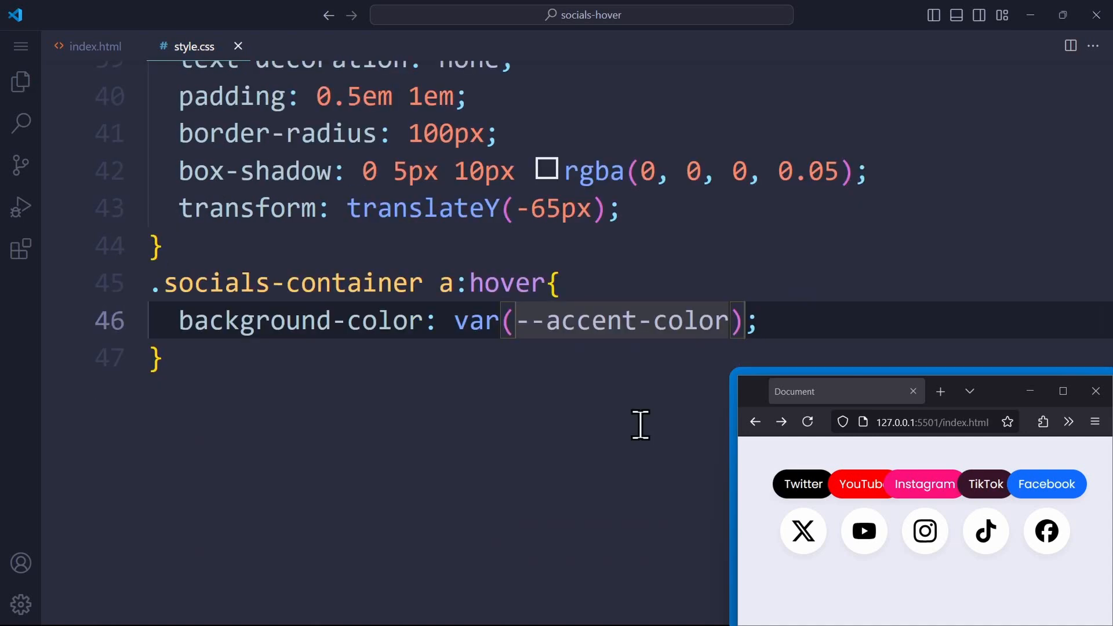
pyautogui.moveTo(864, 532)
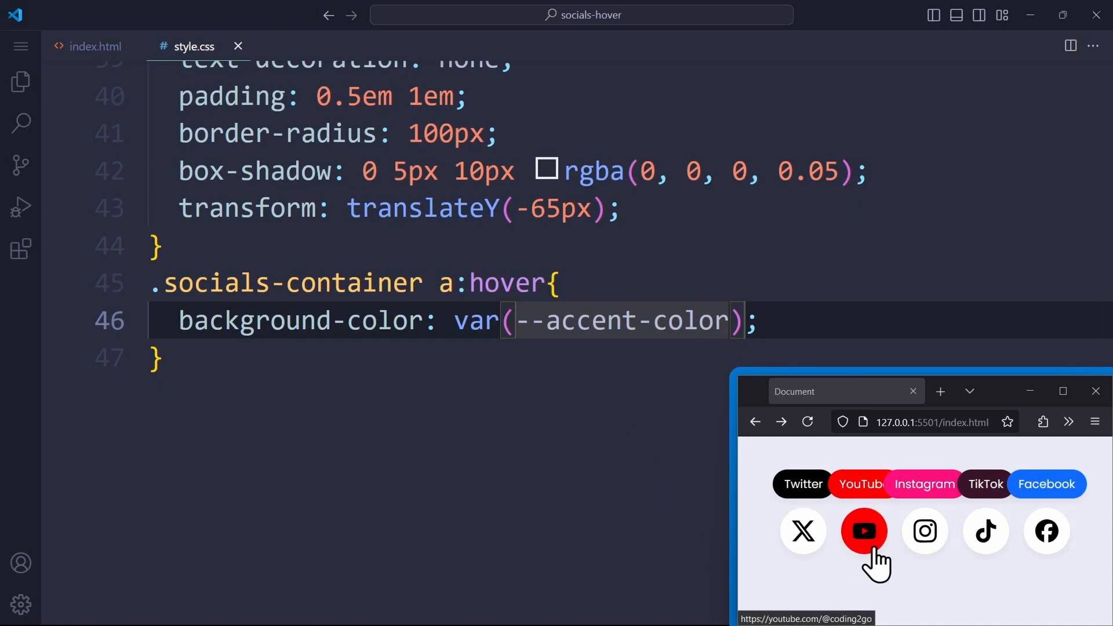
pyautogui.moveTo(622, 526)
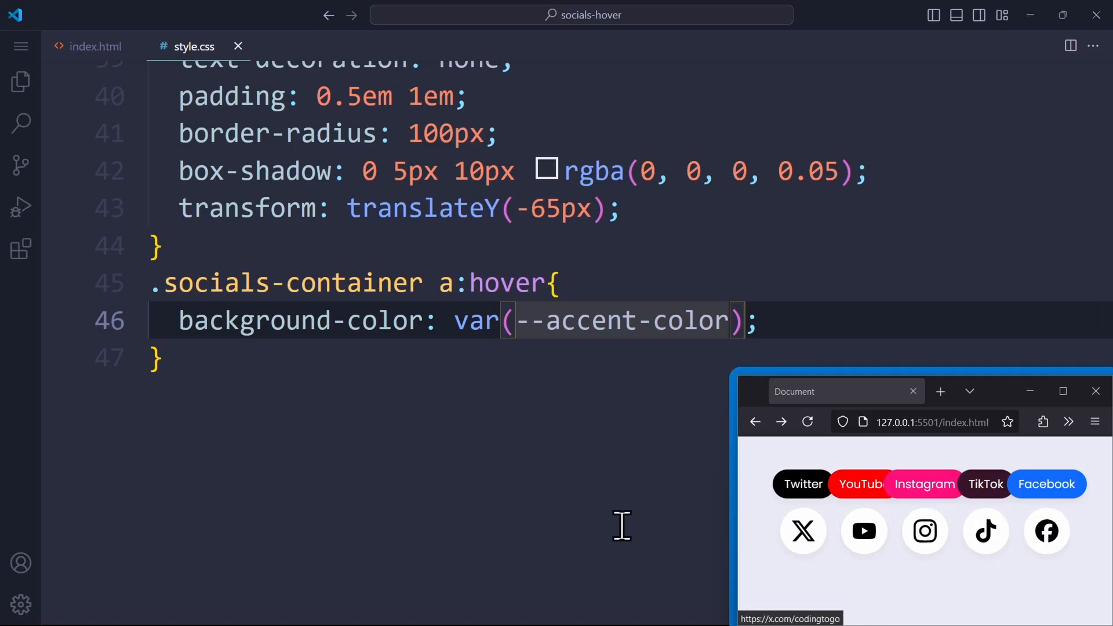
pyautogui.press('Enter')
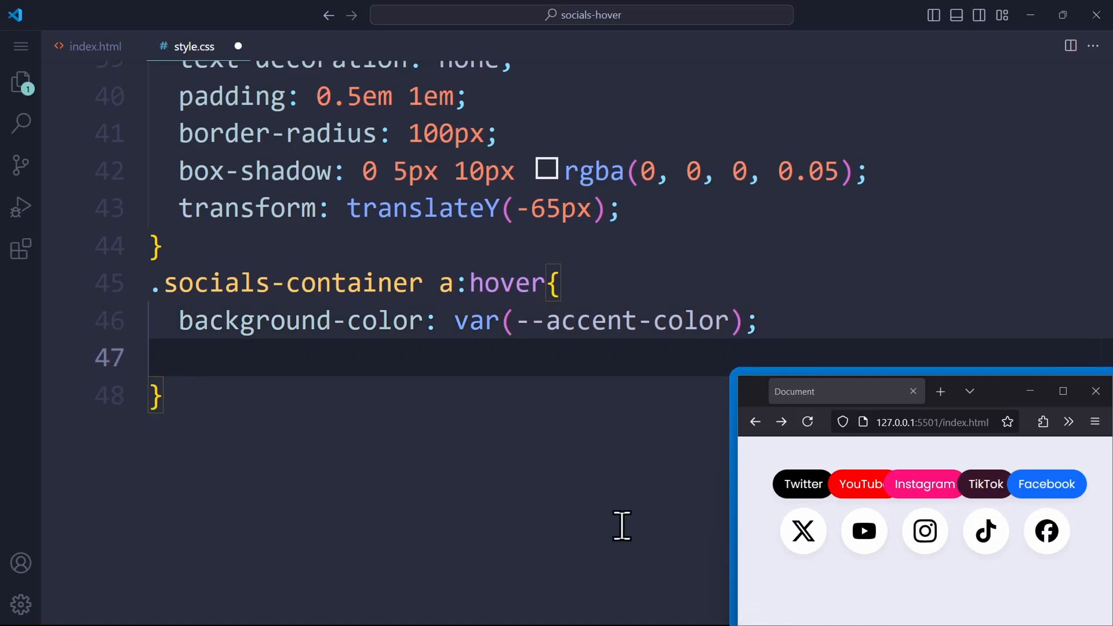
pyautogui.write('fill: white;')
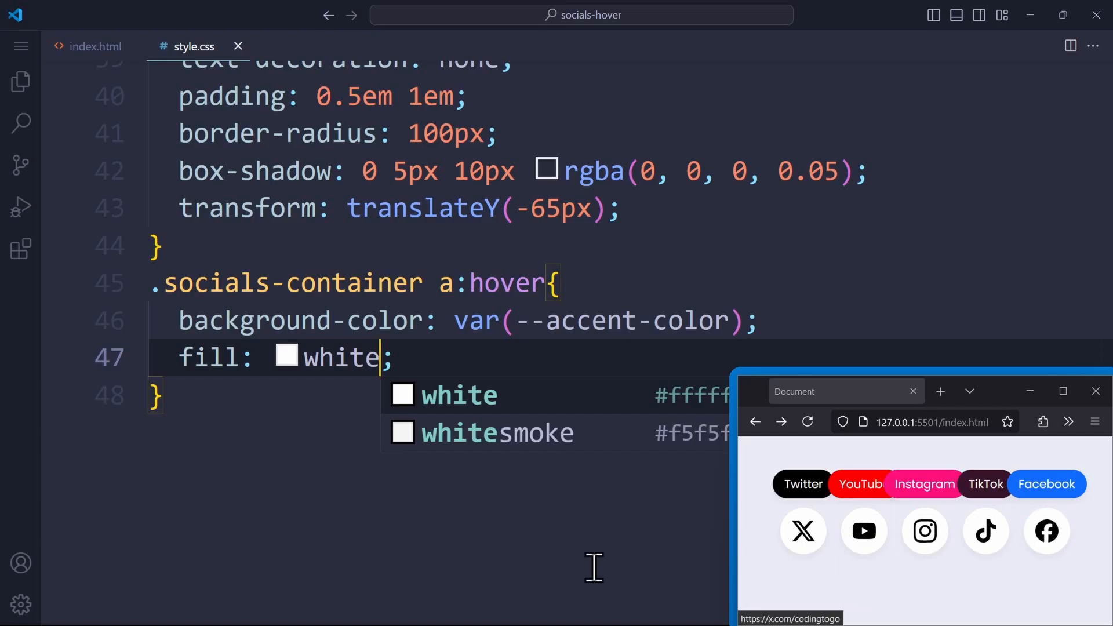
pyautogui.press('Enter')
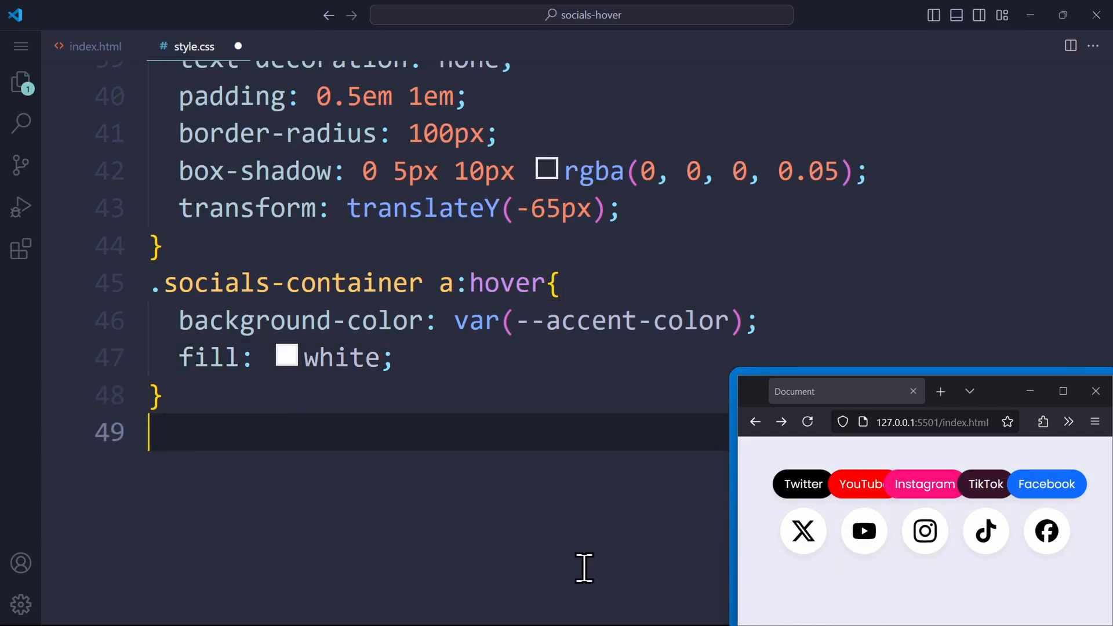
pyautogui.write('.socials-container')
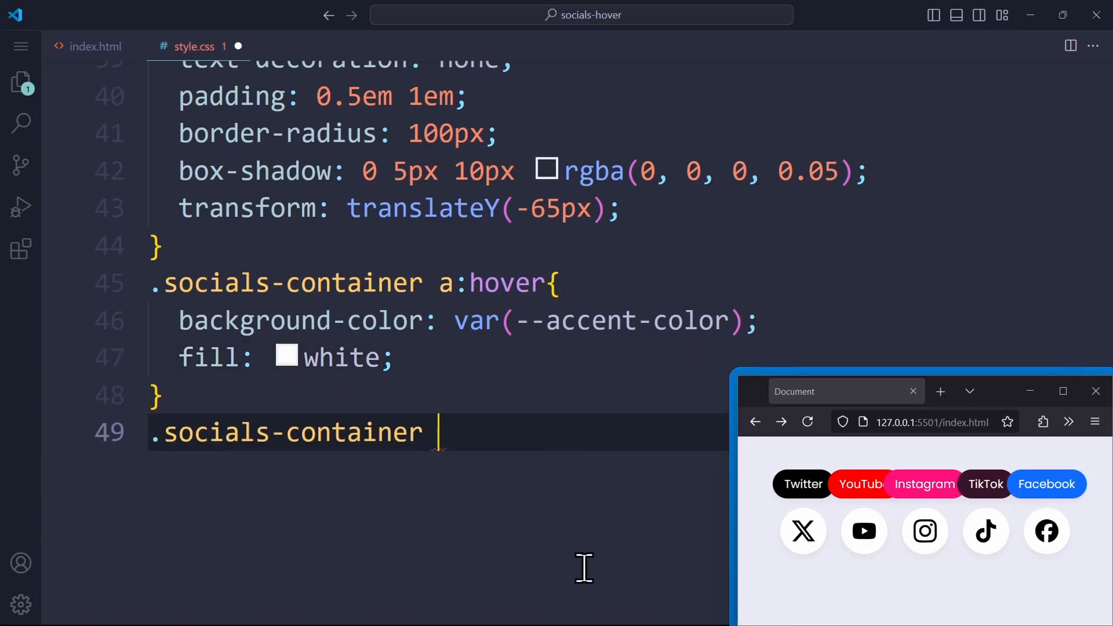
pyautogui.write('a:hover svg{')
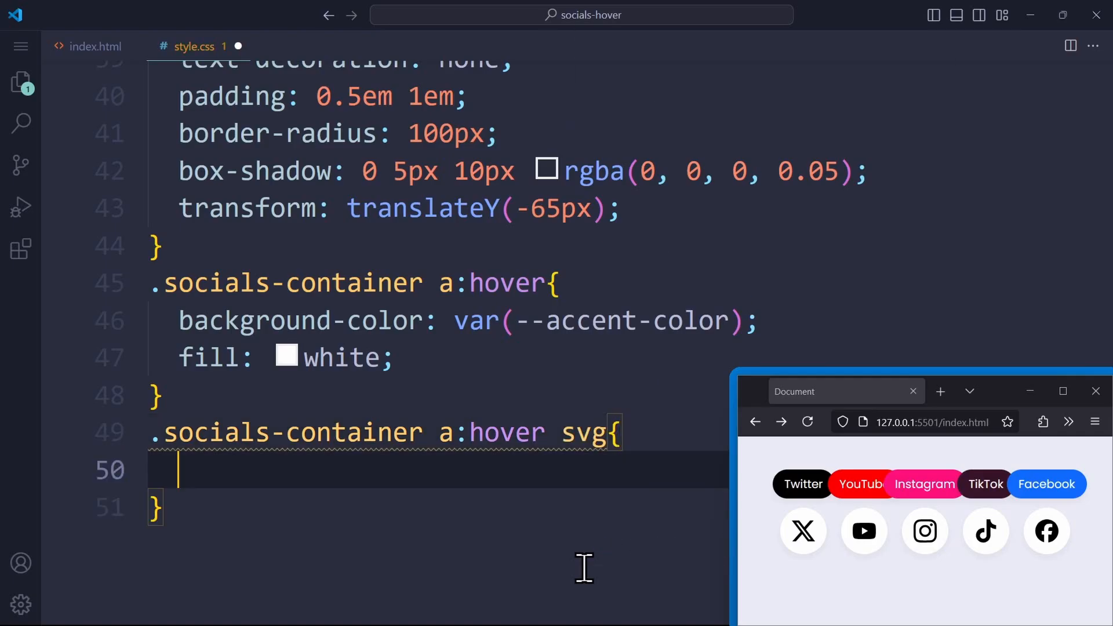
pyautogui.write('fill: white;')
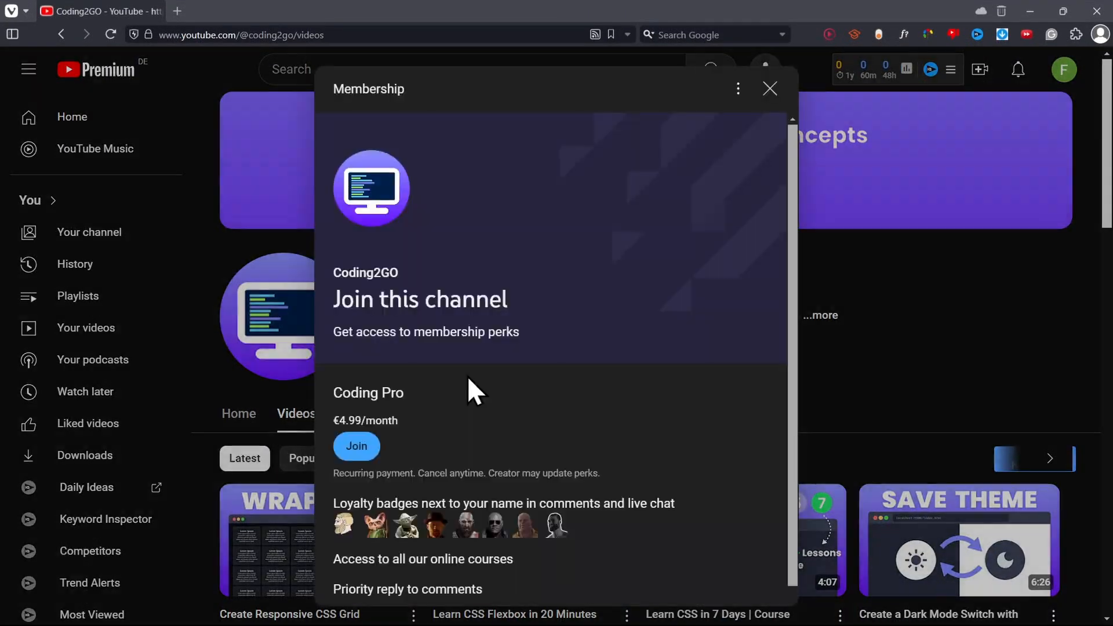
pyautogui.moveTo(356, 447)
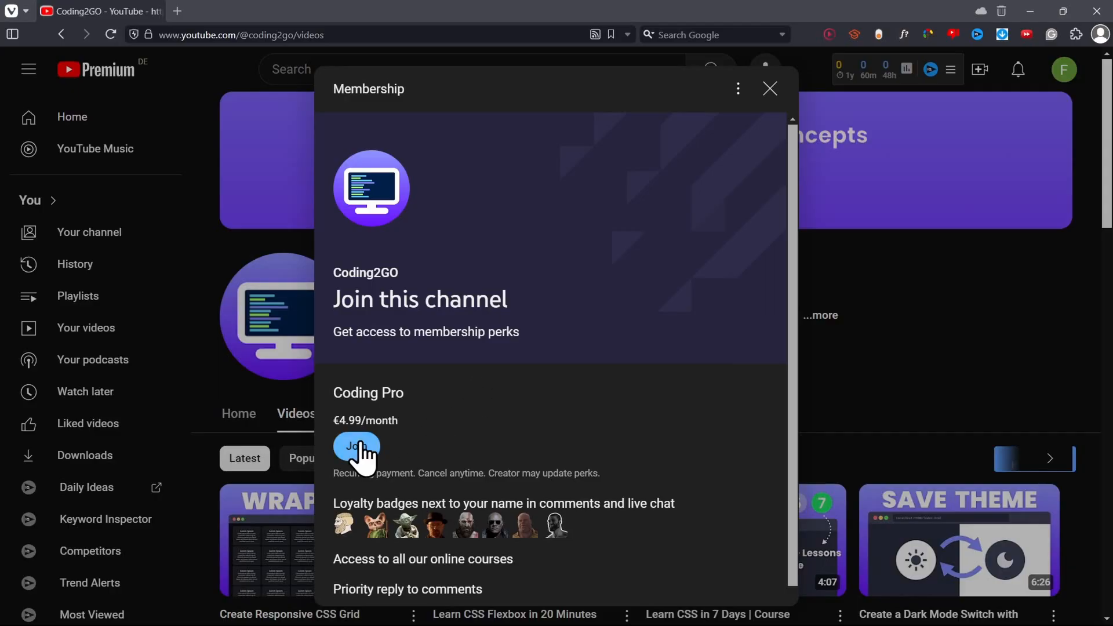
pyautogui.moveTo(606, 561)
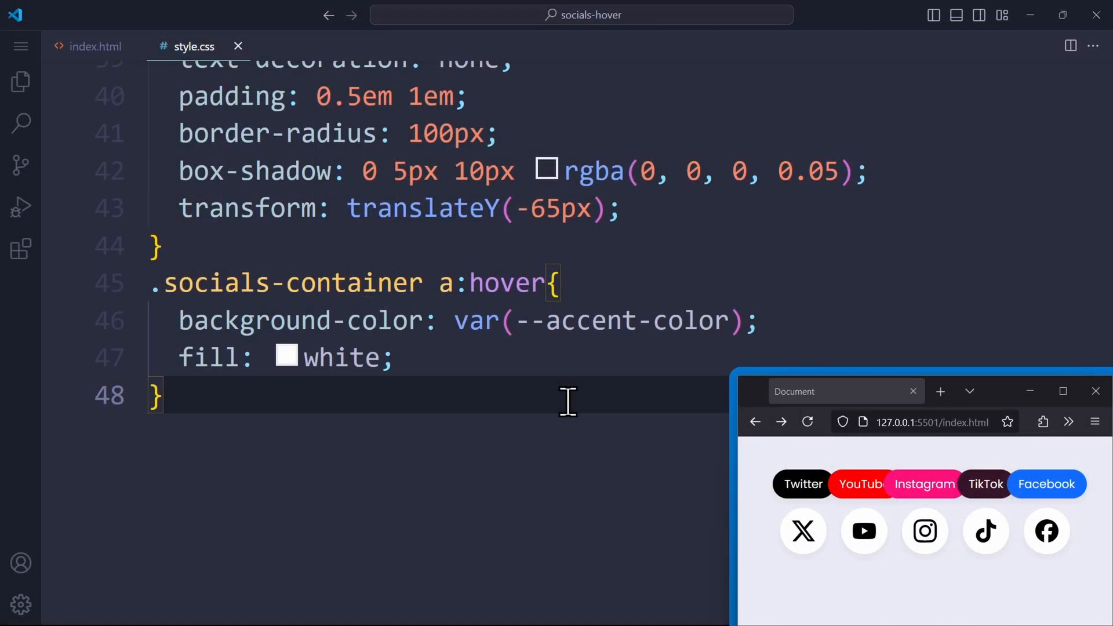
# Add a .socials-container a::after rule with height 0, width 0 and an 8px transparent left border
pyautogui.write('.socials-container a::after{')
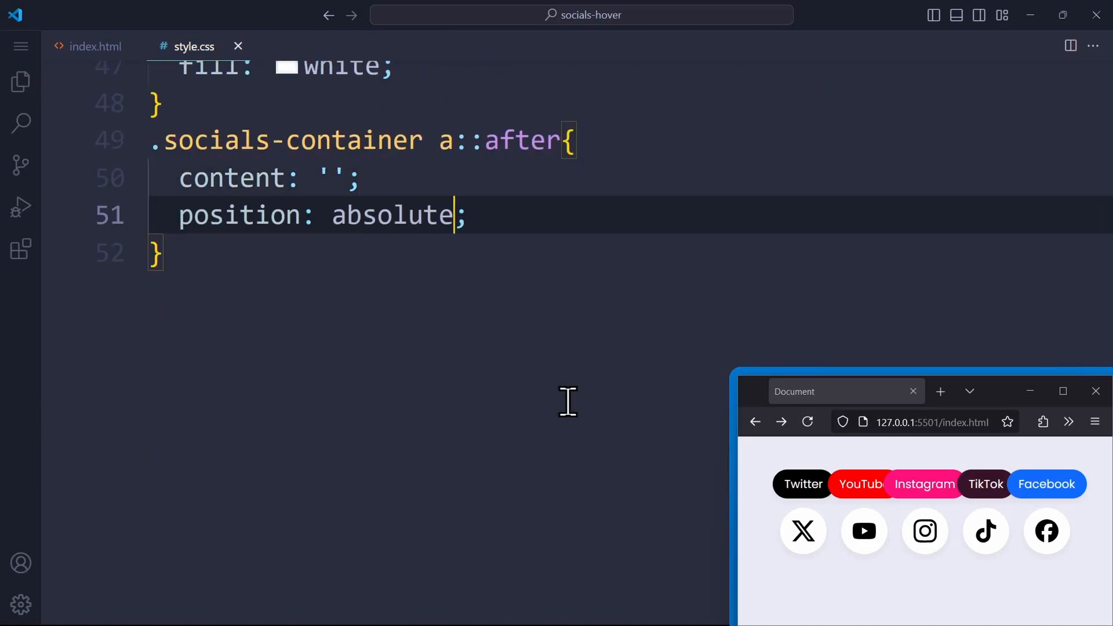
pyautogui.press('Enter')
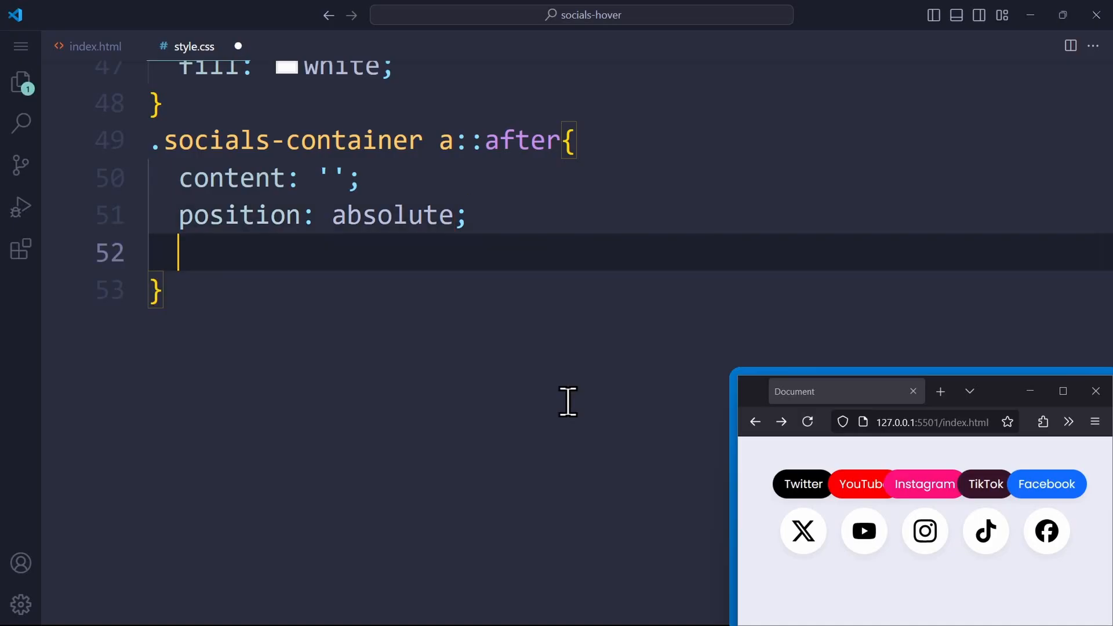
pyautogui.write('height: 0;')
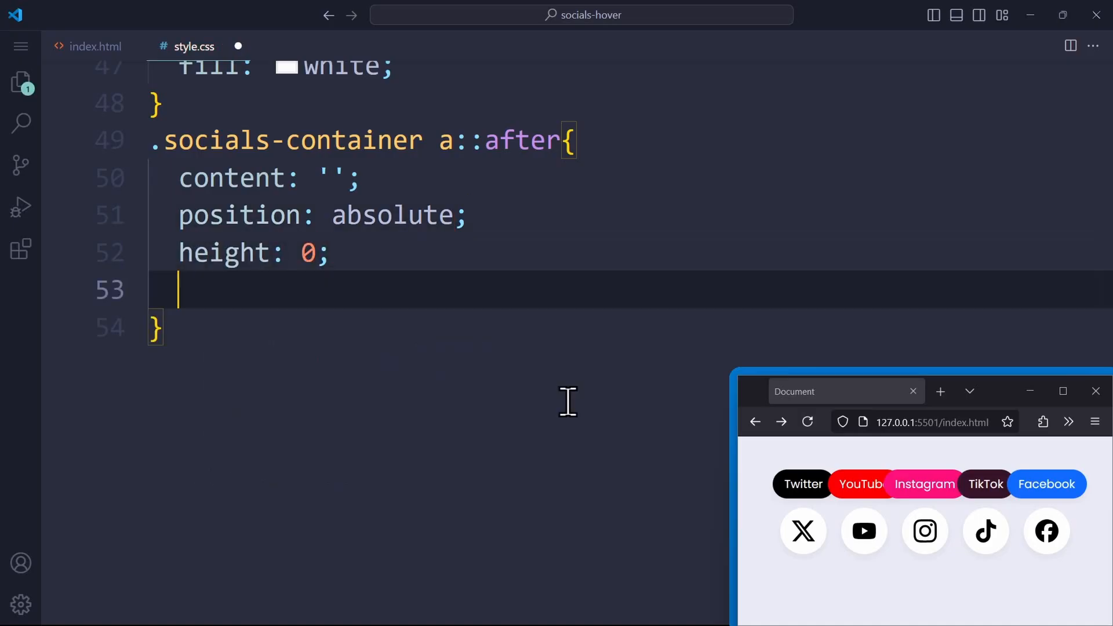
pyautogui.write('width: 0;')
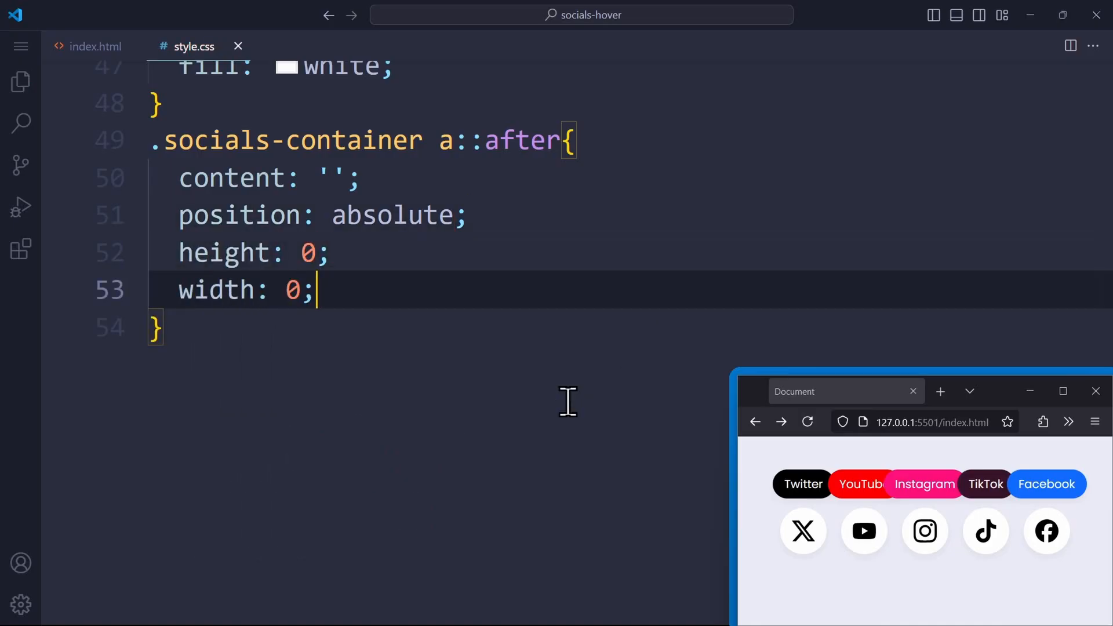
pyautogui.write('border-left: 8px solid transparent;')
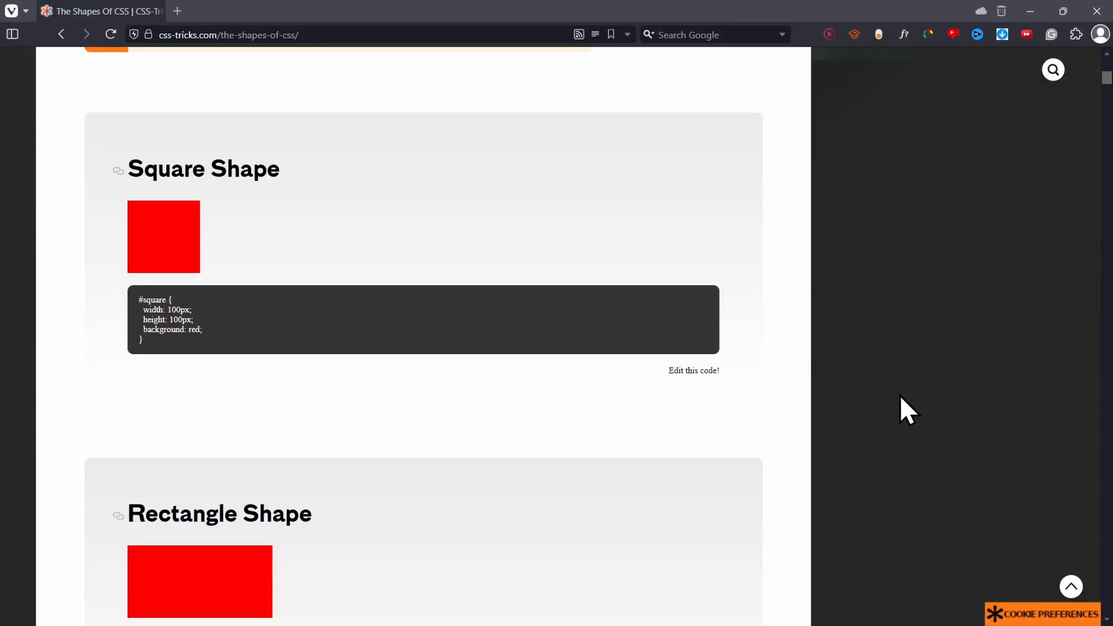
# Scroll 'The Shapes of CSS' page down from Square Shape to the Circle Shape example
pyautogui.scroll(-3)
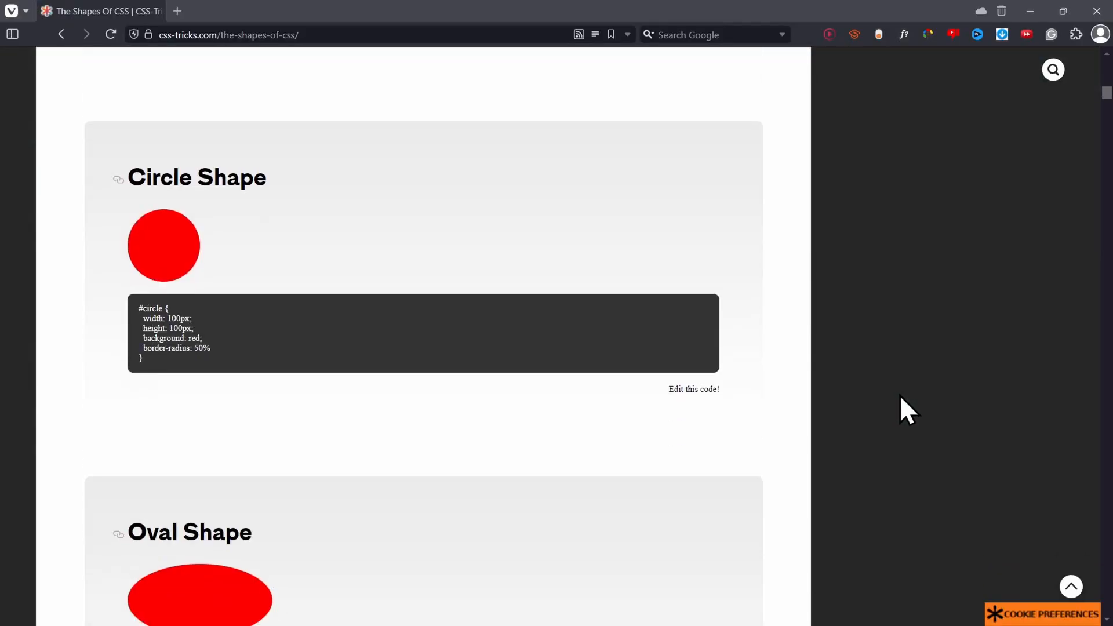
pyautogui.scroll(-3)
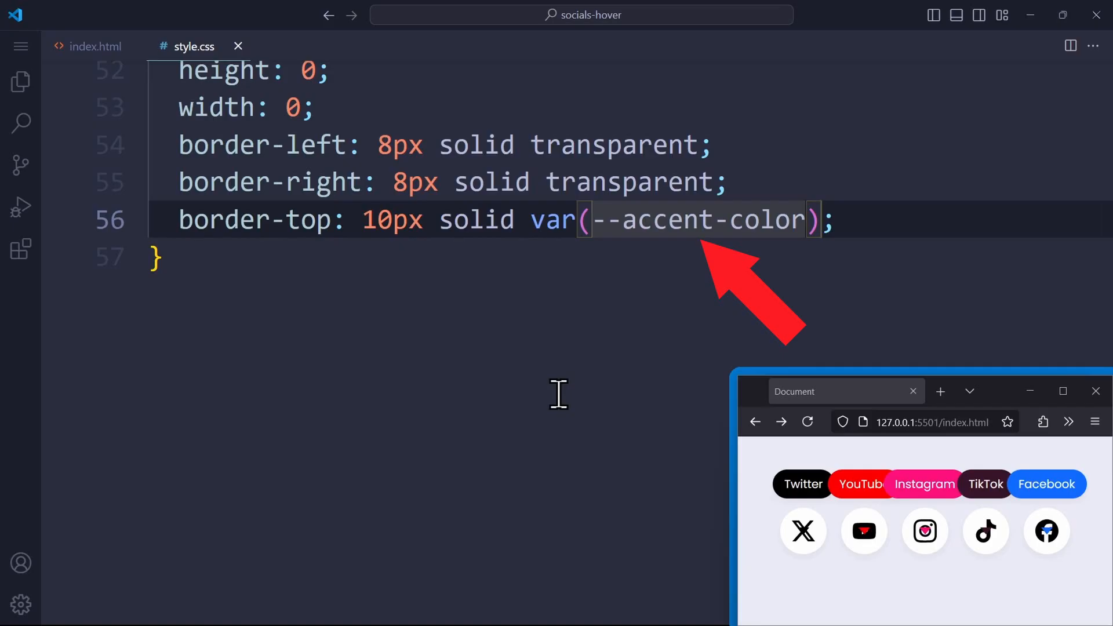
pyautogui.write('transform: translateY(-4);')
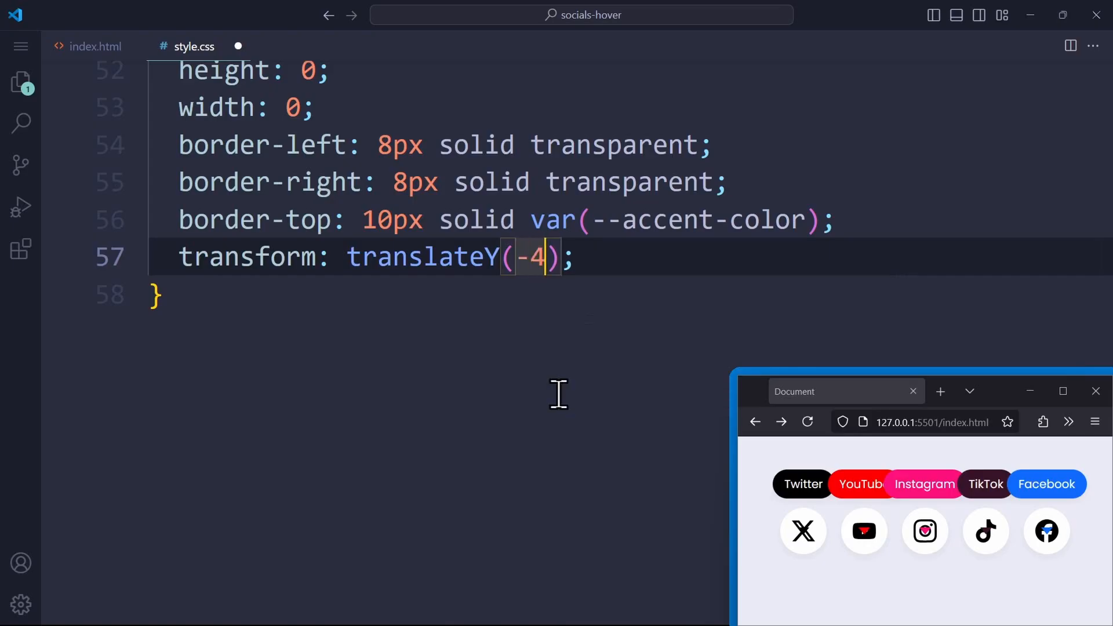
pyautogui.write('2px')
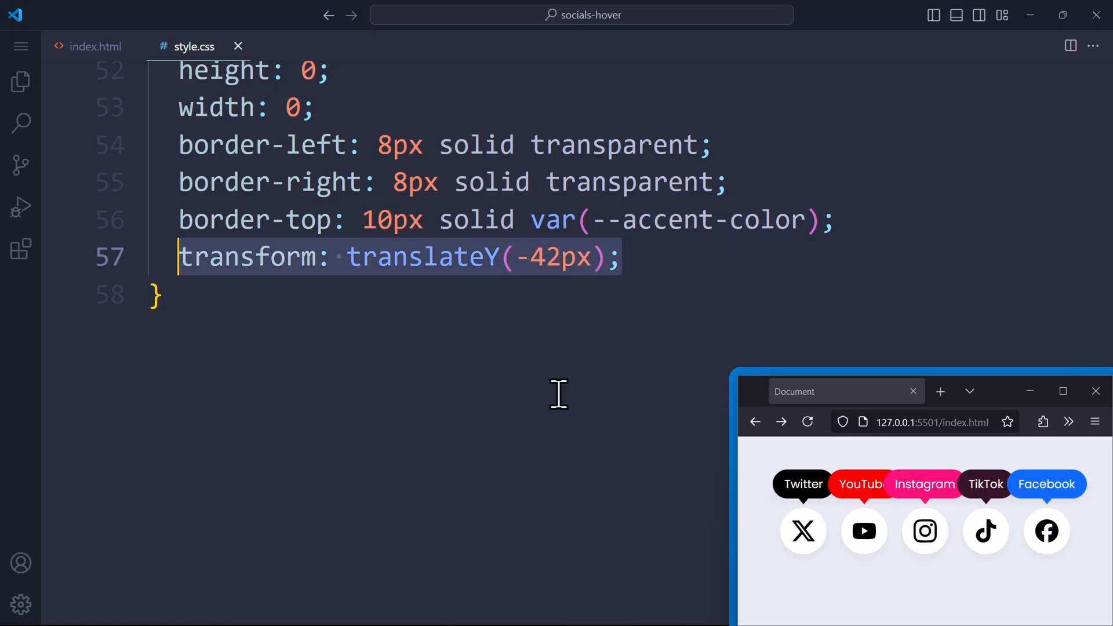
pyautogui.press('Delete')
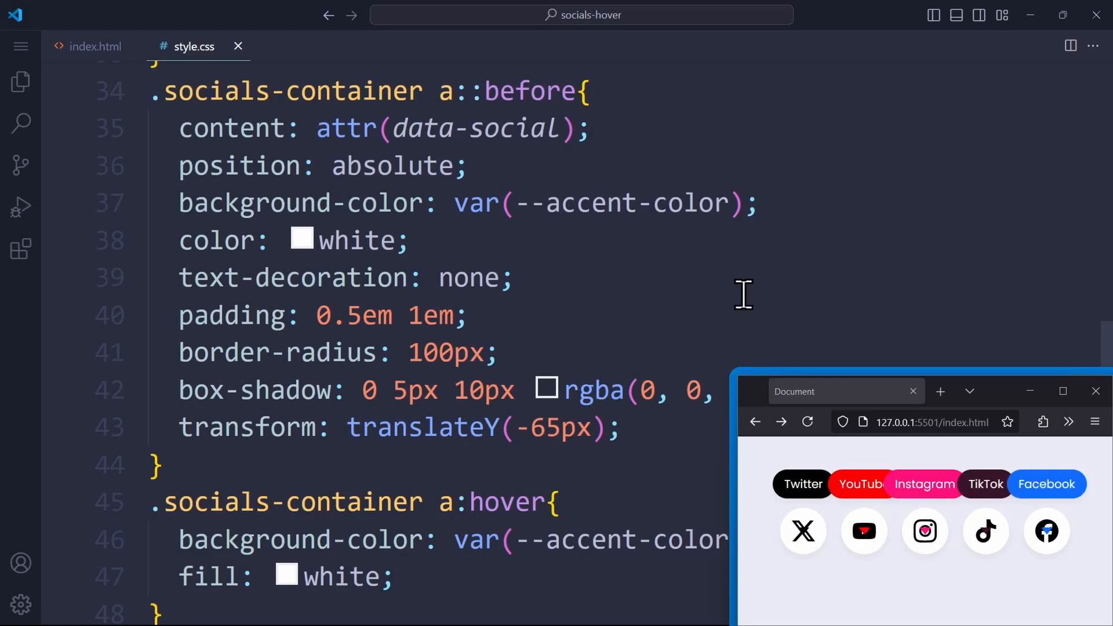
pyautogui.moveTo(258, 96)
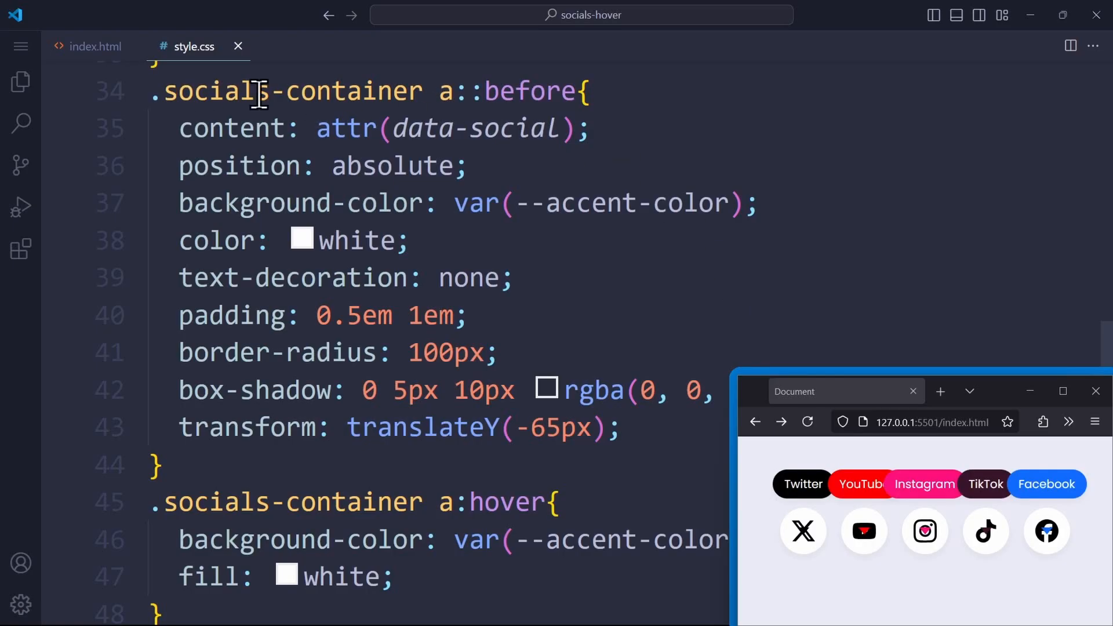
pyautogui.moveTo(677, 472)
pyautogui.write('30')
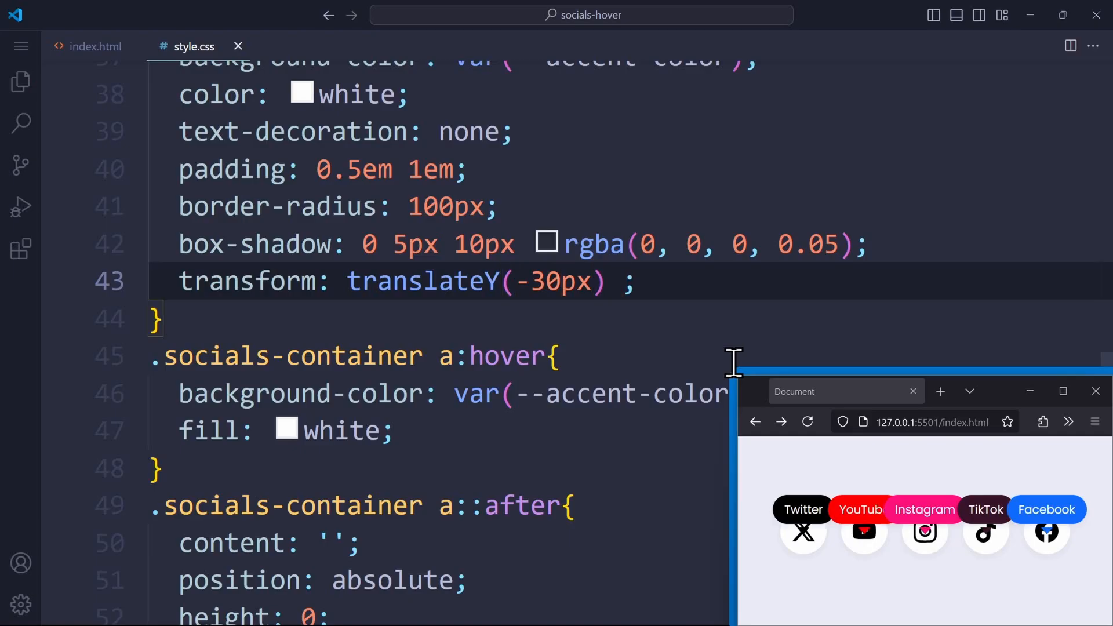
# Add rotate(25deg) to the a::before transform and add opacity: 0
pyautogui.write('rotate()')
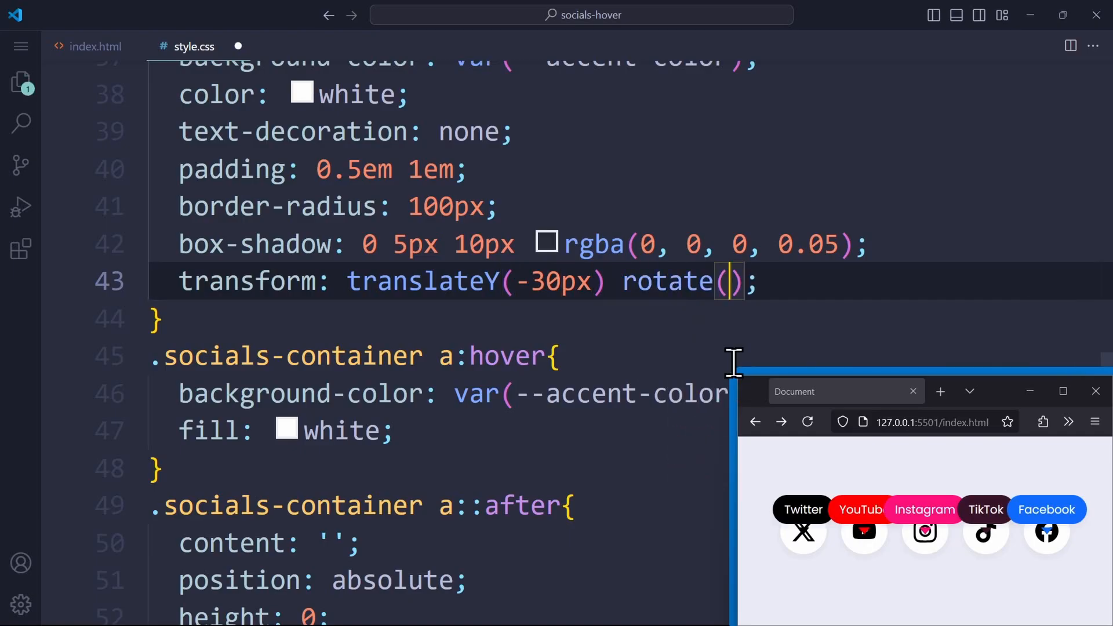
pyautogui.write('25deg')
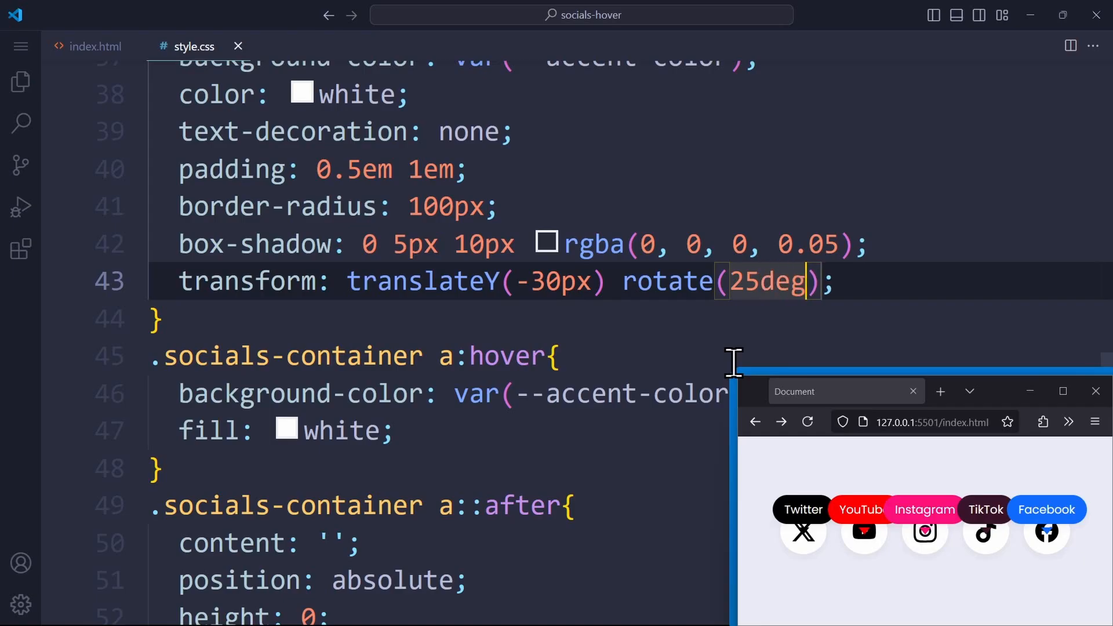
pyautogui.press('Enter')
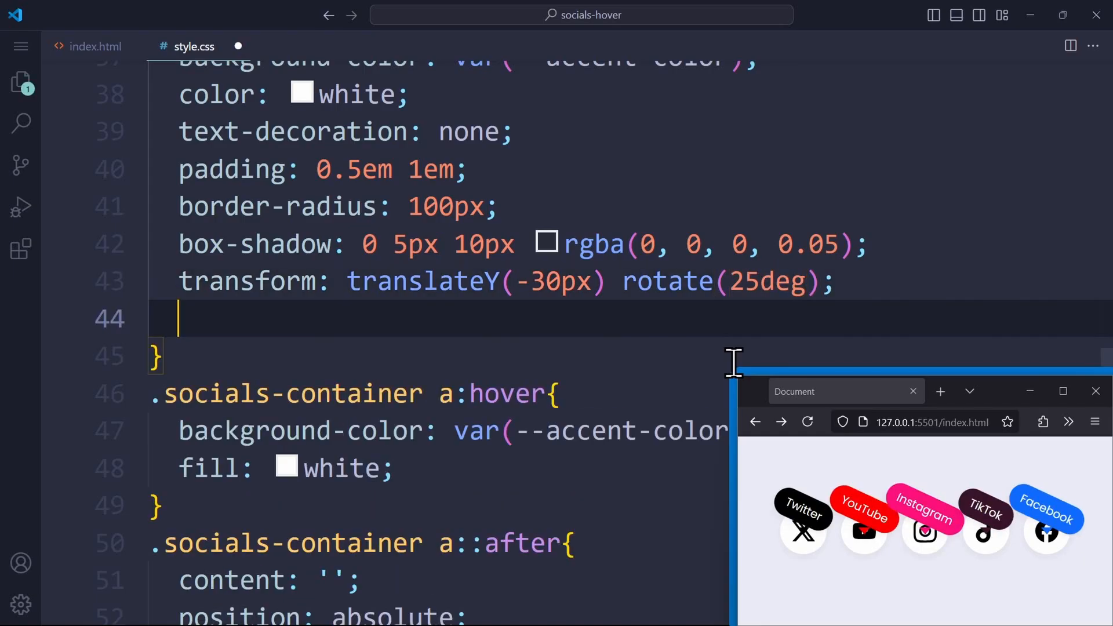
pyautogui.write('opacity: 0;')
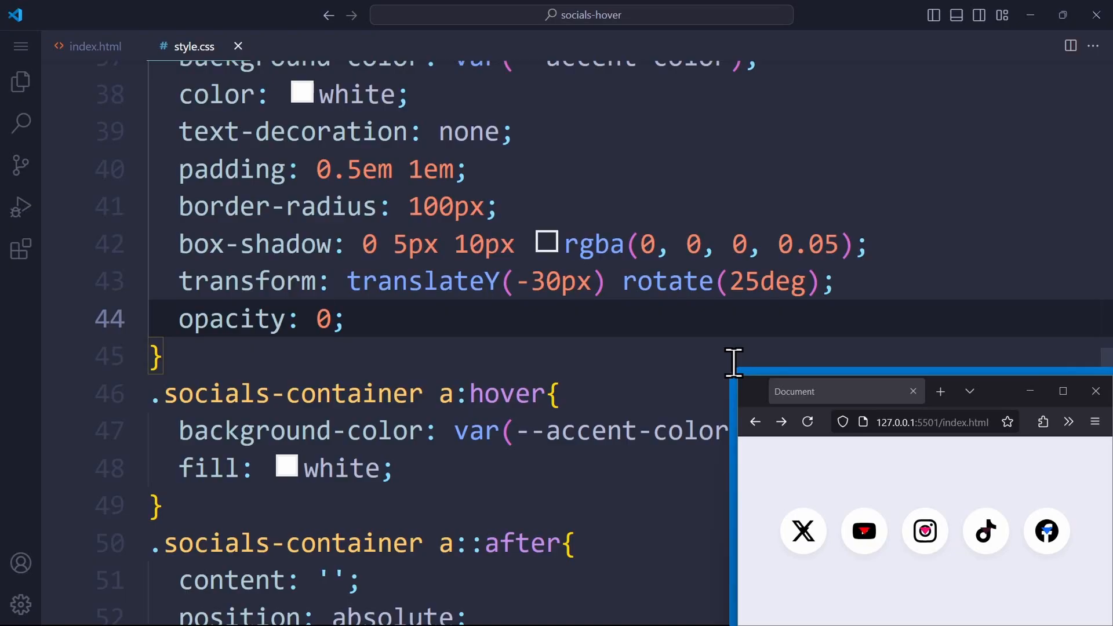
pyautogui.scroll(-3)
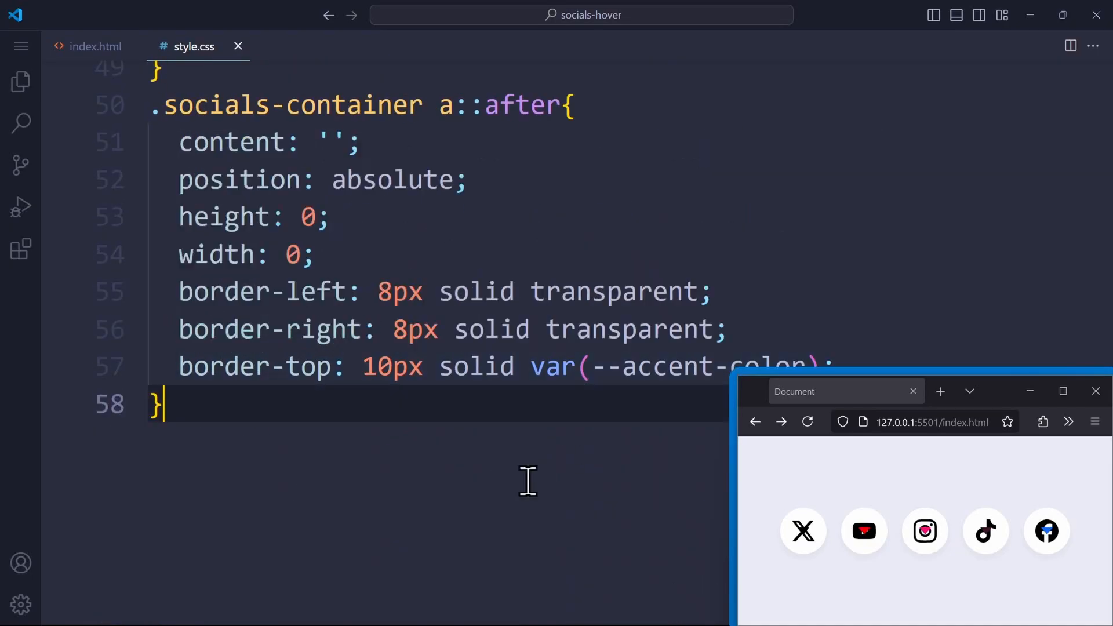
# Add a .socials-container a:hover::before rule with translateY(-65px) rotate(0) and opacity: 1
pyautogui.write('.socials-container')
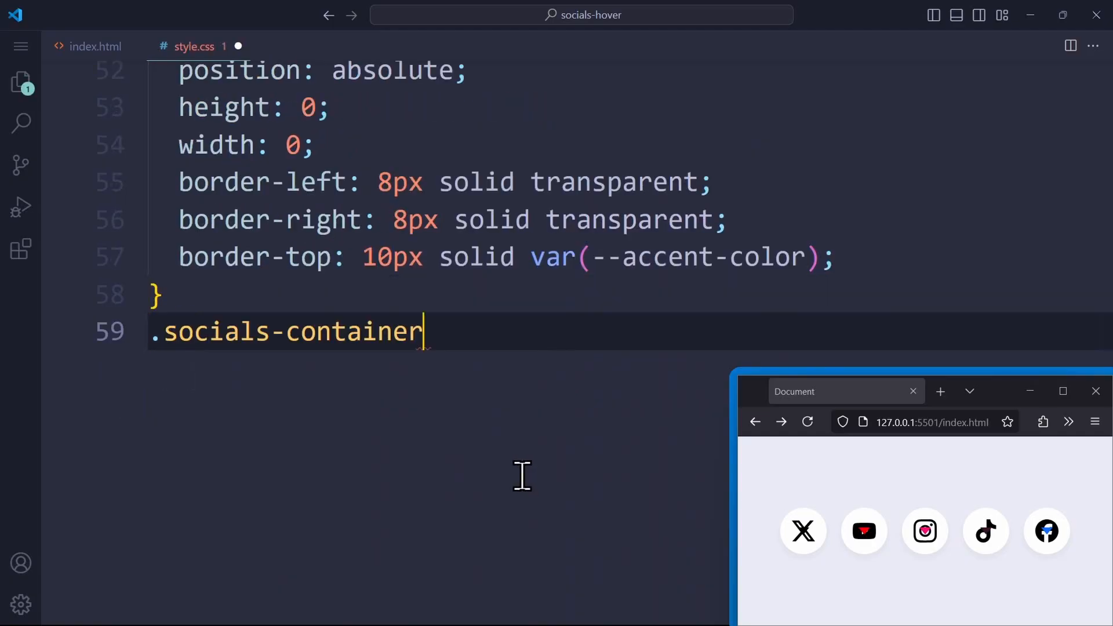
pyautogui.write('a:hover::')
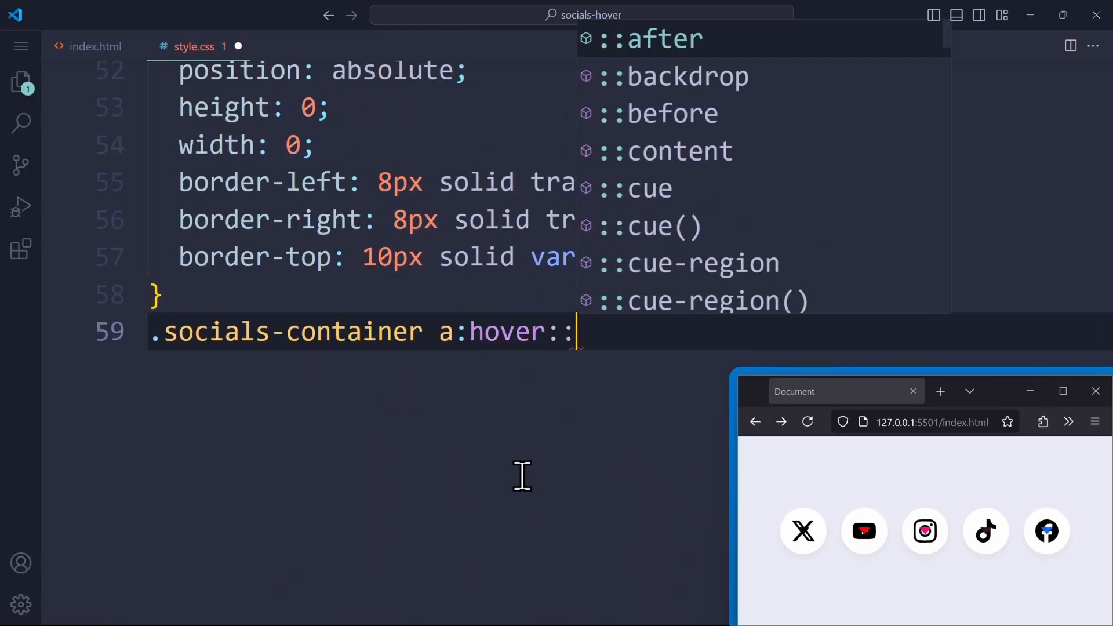
pyautogui.write('before{')
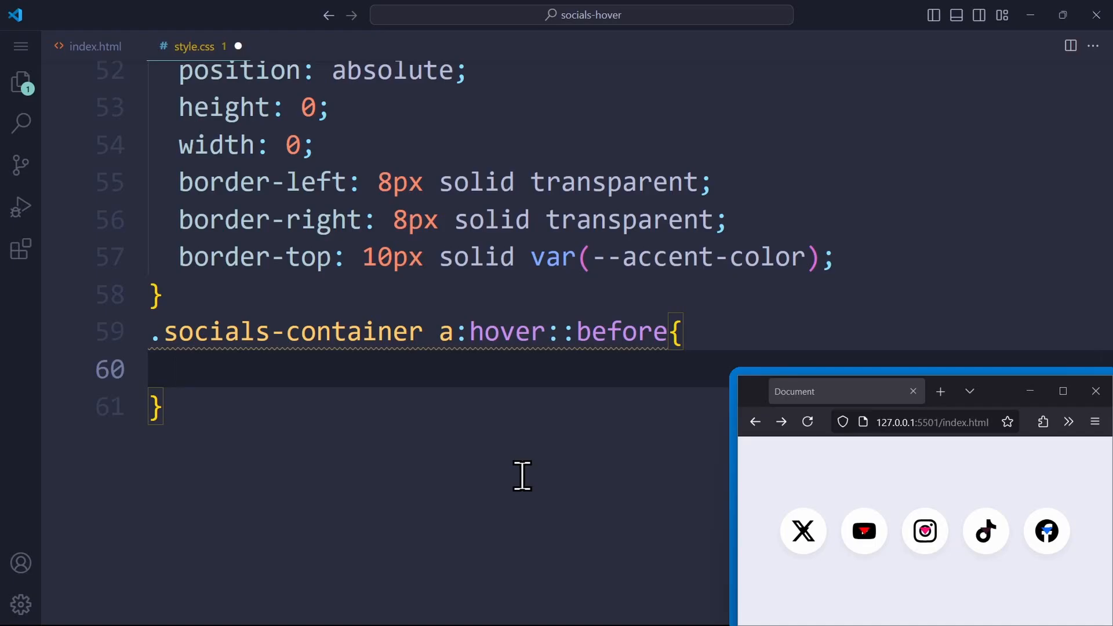
pyautogui.write('transform: translateY(-65);')
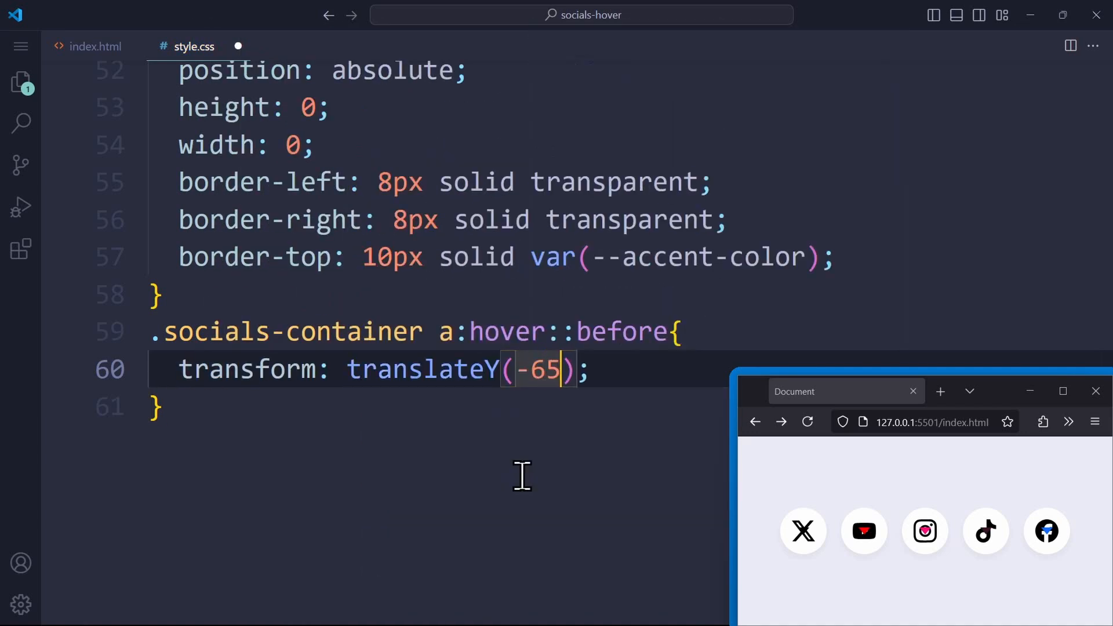
pyautogui.write('px')
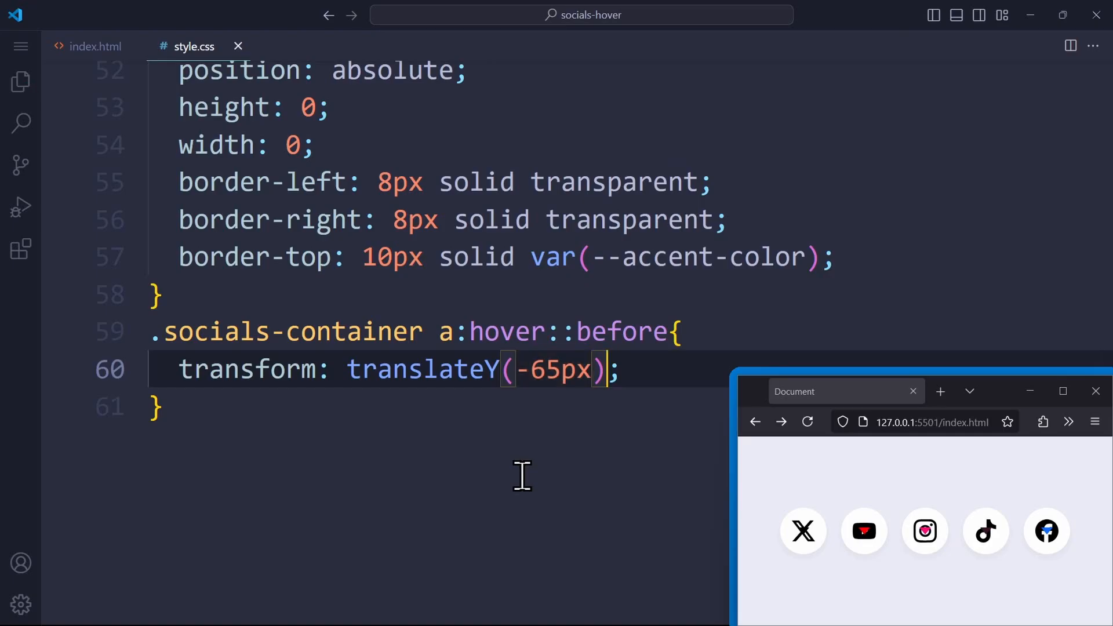
pyautogui.write('rotate()')
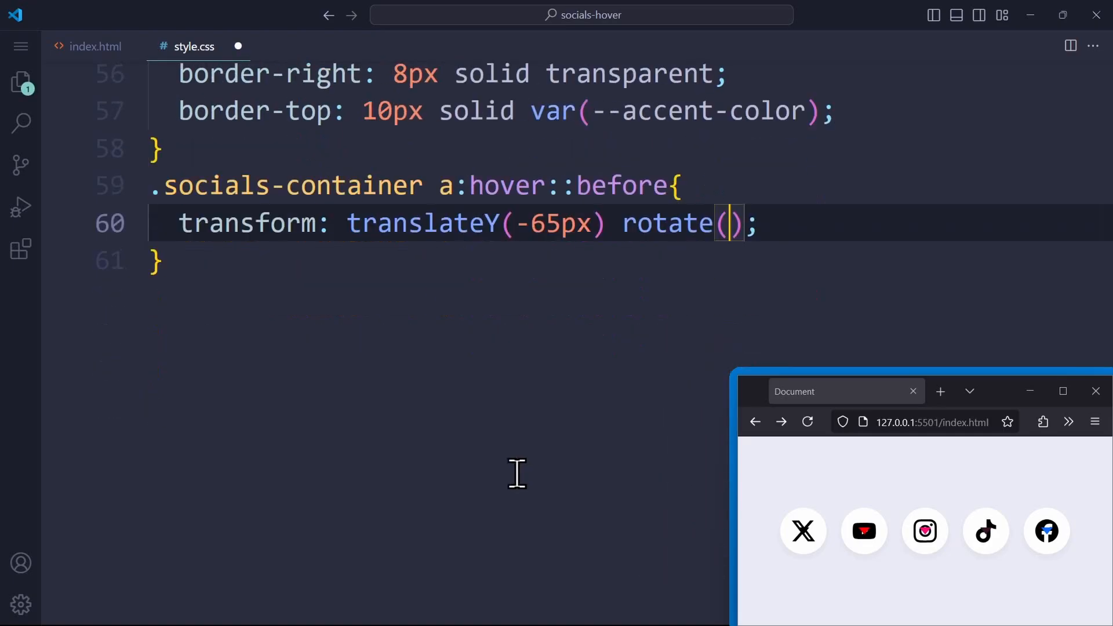
pyautogui.write('0')
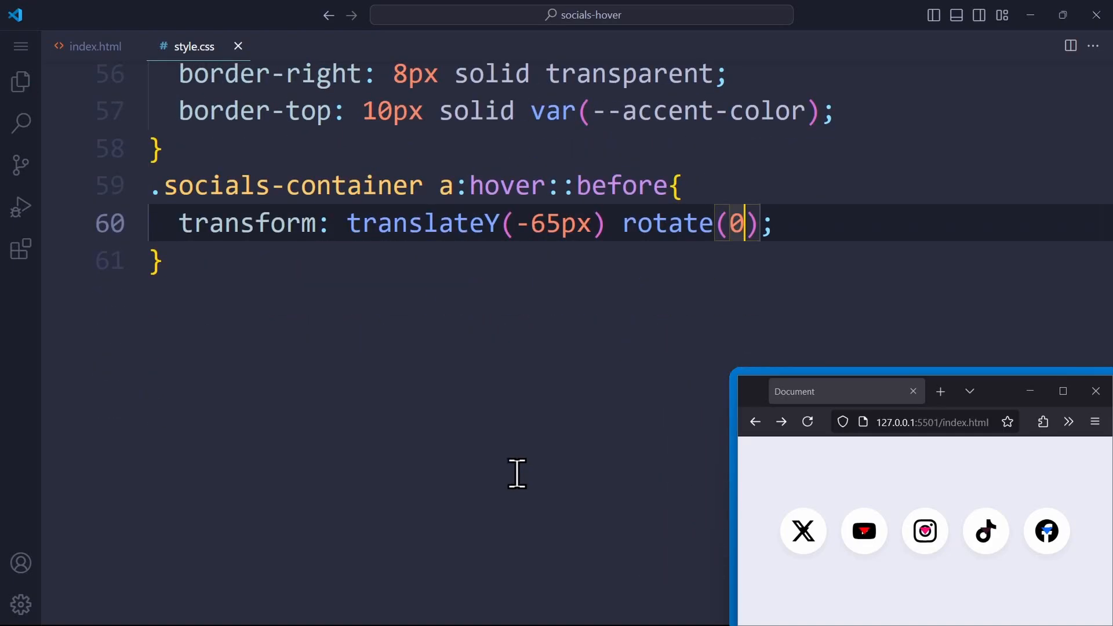
pyautogui.press('Enter')
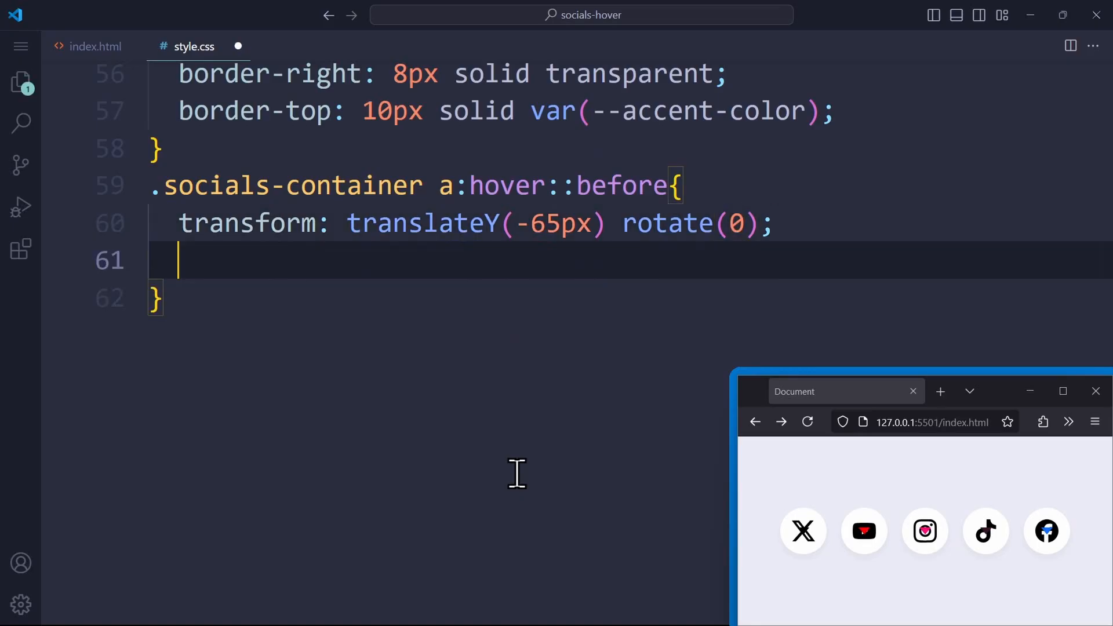
pyautogui.write('opacity: 1;')
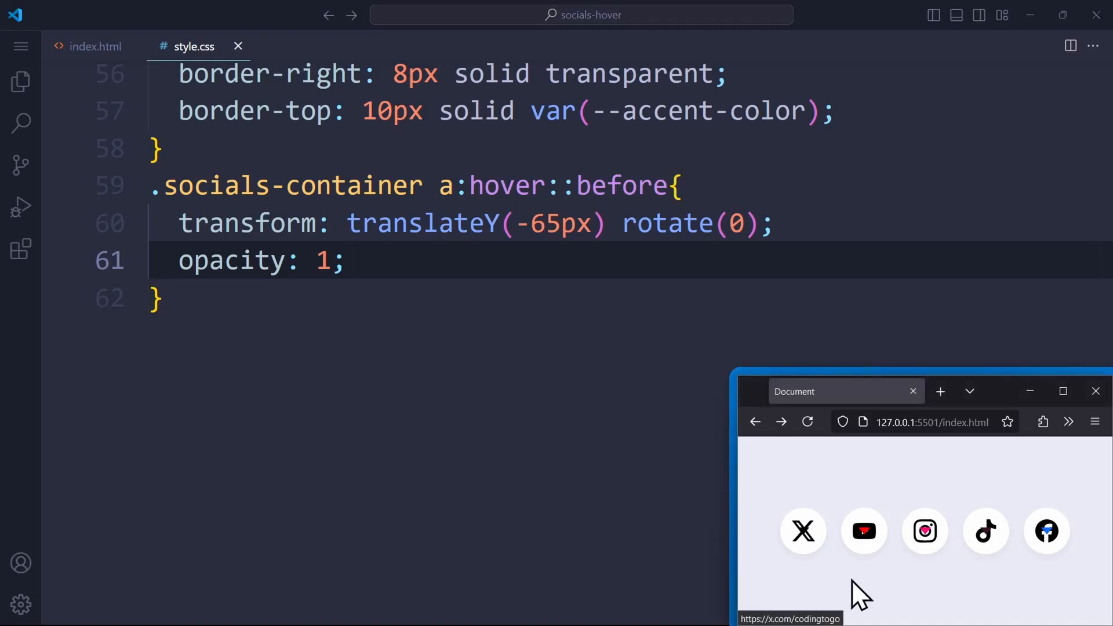
pyautogui.moveTo(986, 532)
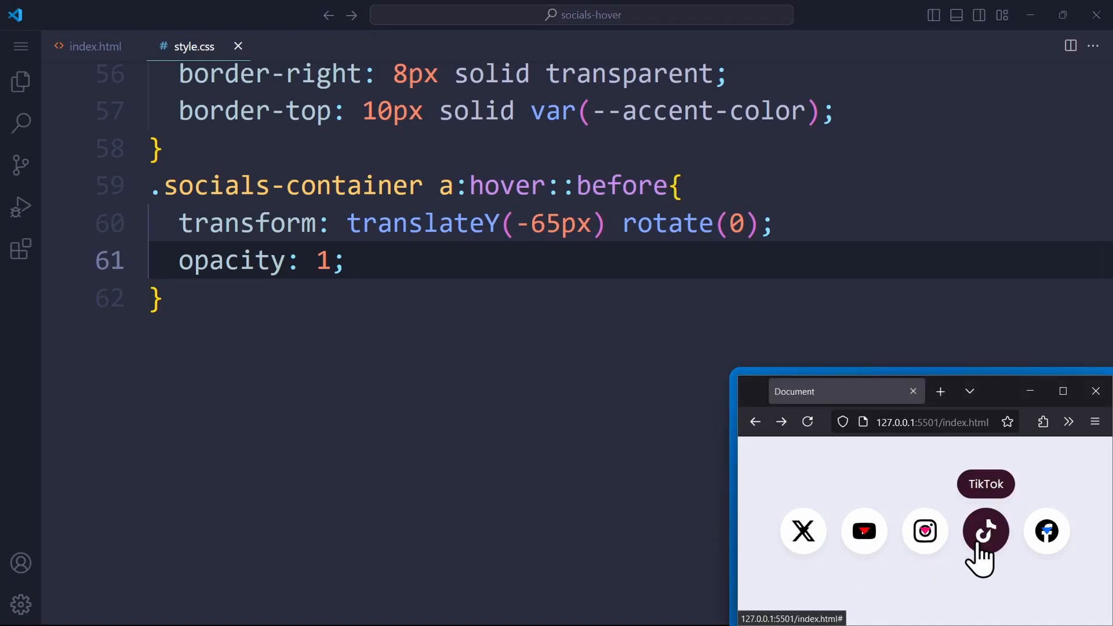
pyautogui.moveTo(1023, 592)
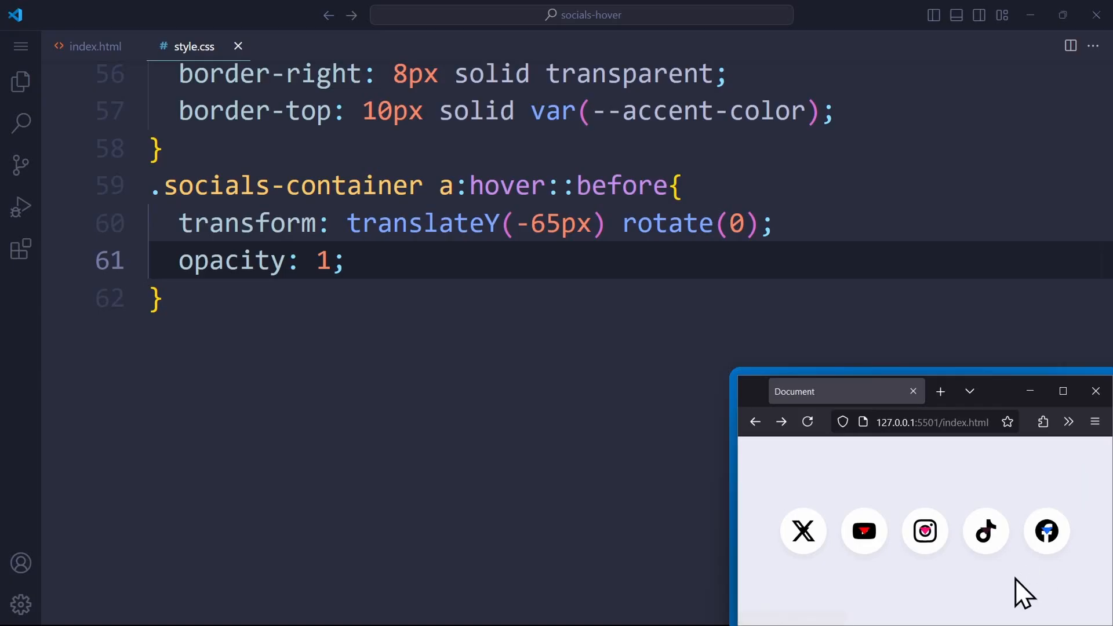
# Add an a:hover::after rule (translateY(-42px) rotate(0), opacity 1); rest the triangle at 25deg, opacity 0
pyautogui.write('.socials-container a:hover')
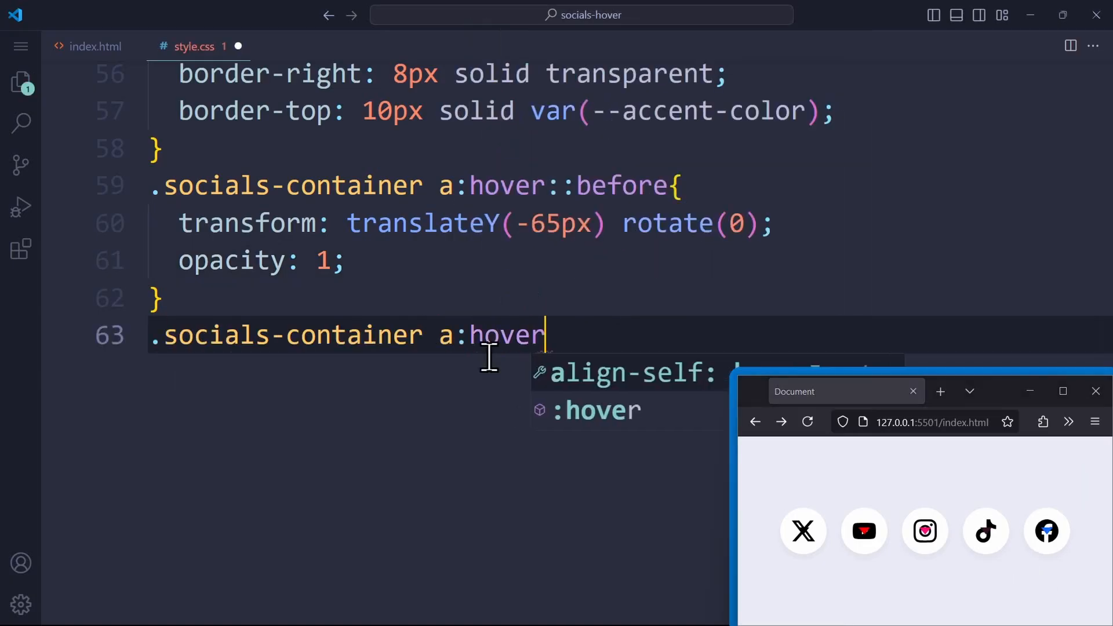
pyautogui.write('::after{')
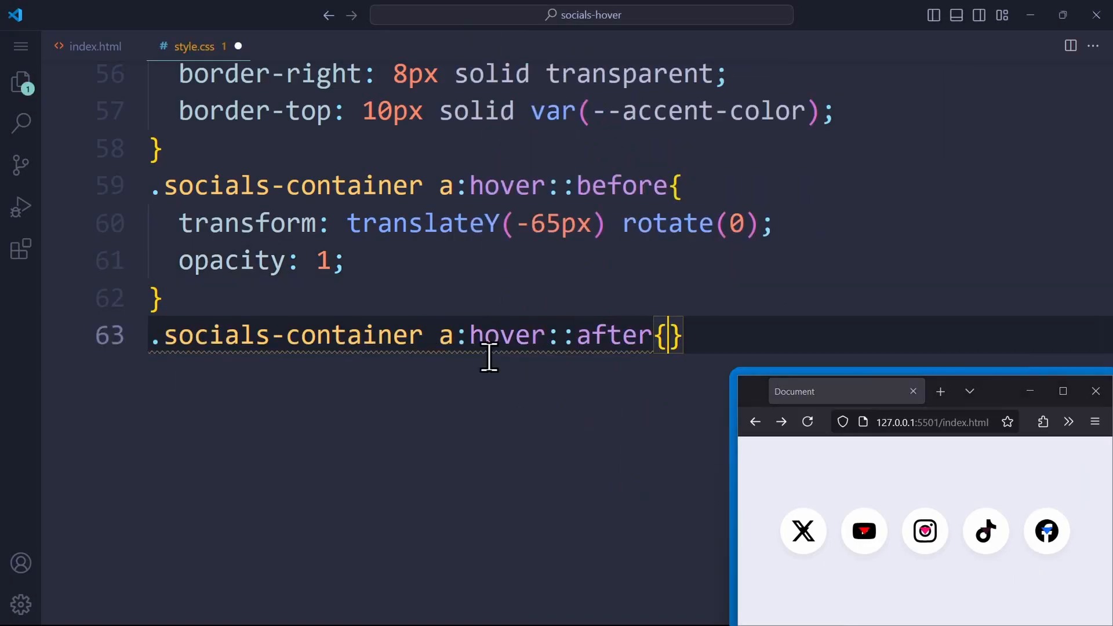
pyautogui.write('transform: translateY(-42px) rotate(0);')
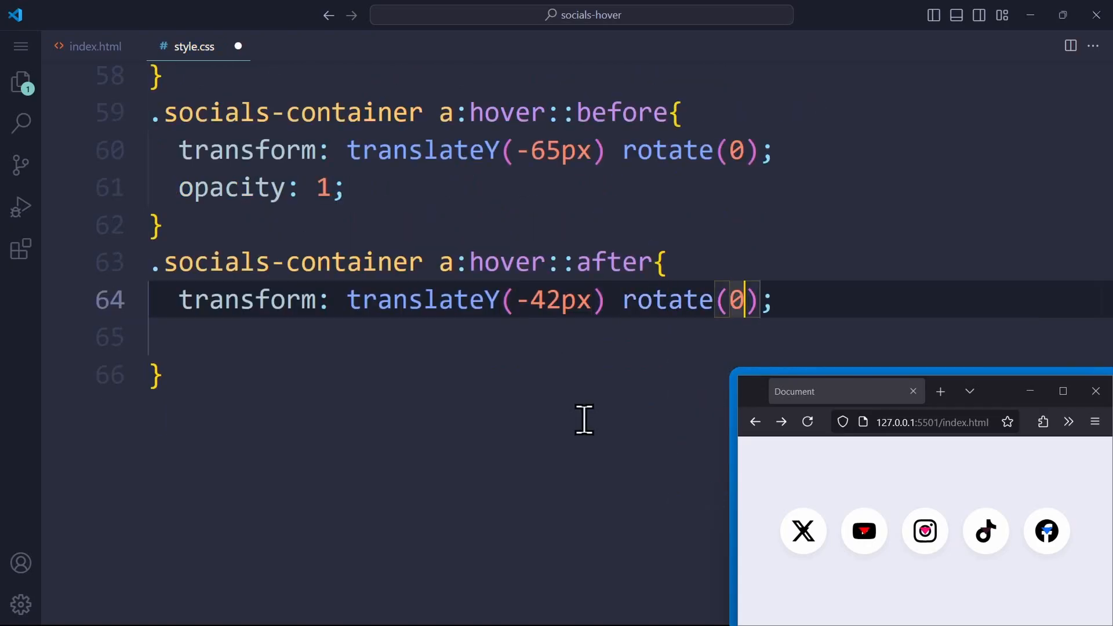
pyautogui.write('opacity: 1;')
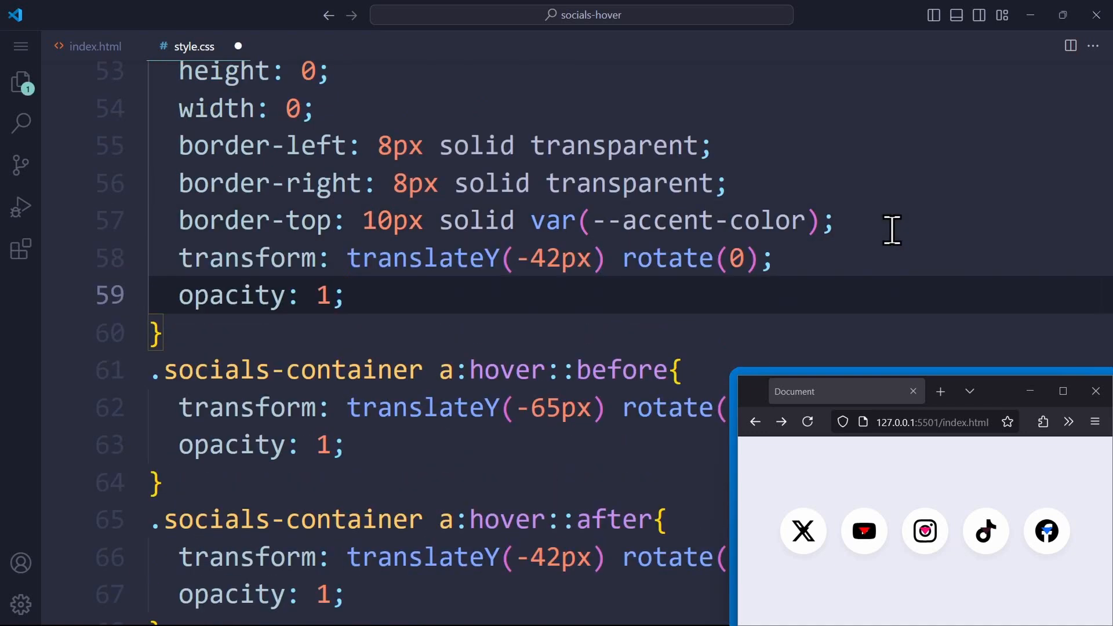
pyautogui.write('25deg')
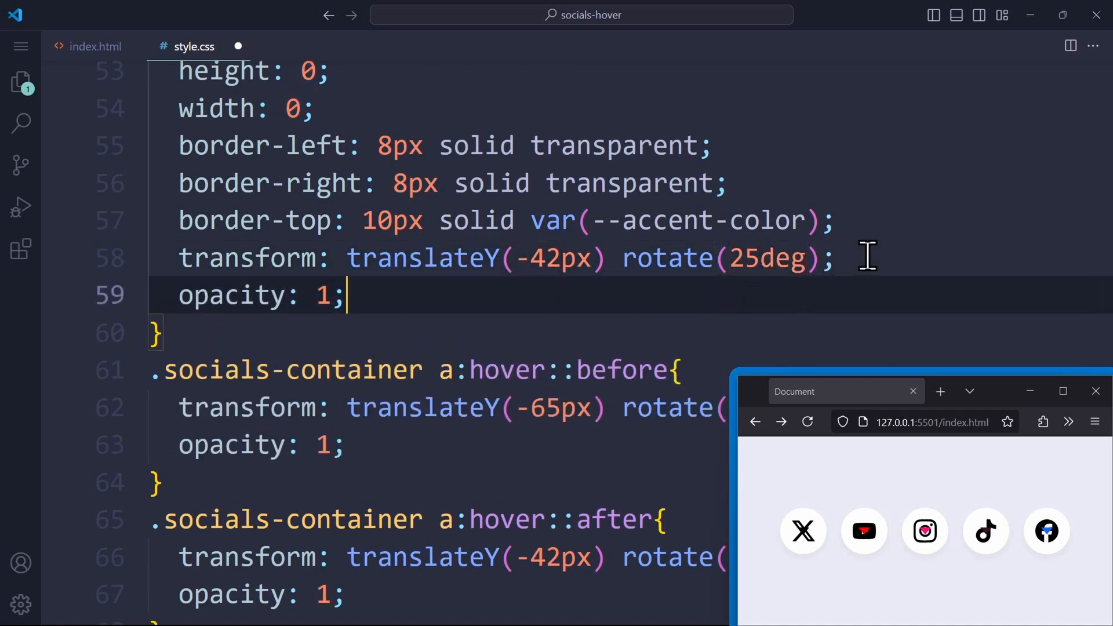
pyautogui.write('0')
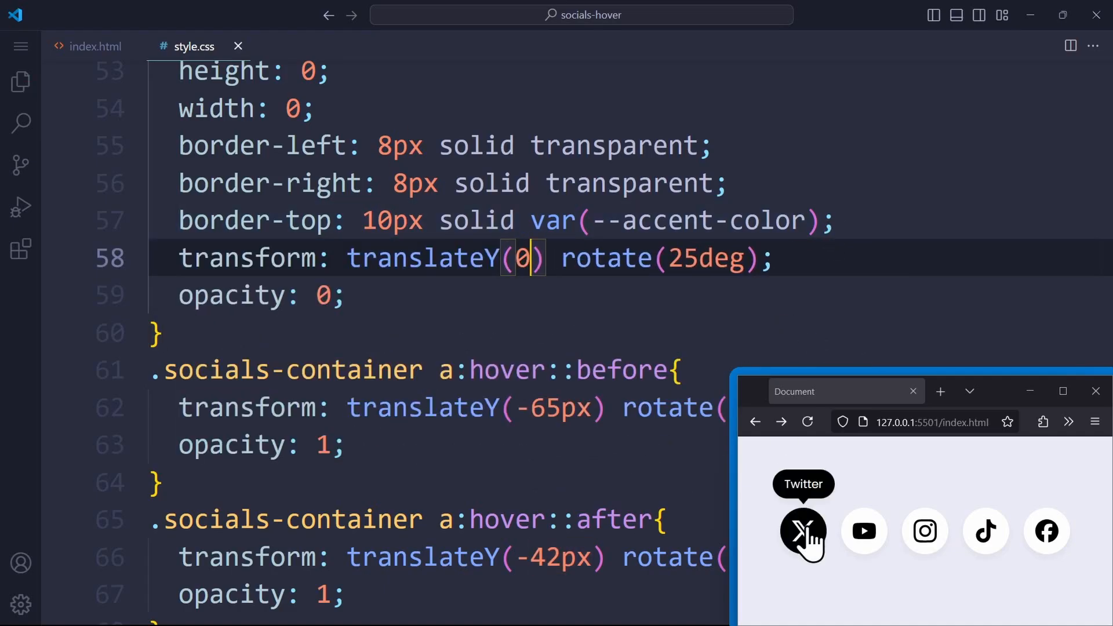
pyautogui.moveTo(925, 532)
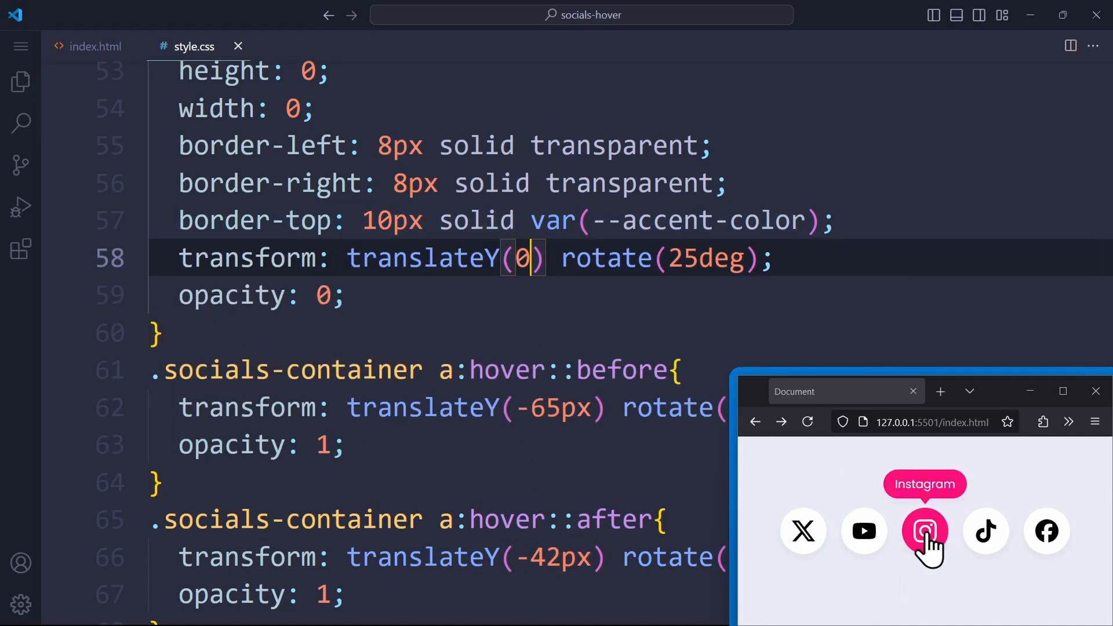
pyautogui.moveTo(1047, 534)
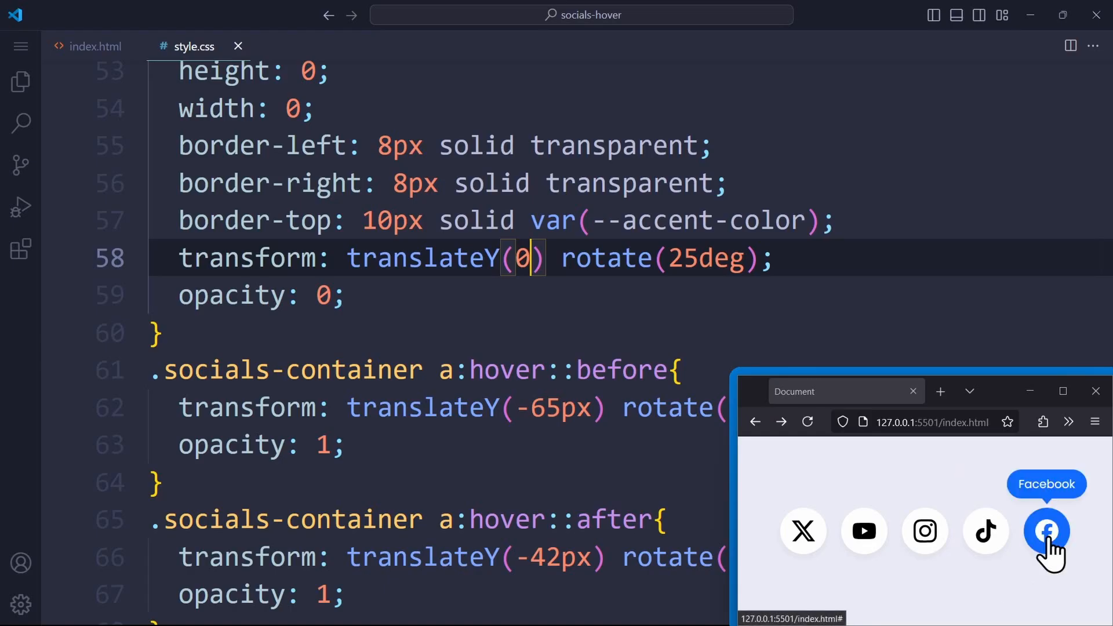
pyautogui.moveTo(678, 295)
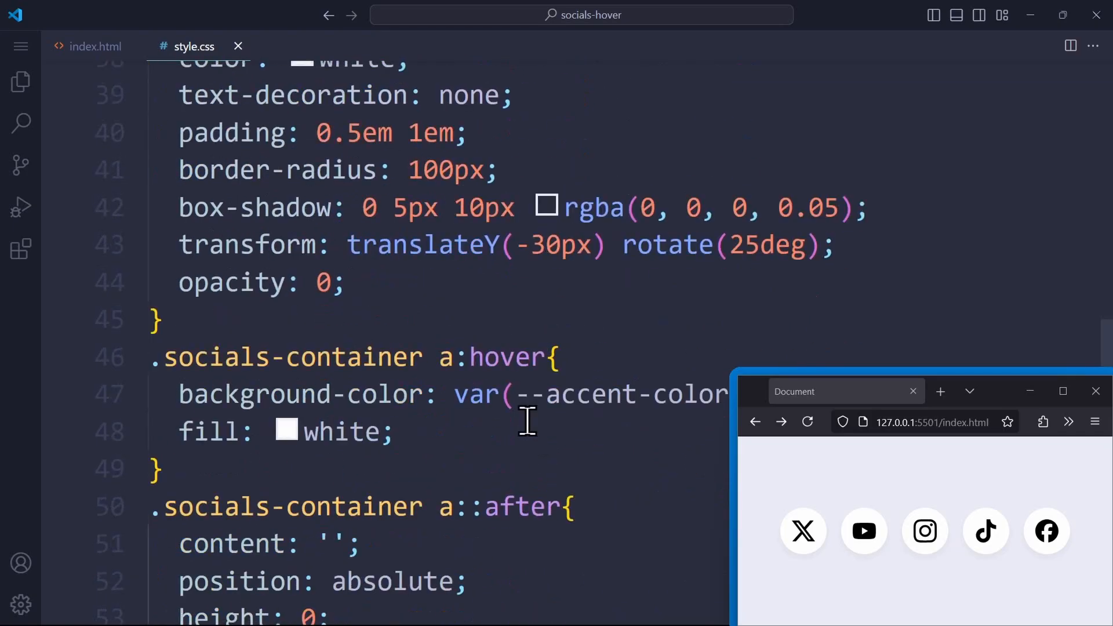
# Add 'transition: 200ms ease;' to both the a::before and a::after rules
pyautogui.write('transition: 200ms ease;')
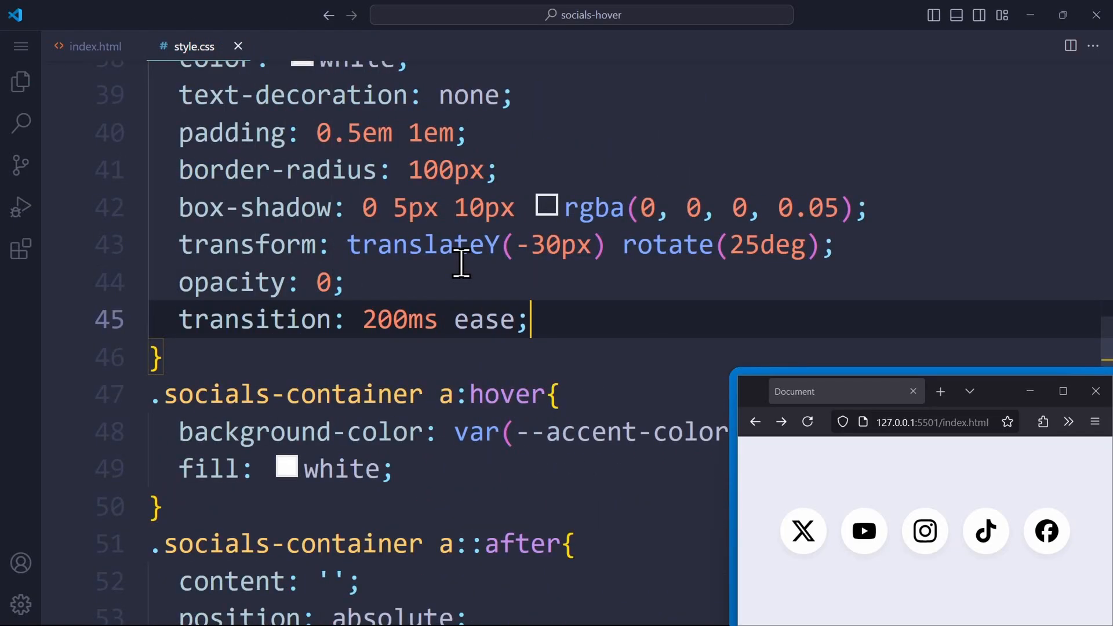
pyautogui.scroll(-3)
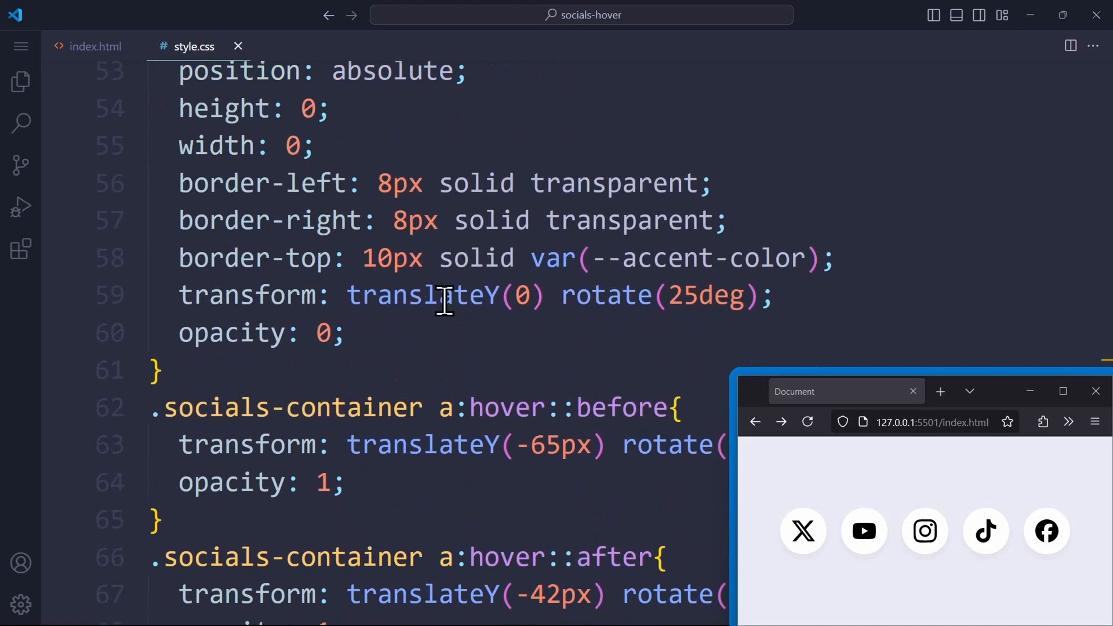
pyautogui.write('transition: 200ms ease;')
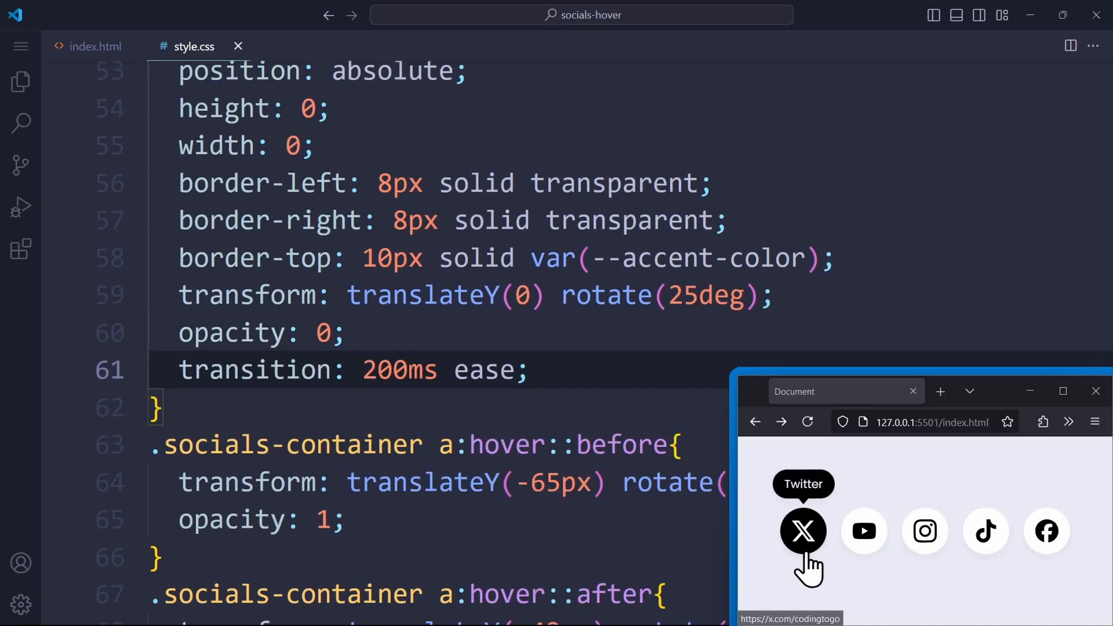
pyautogui.moveTo(1047, 530)
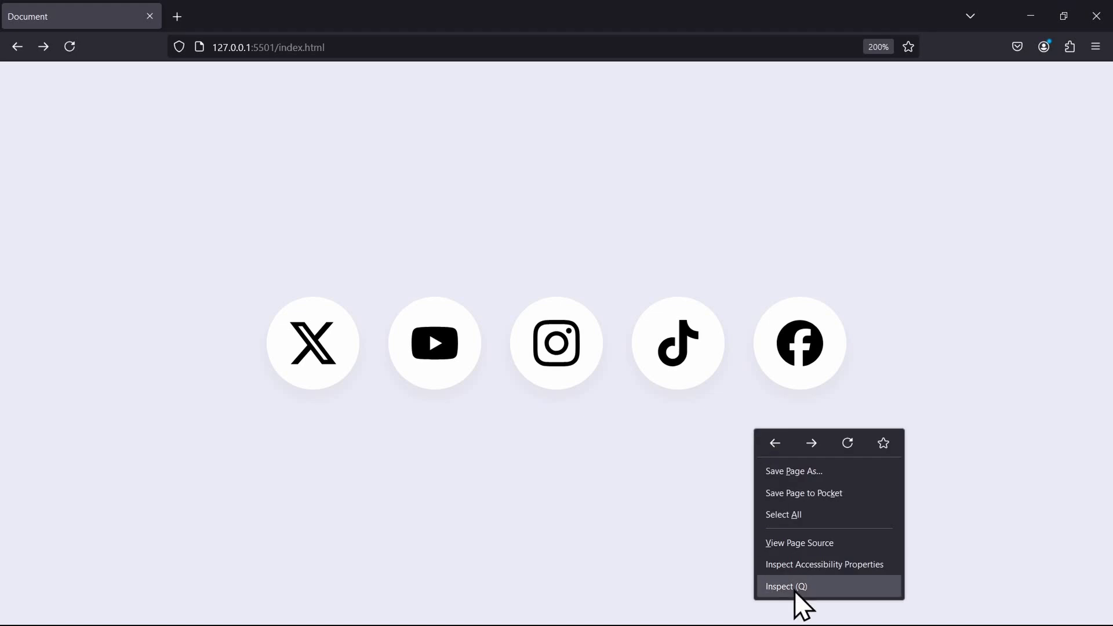
# Open Firefox's Inspector and select the Facebook link's ::before tooltip node
pyautogui.click(789, 587)
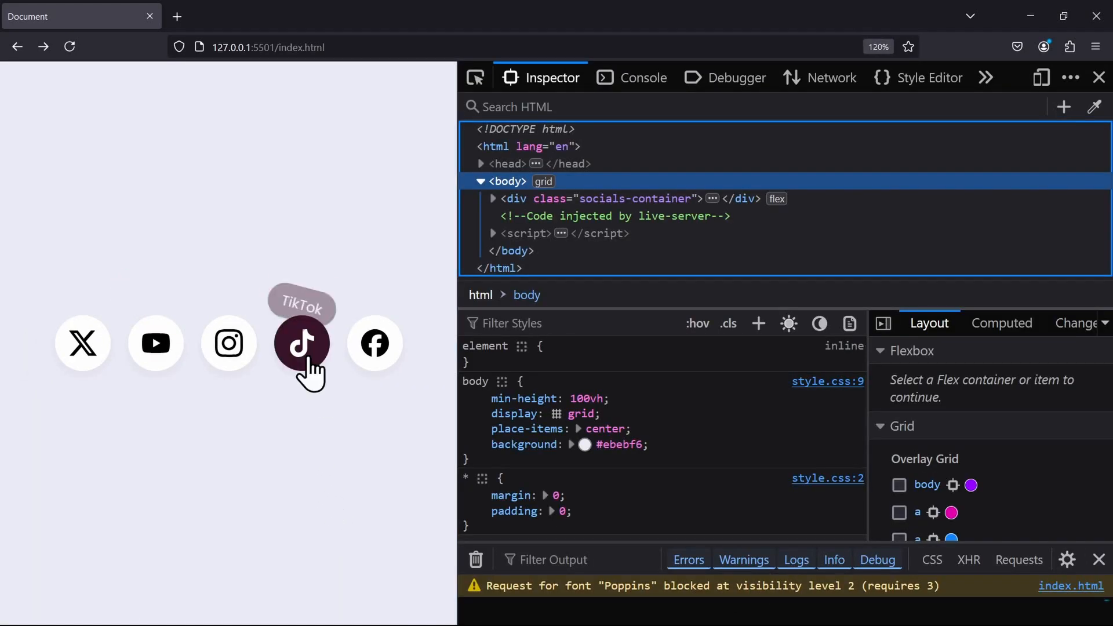
pyautogui.moveTo(406, 412)
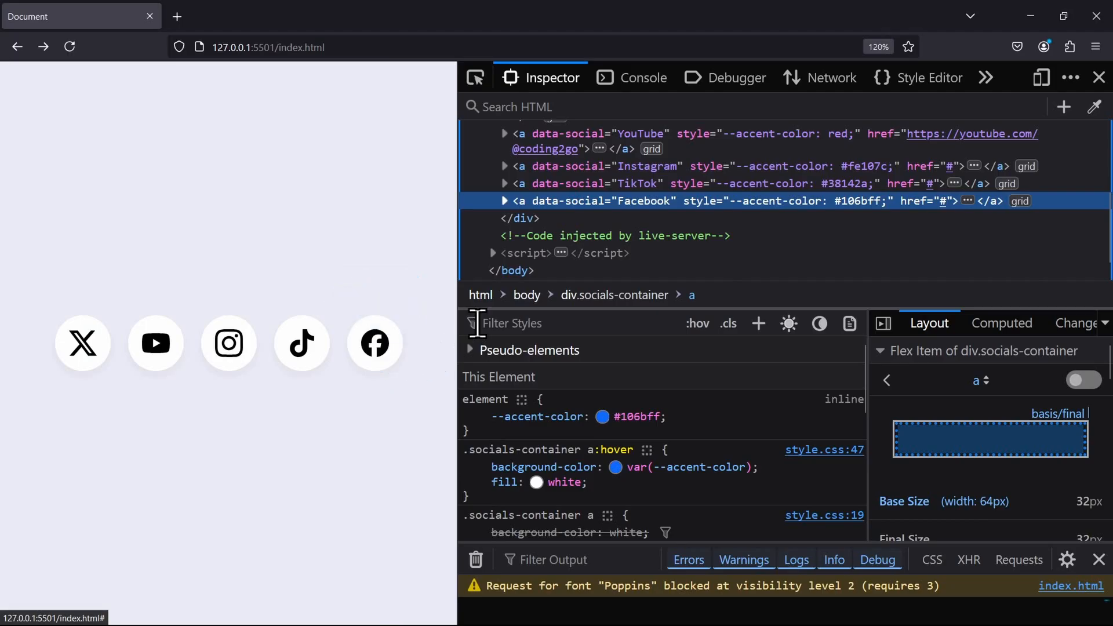
pyautogui.click(504, 201)
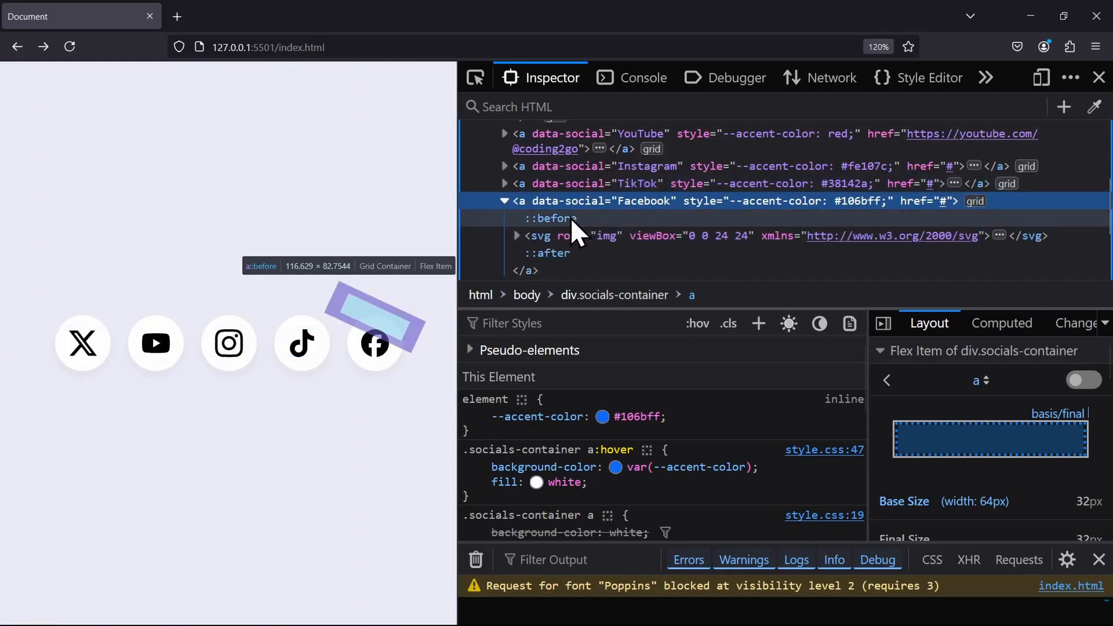
pyautogui.click(551, 218)
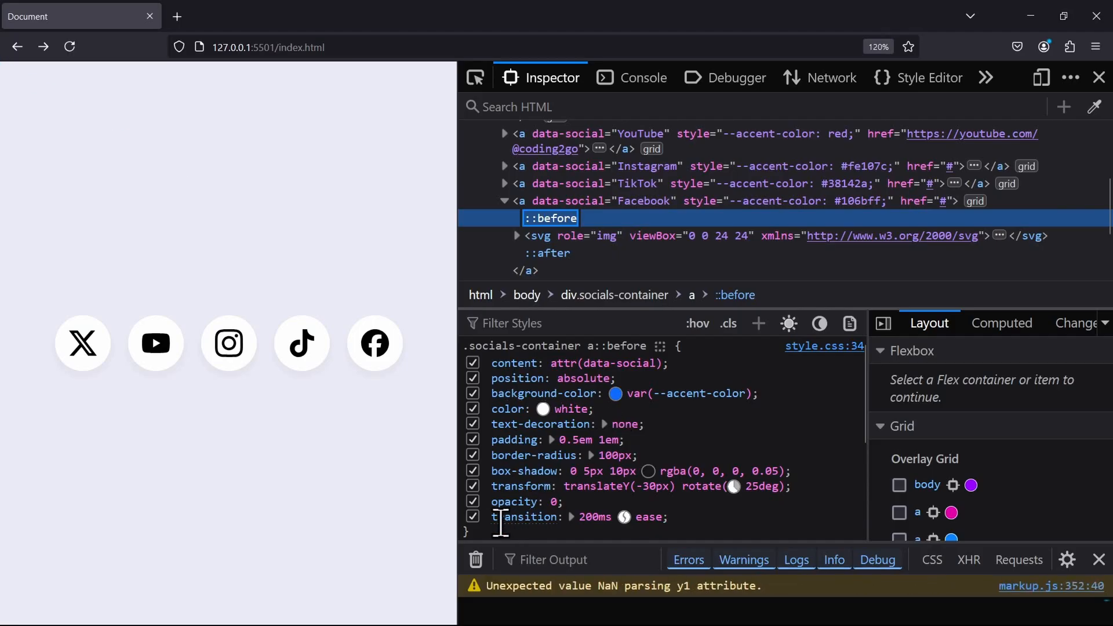
pyautogui.moveTo(624, 517)
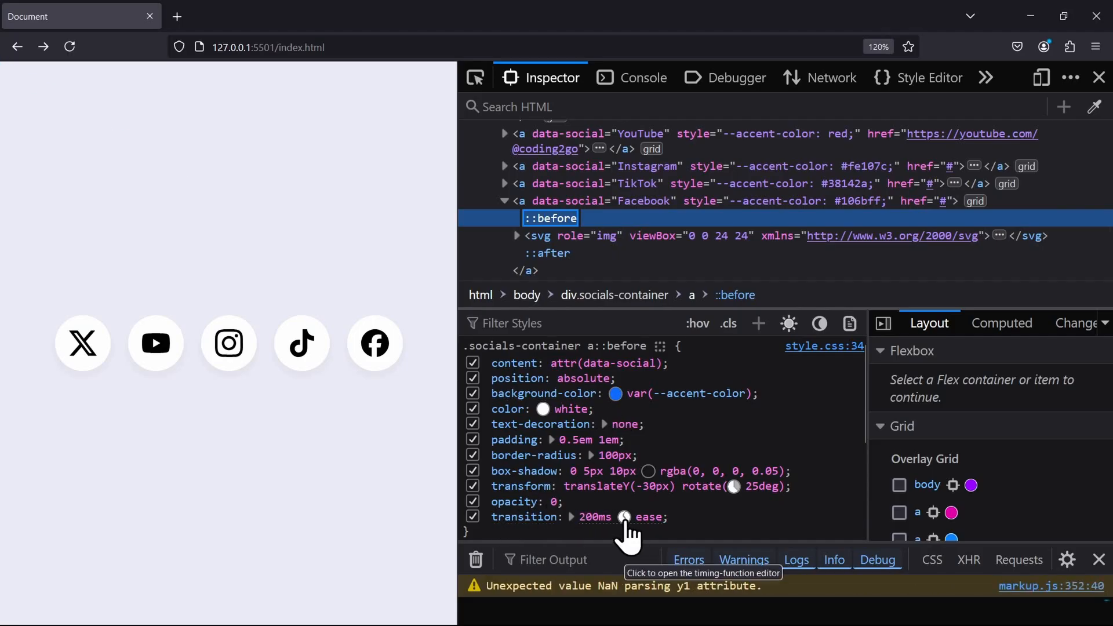
# Switch the ::before transition to Ease-In-Out, then reshape it into cubic-bezier(.42,0,.44,1.68)
pyautogui.click(625, 517)
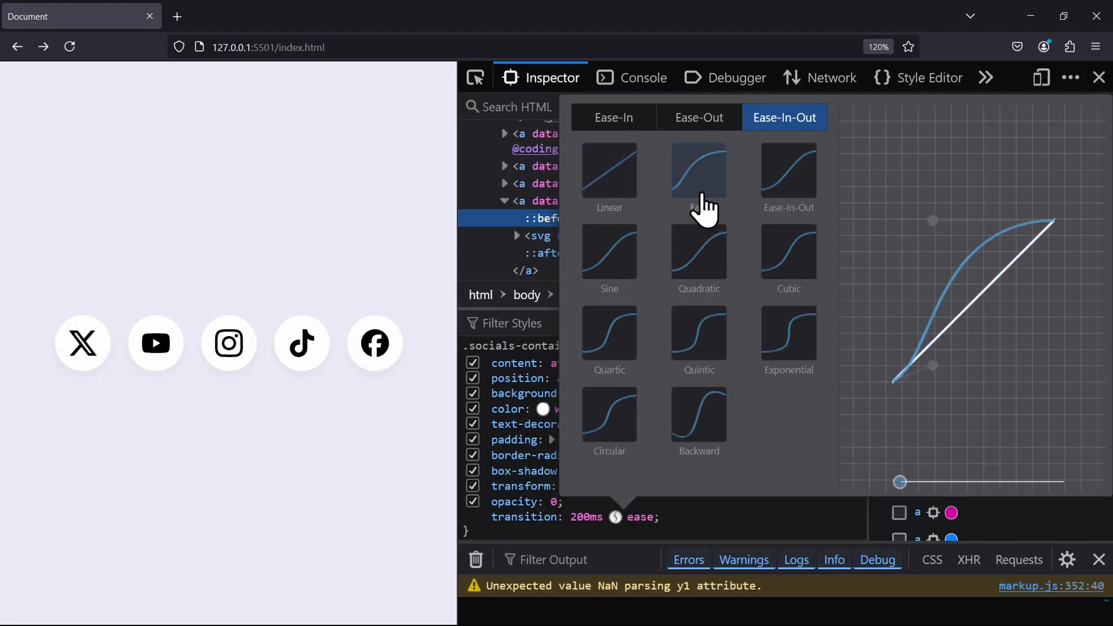
pyautogui.click(789, 170)
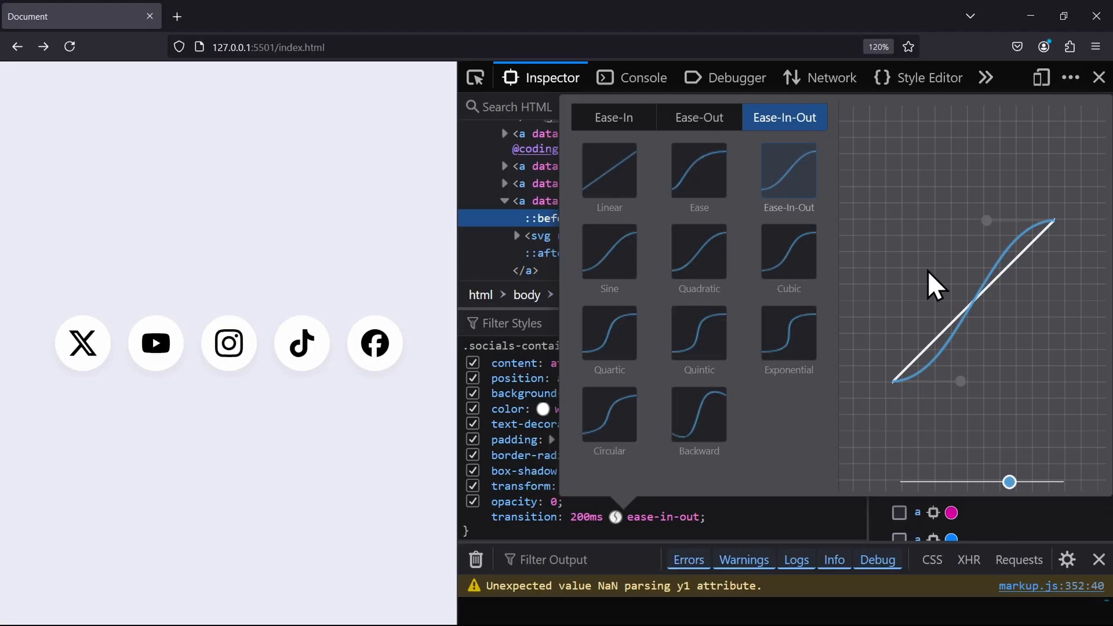
pyautogui.moveTo(1009, 482); pyautogui.dragTo(1063, 482)
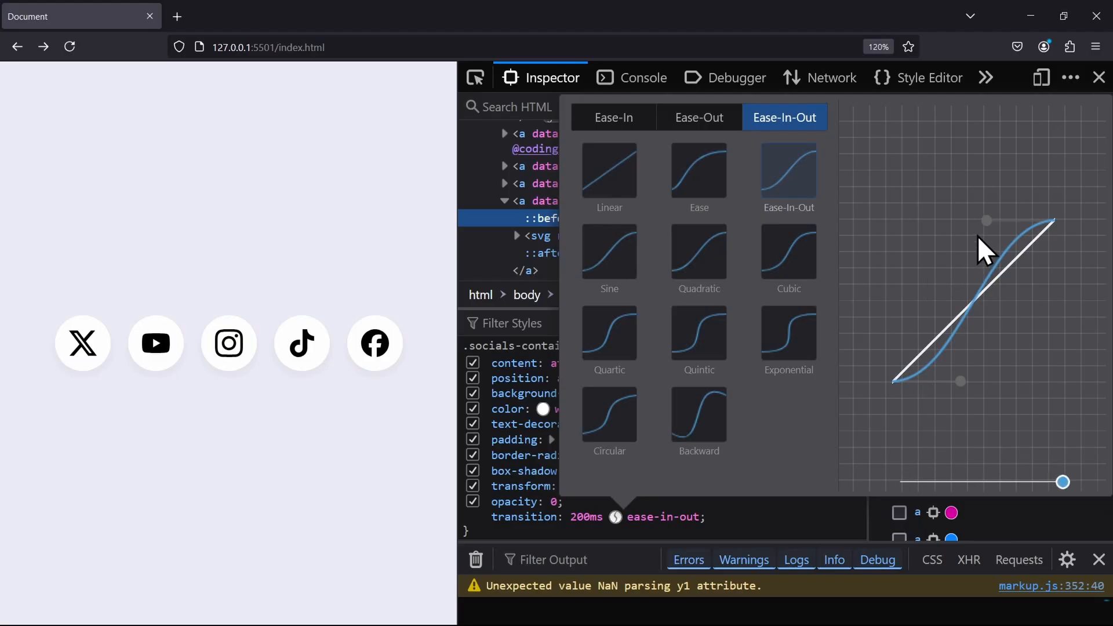
pyautogui.moveTo(987, 221); pyautogui.dragTo(1054, 316)
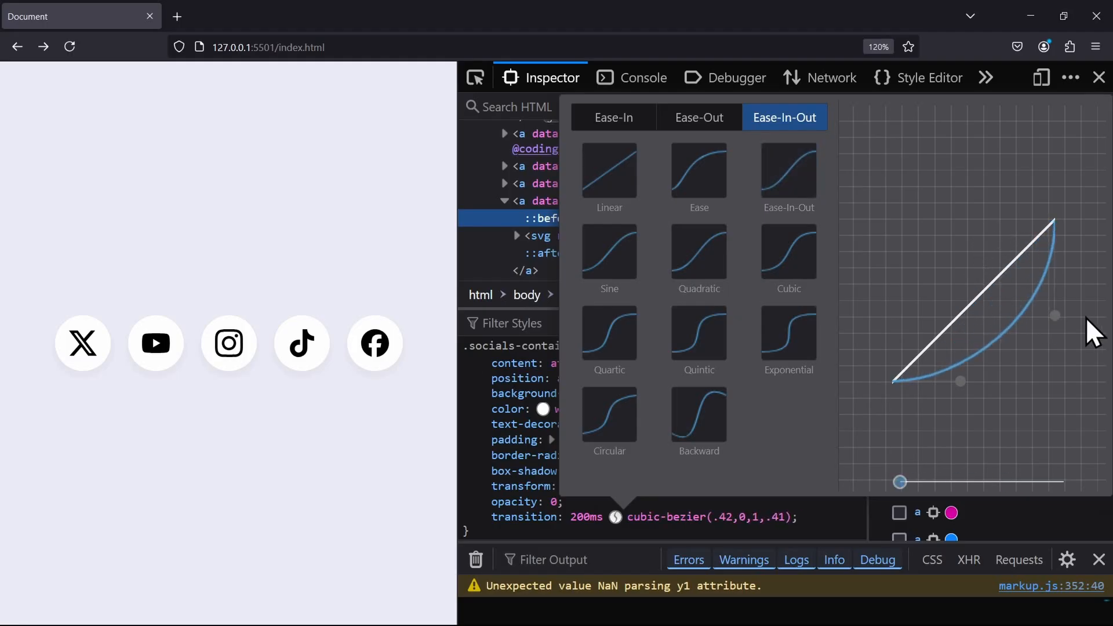
pyautogui.moveTo(1055, 315); pyautogui.dragTo(1030, 305)
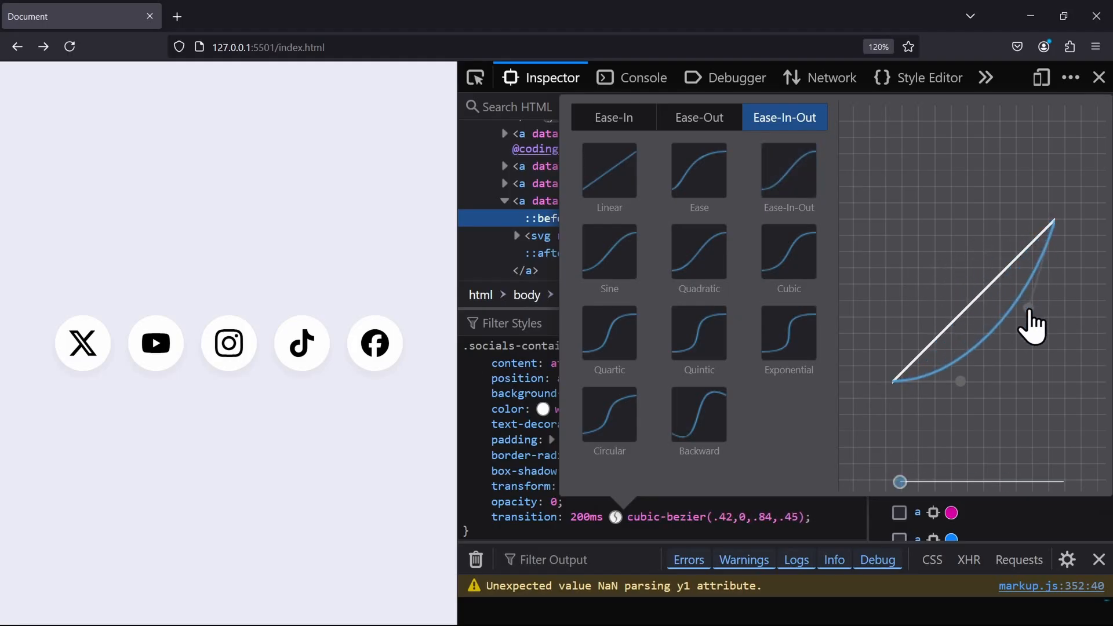
pyautogui.moveTo(1034, 323); pyautogui.dragTo(937, 132)
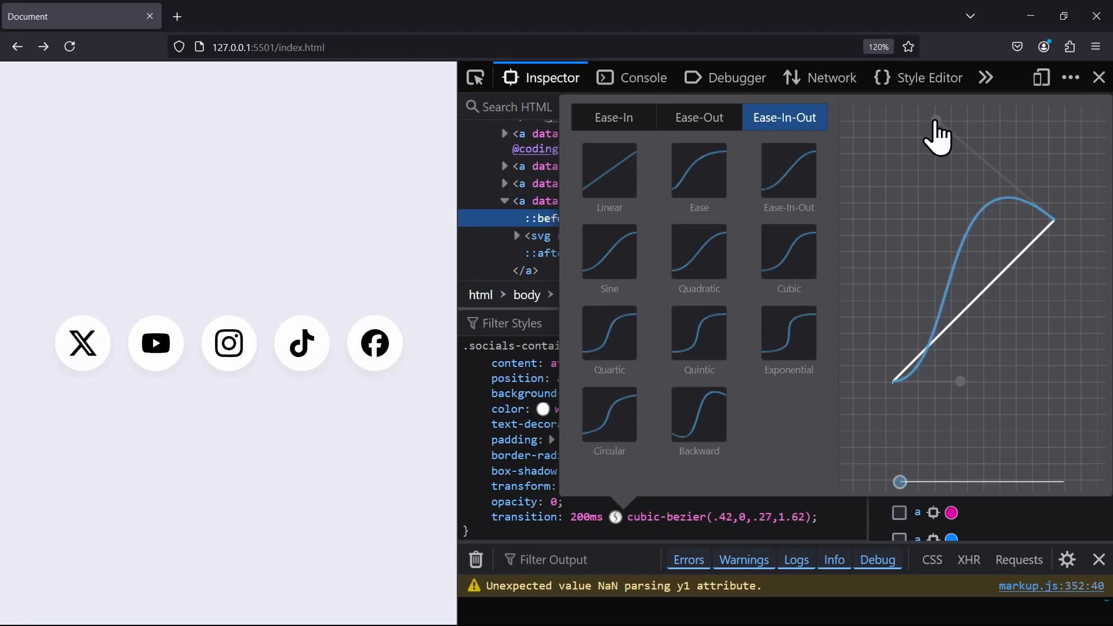
pyautogui.moveTo(939, 117); pyautogui.dragTo(964, 111)
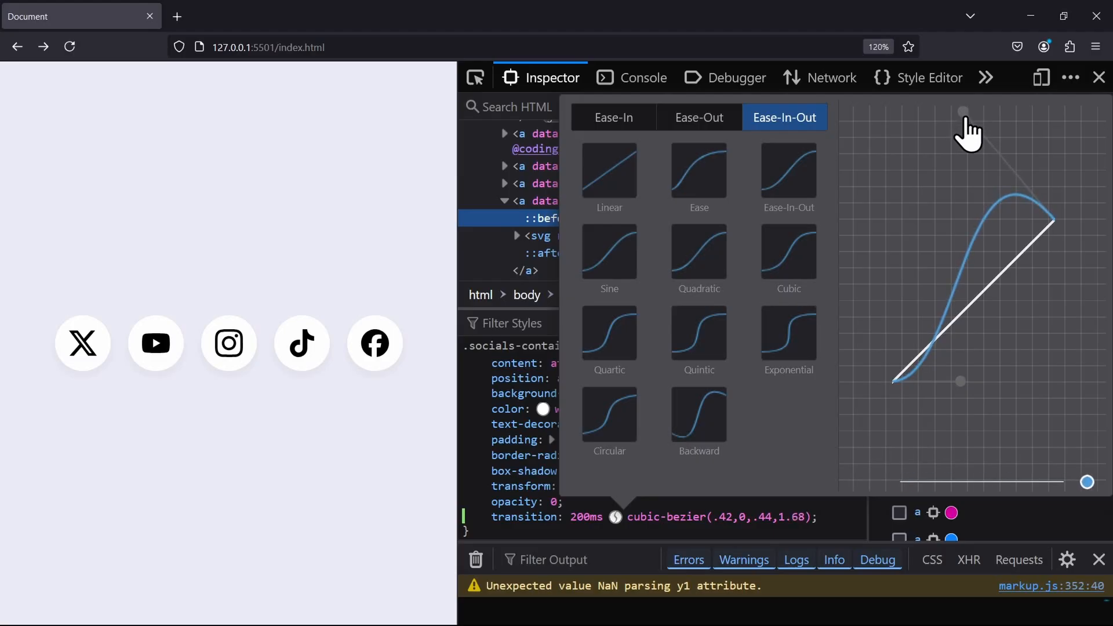
pyautogui.moveTo(1053, 497)
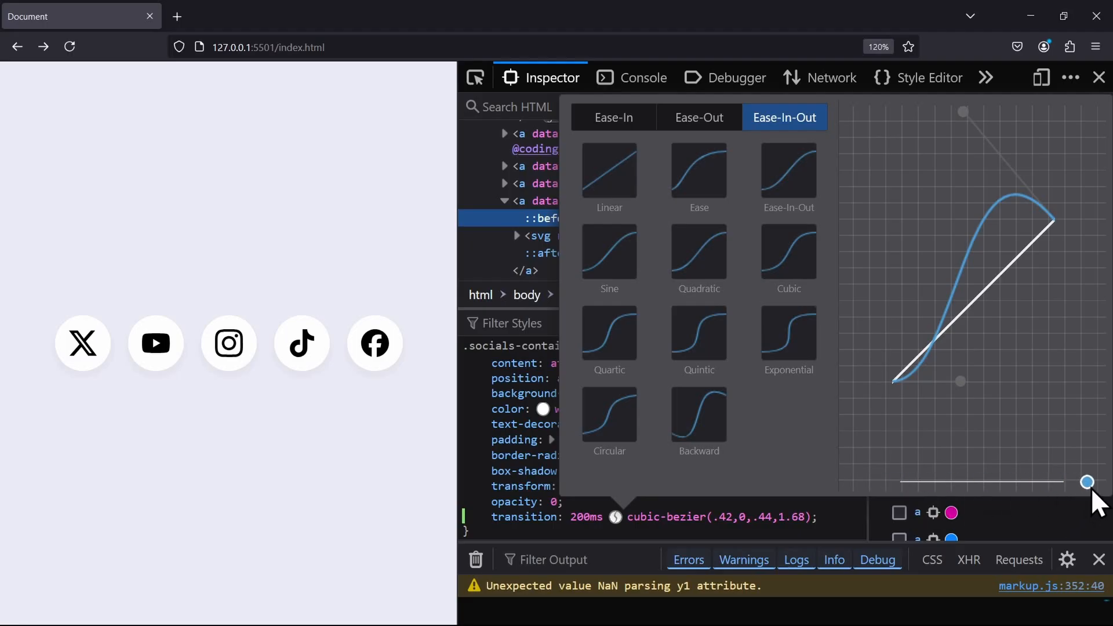
pyautogui.moveTo(1085, 525)
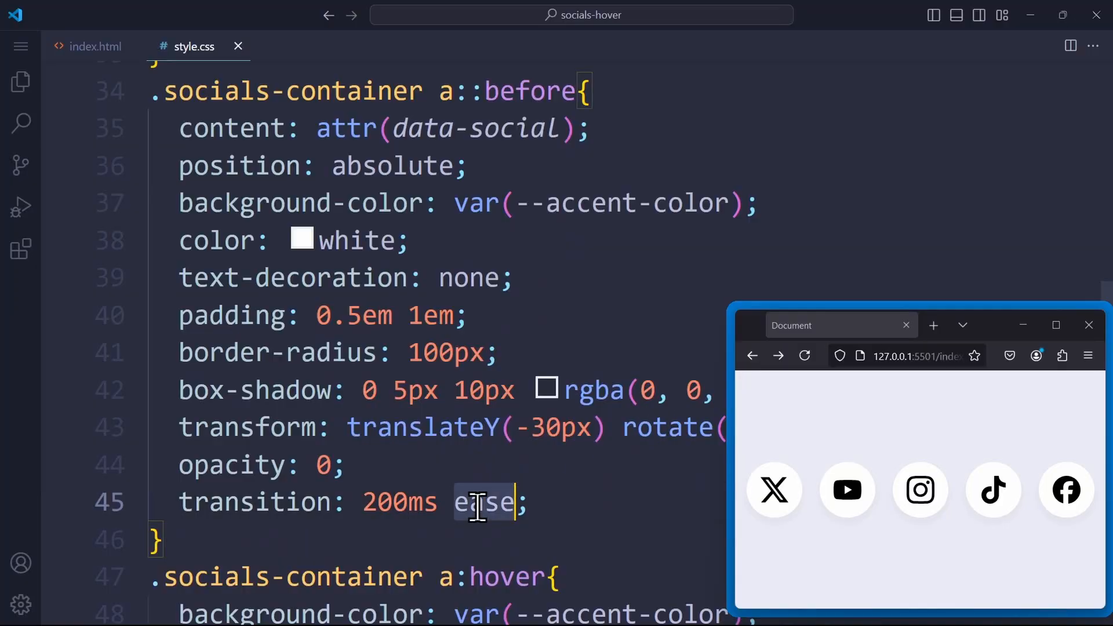
# Replace ease with cubic-bezier(.42,0,.44,1.68) in both transition lines and save
pyautogui.write('cubic-bezier(.42,0,.44,1.68')
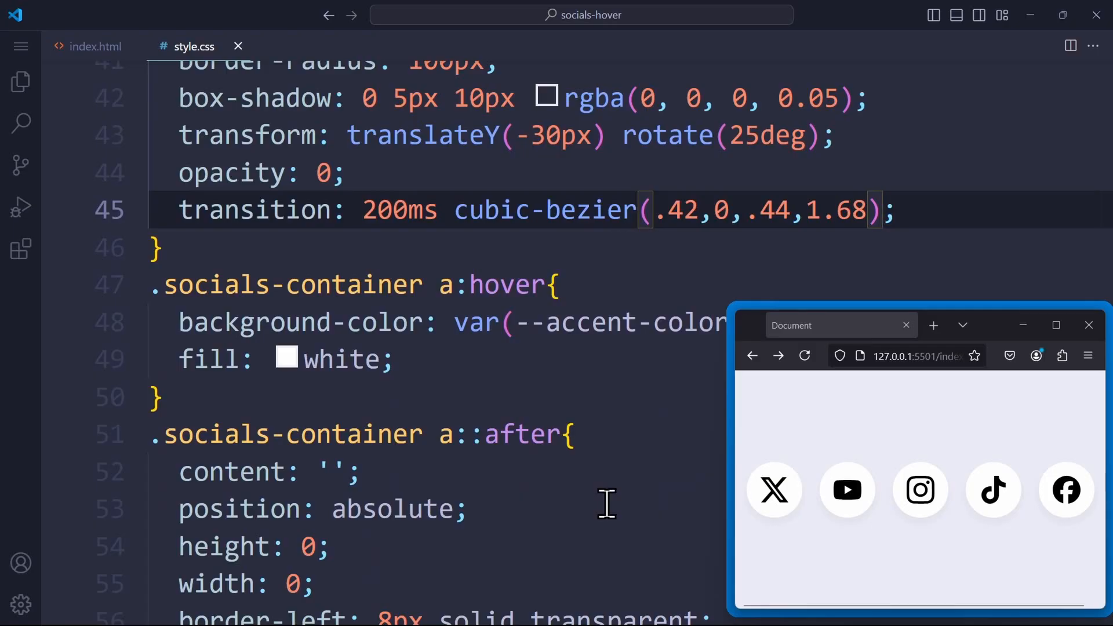
pyautogui.scroll(-3)
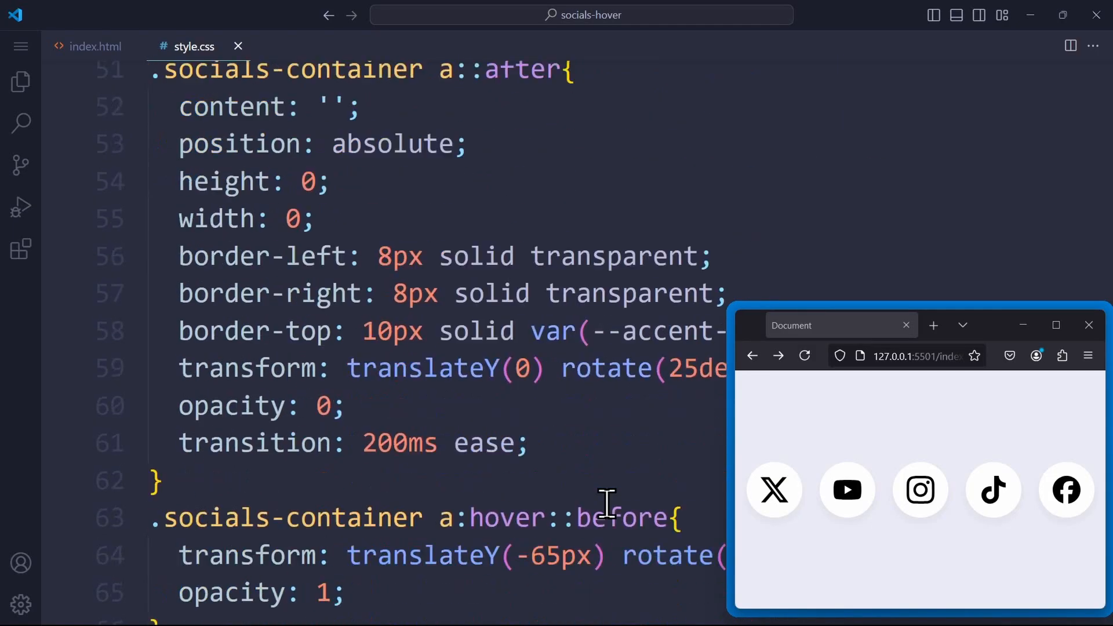
pyautogui.write('cubic-bezier(.42,0,.44,1.68)')
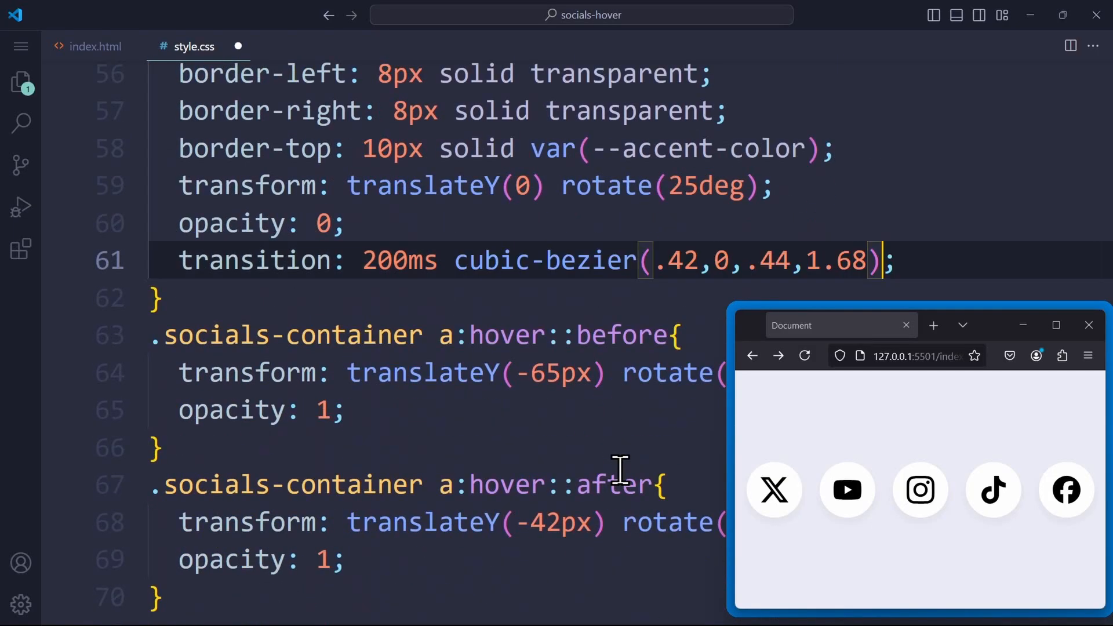
pyautogui.press('Ctrl+s')
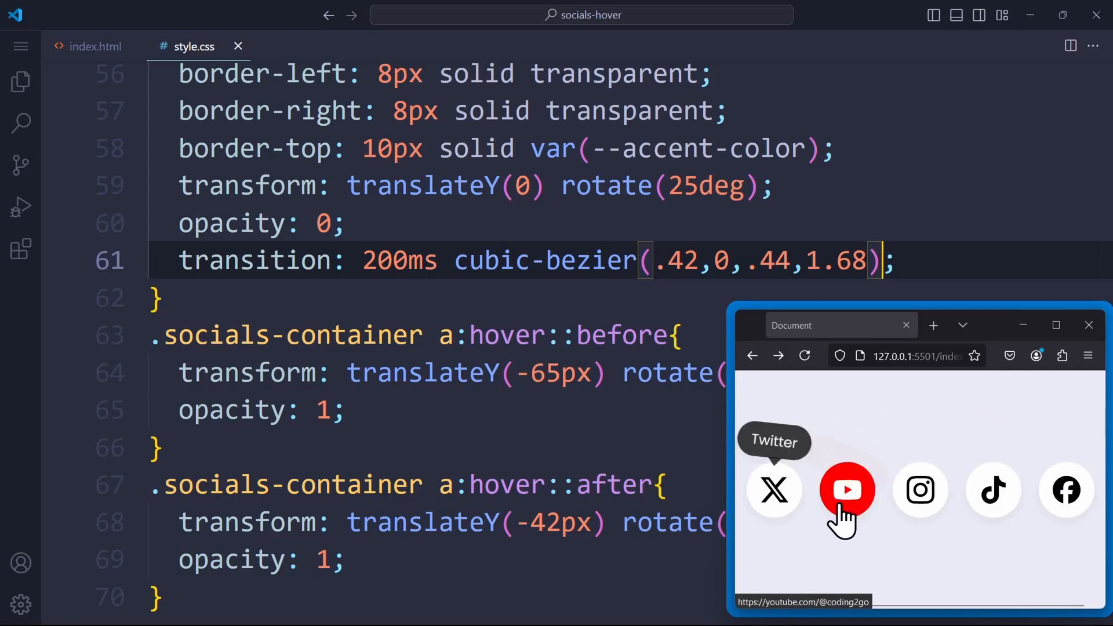
pyautogui.moveTo(922, 501)
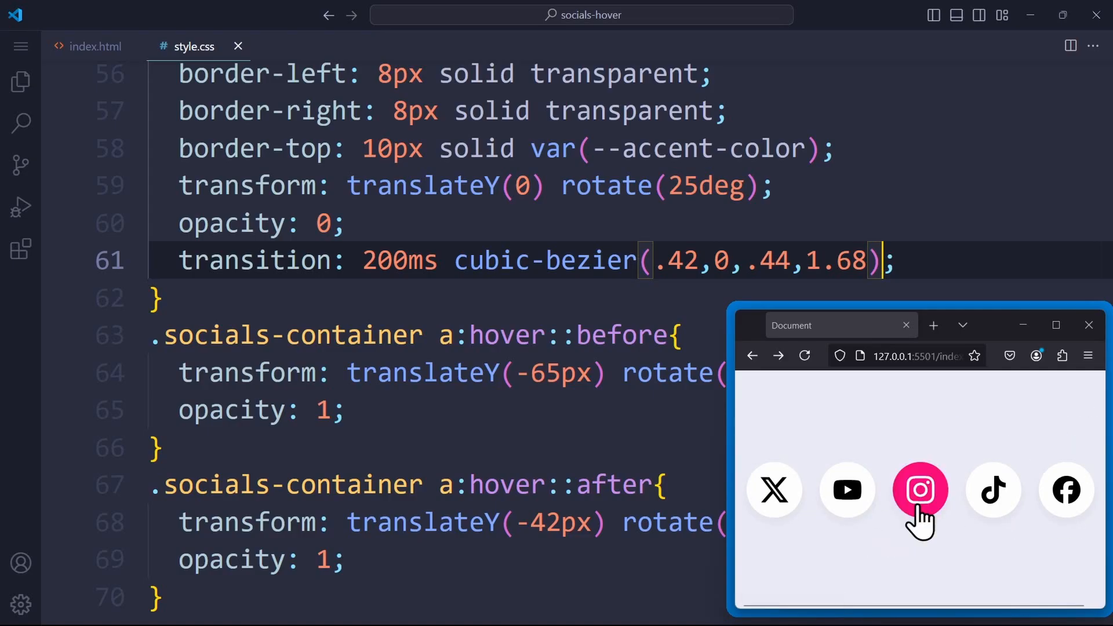